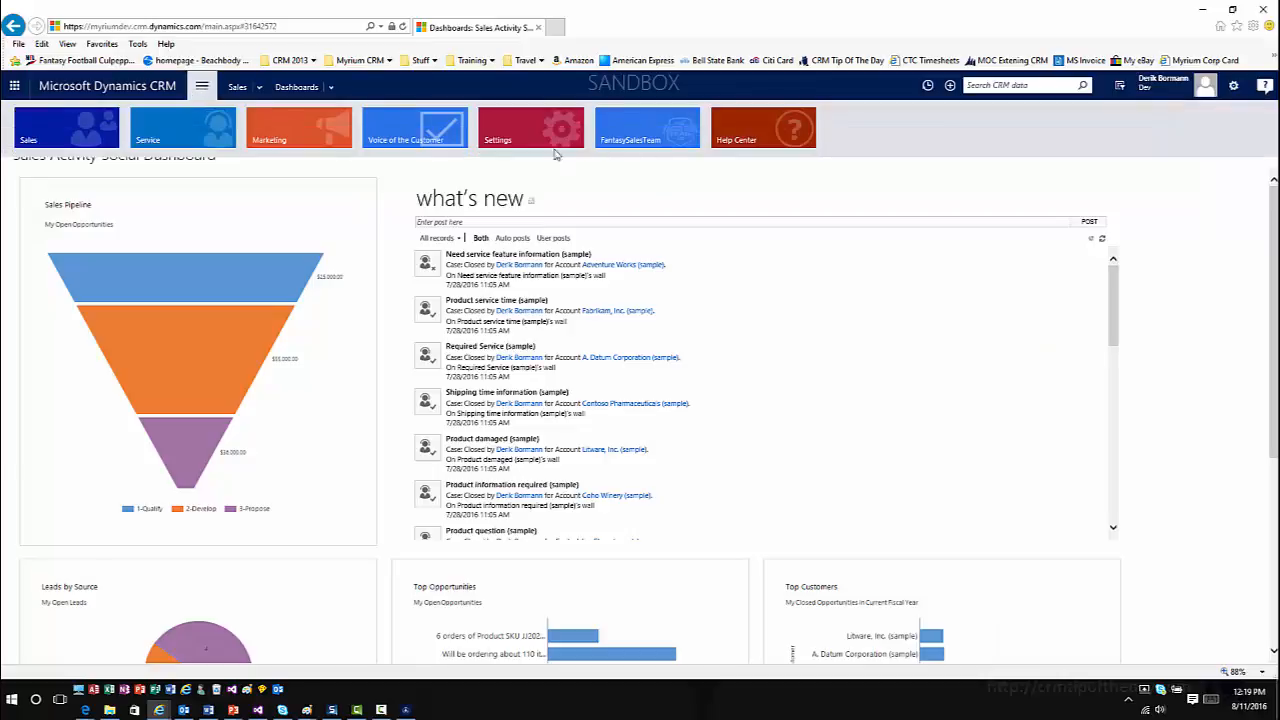
Step: Show the My Processes list and expand the Settings site map above it
click(496, 128)
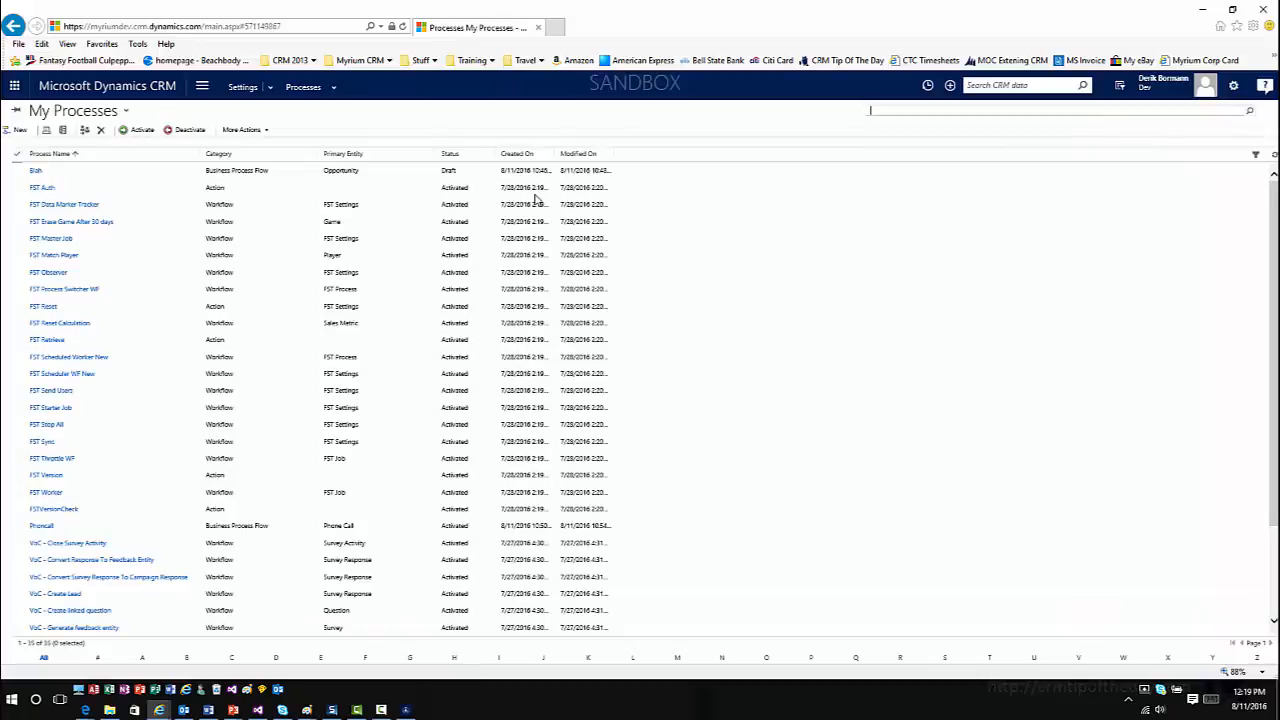
click(202, 86)
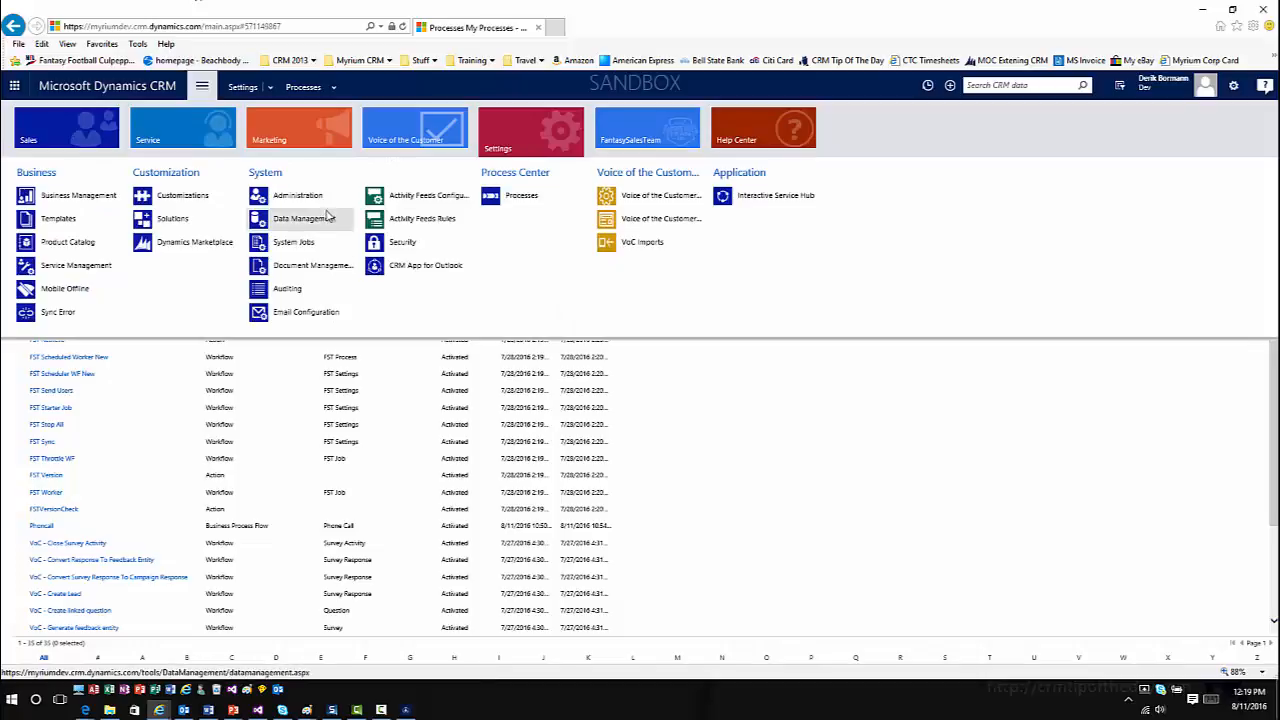
Step: In Administration > System Settings > Previews, confirm Task Flows for Mobile Preview is Yes and save with OK
click(298, 196)
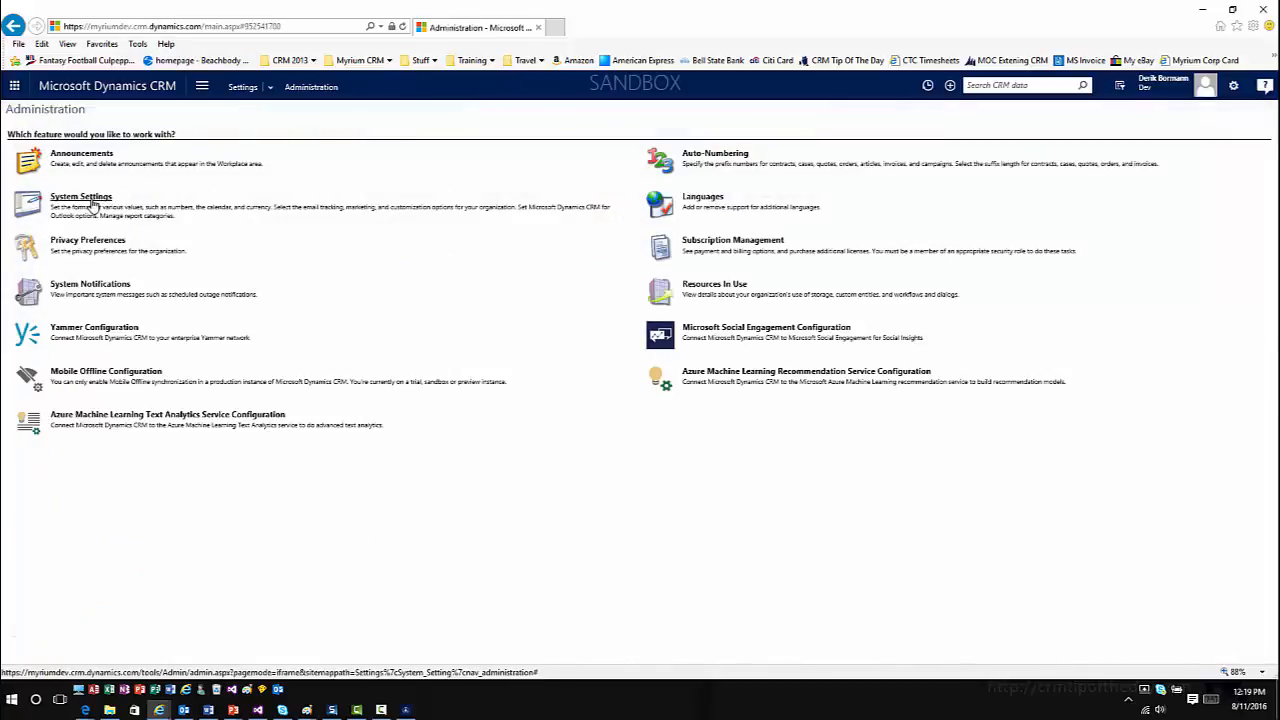
click(80, 196)
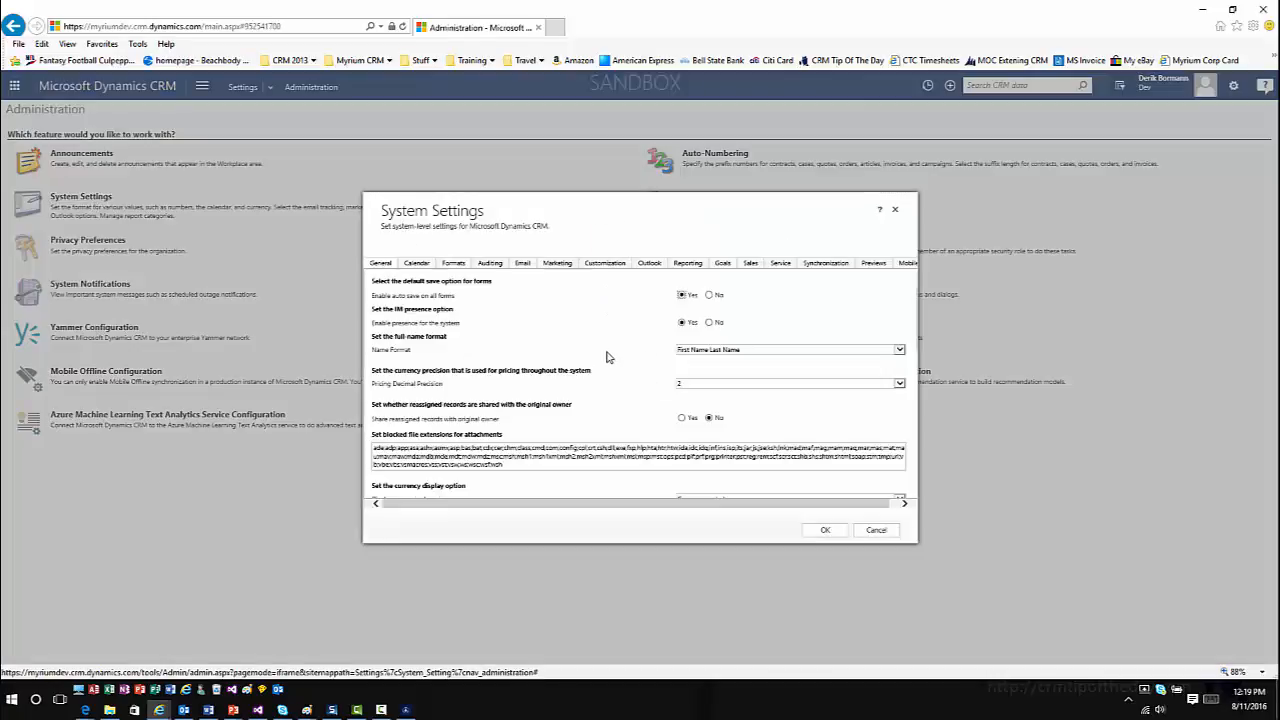
click(872, 264)
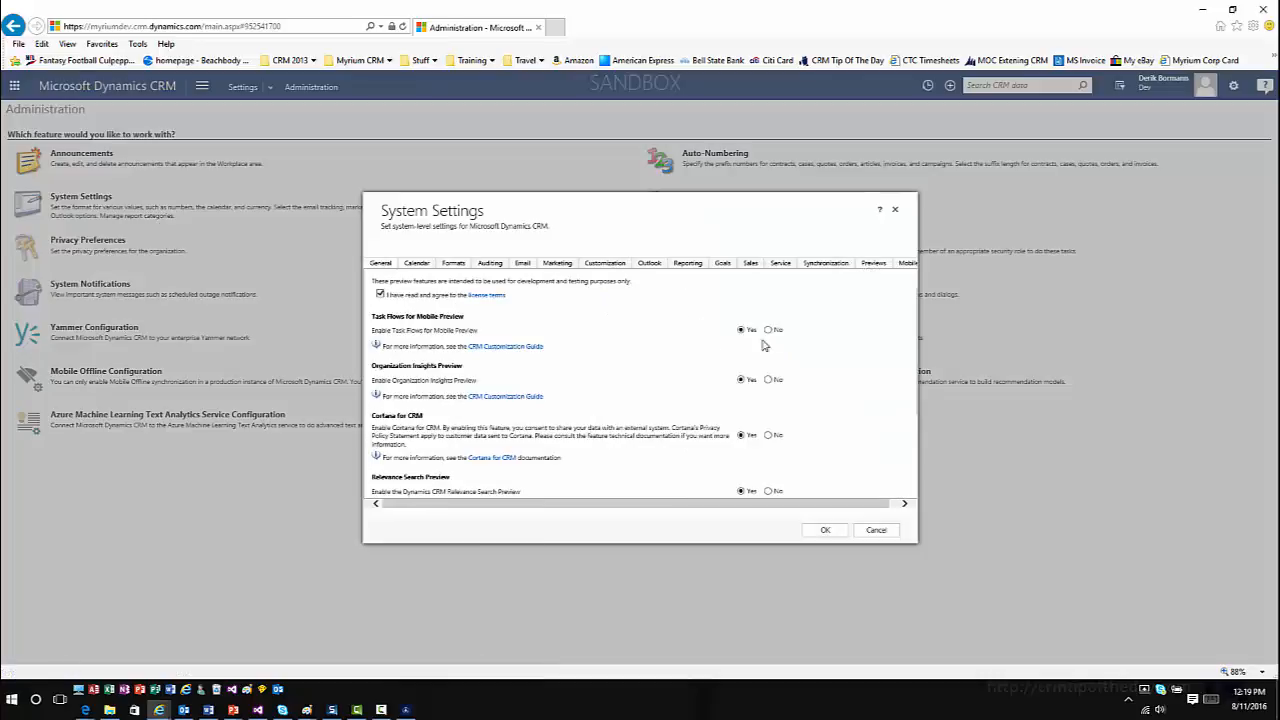
mouse_move(668, 358)
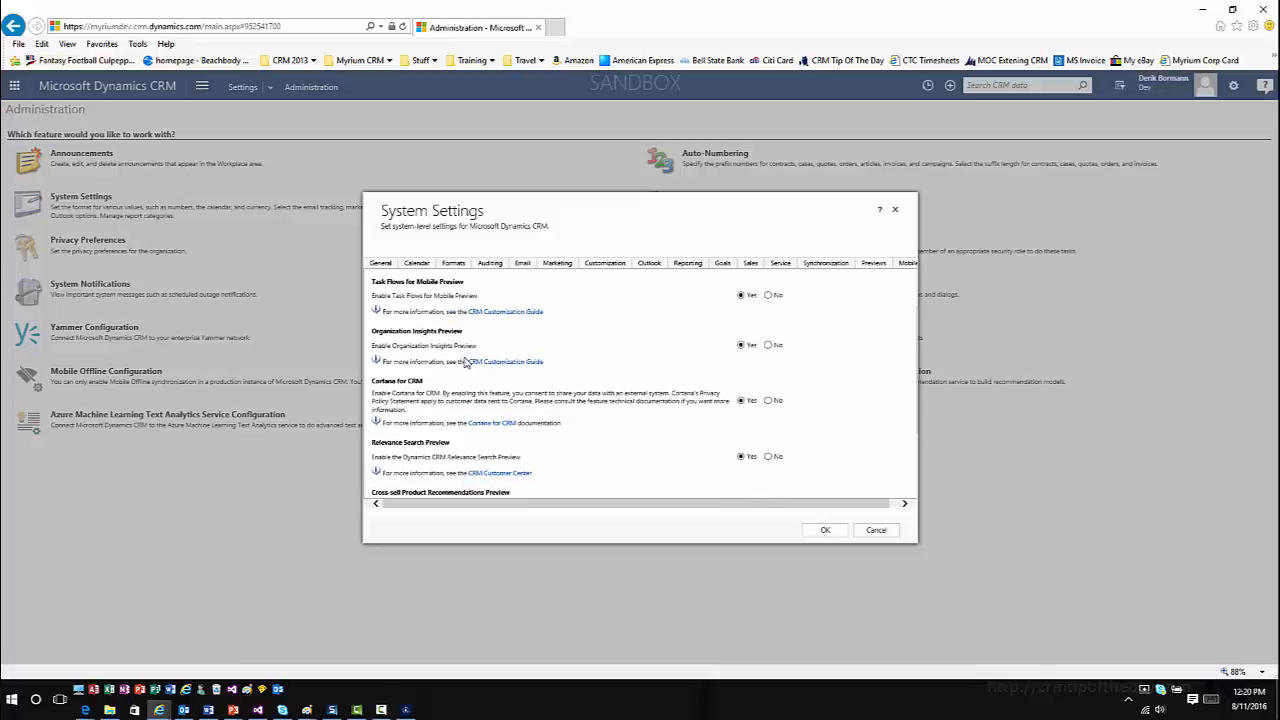
scroll(down, 3)
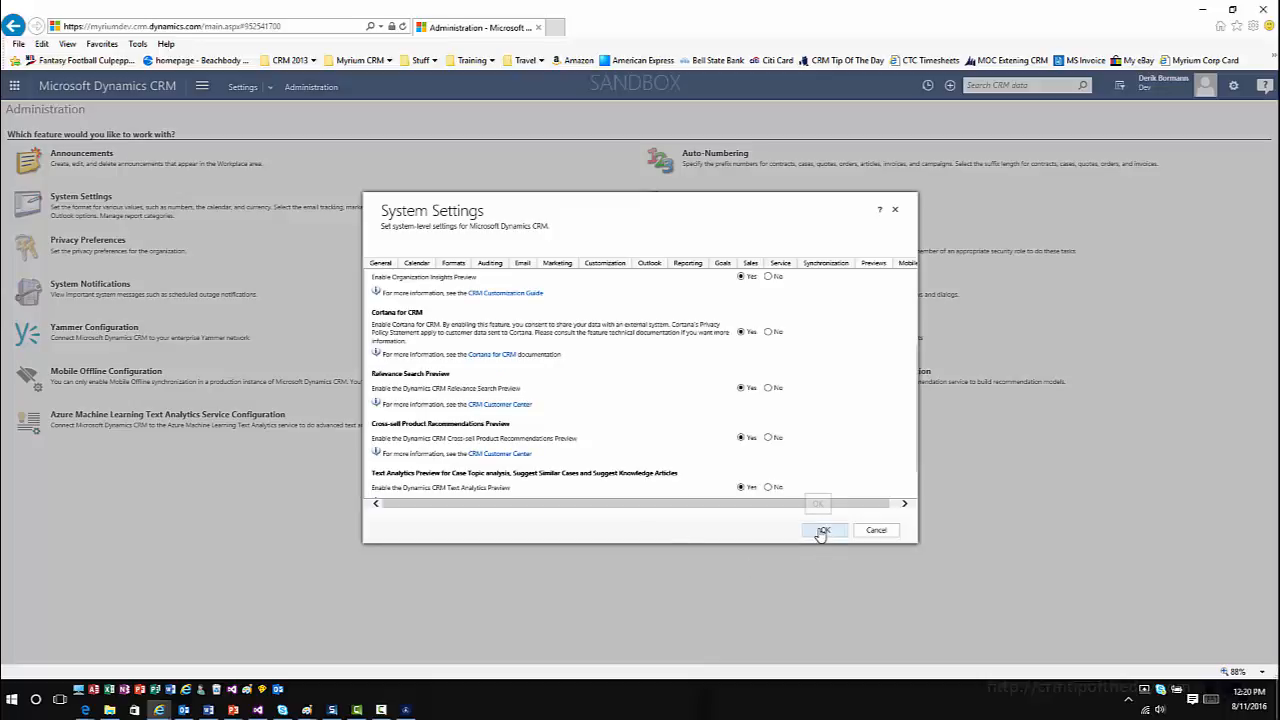
click(824, 530)
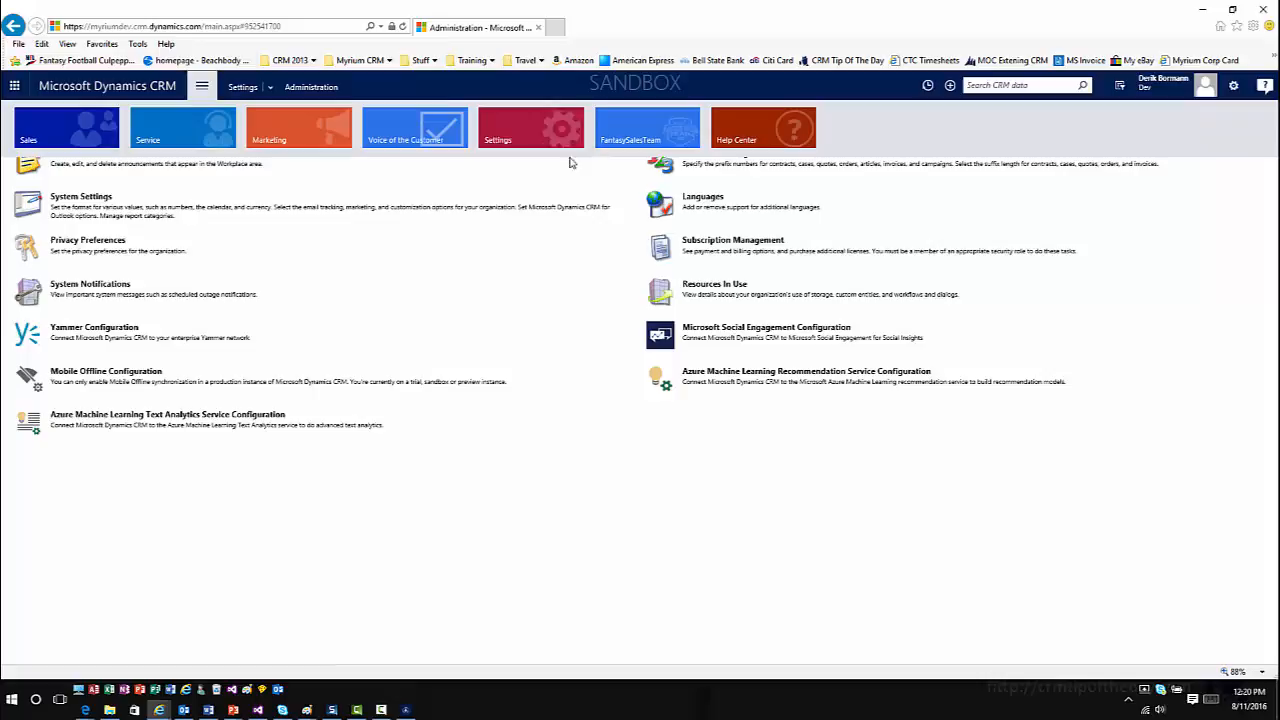
Step: Return to the My Processes list and start a blank Create Process form with New
click(304, 88)
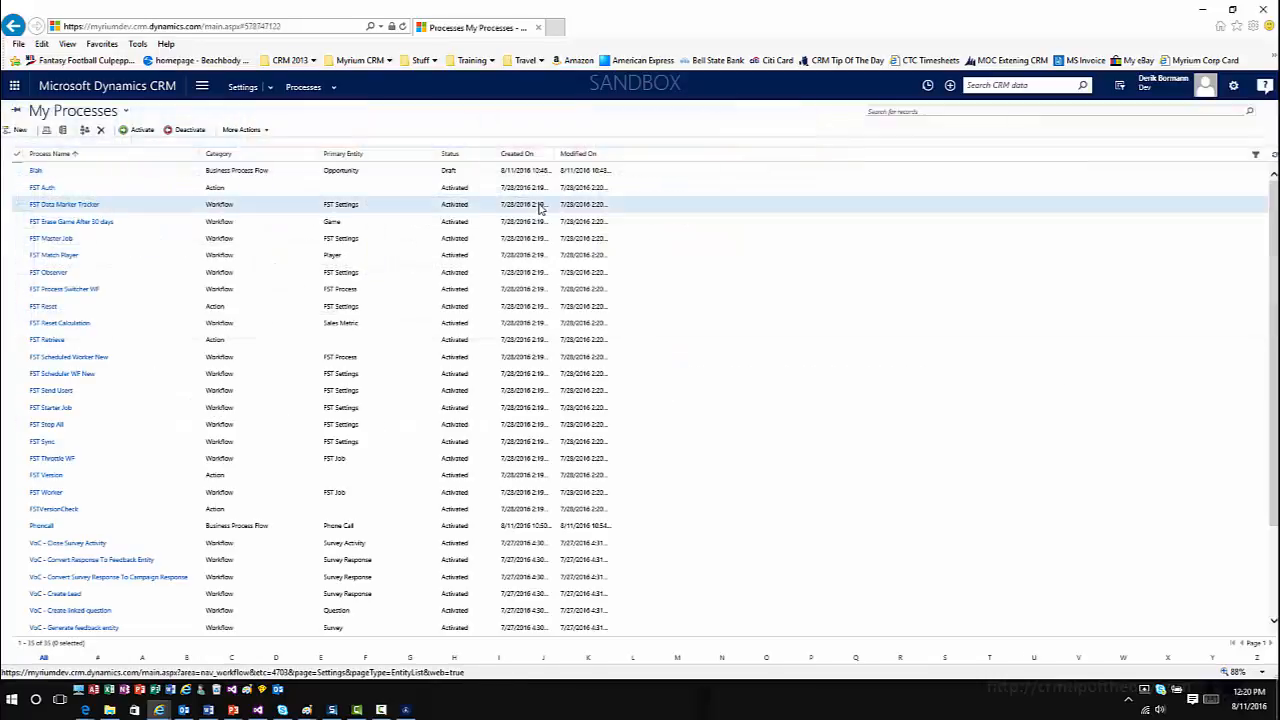
click(42, 188)
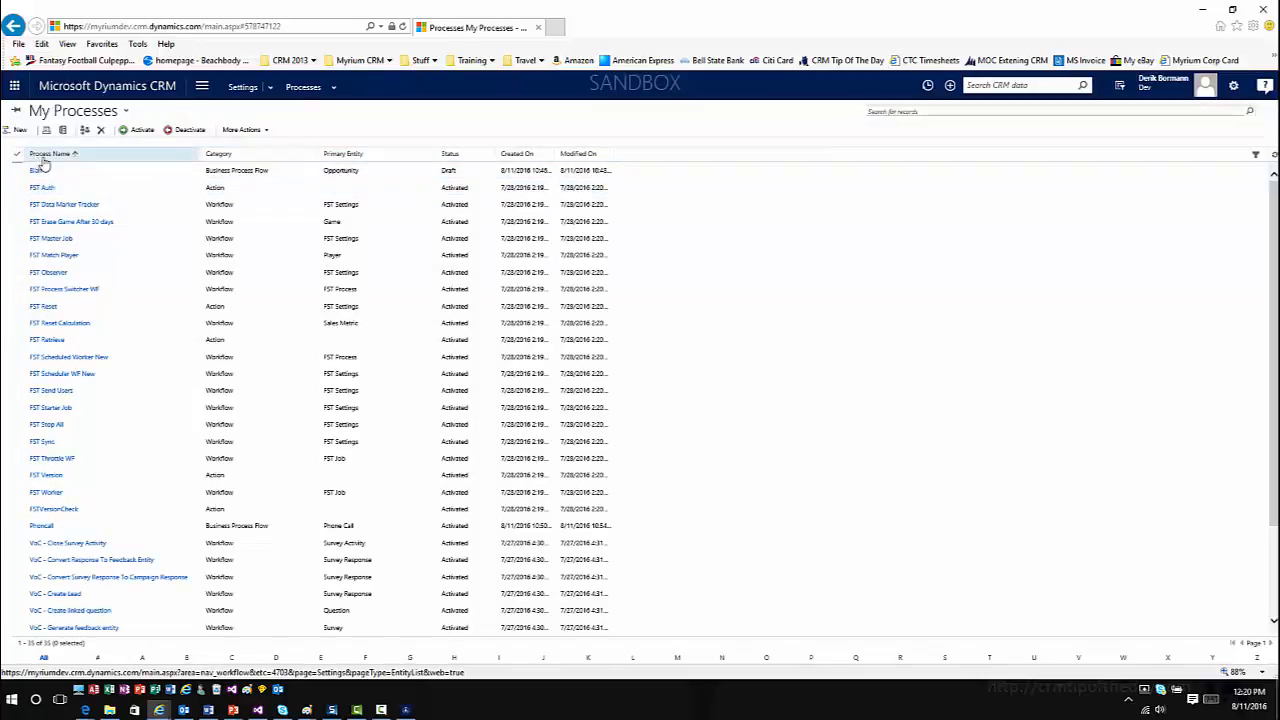
click(36, 170)
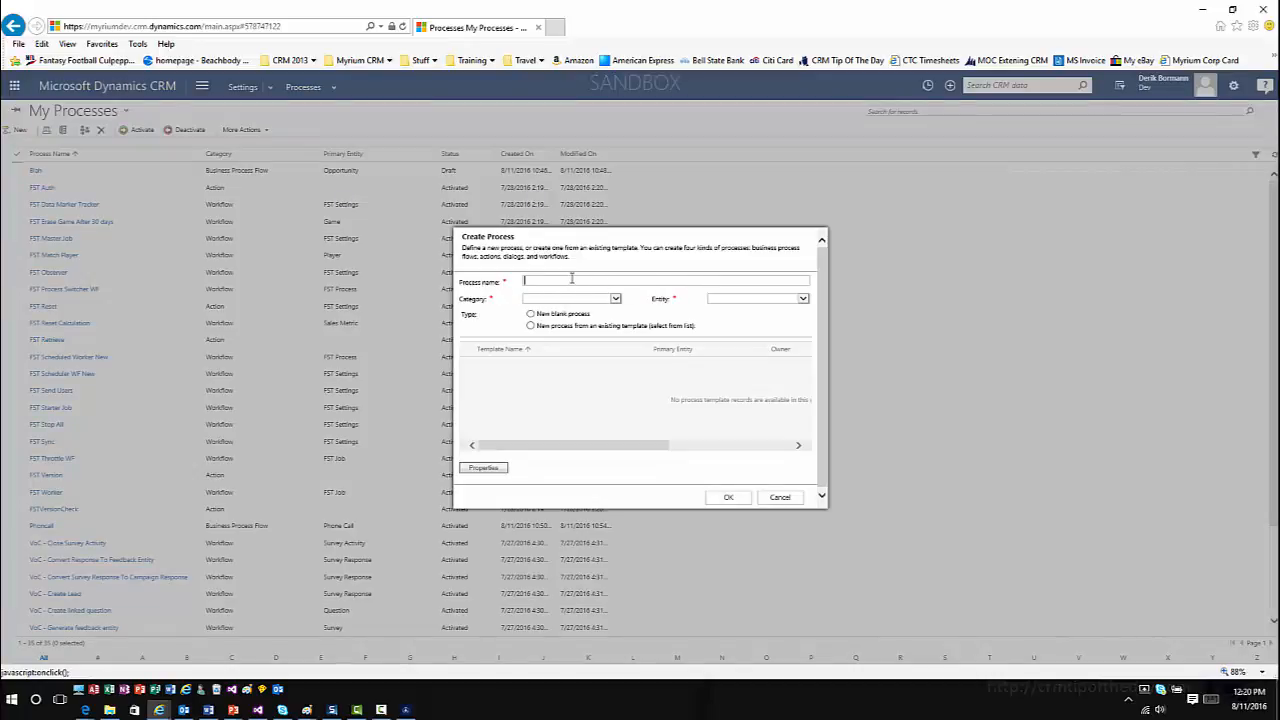
Step: Name the process 'Sample Task Flow Demo' and set Category to Business Process Flow
text(Sample Task Flow)
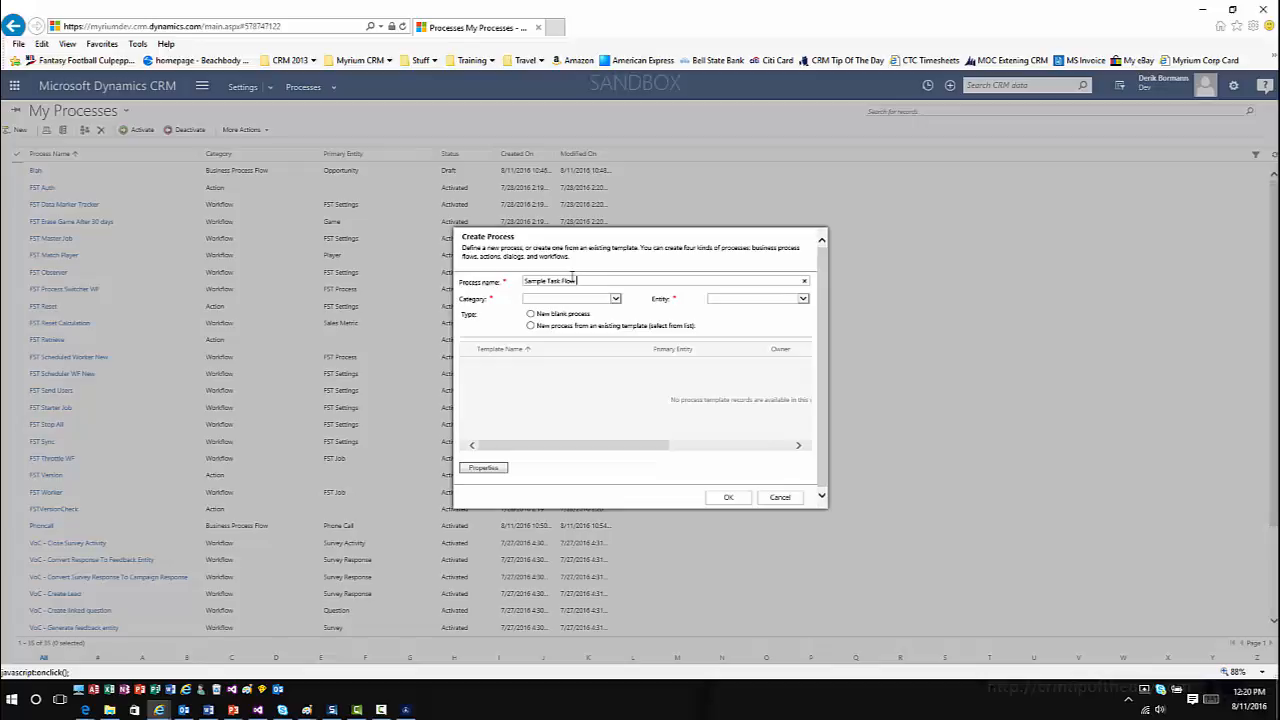
text(Demo)
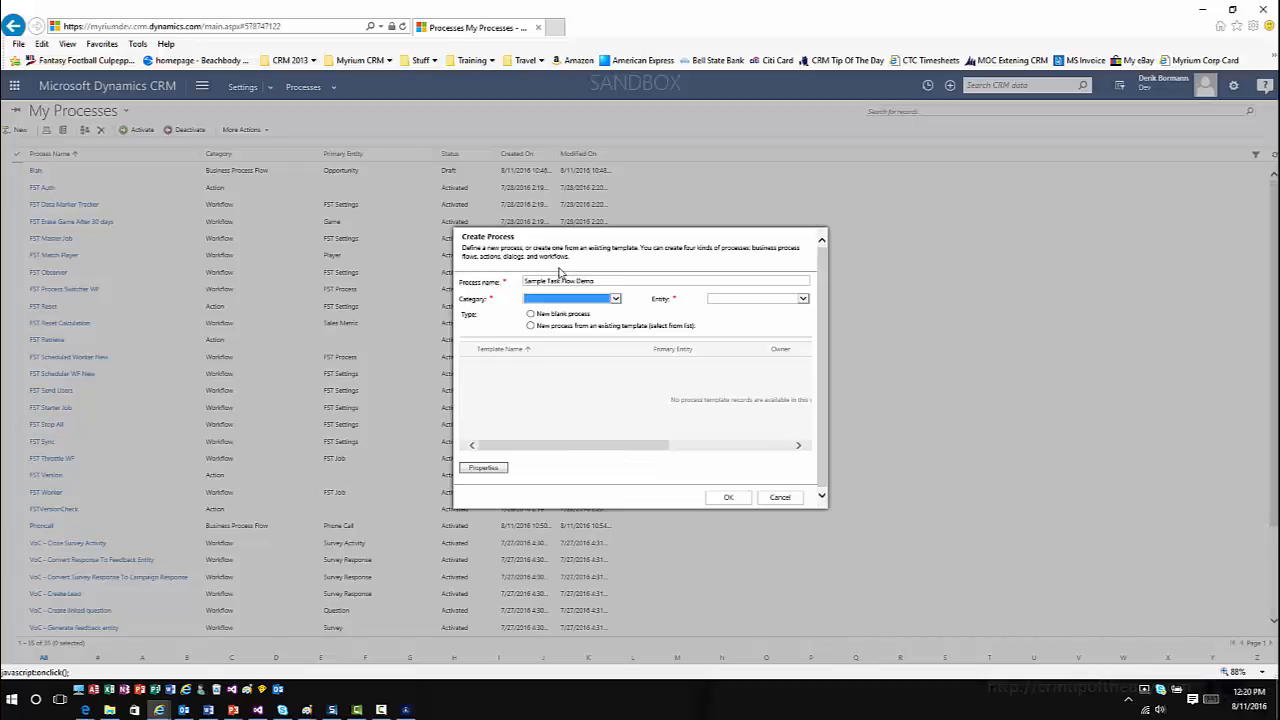
click(614, 298)
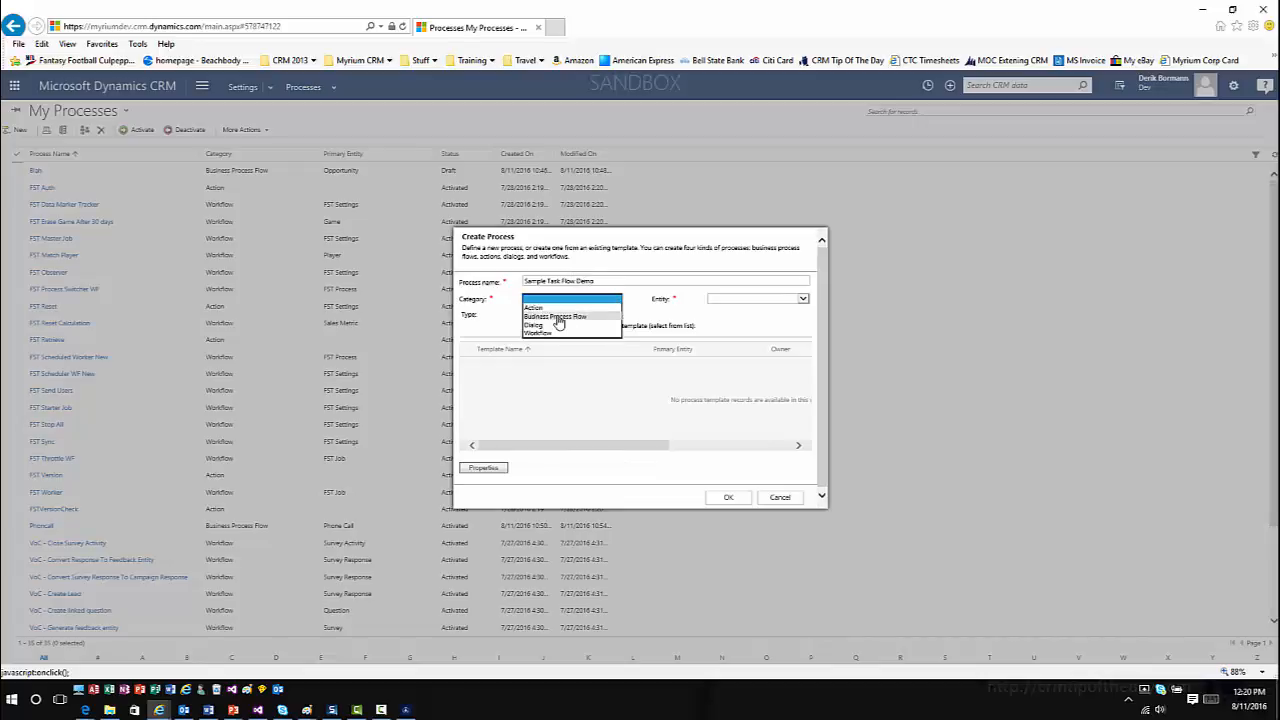
click(554, 316)
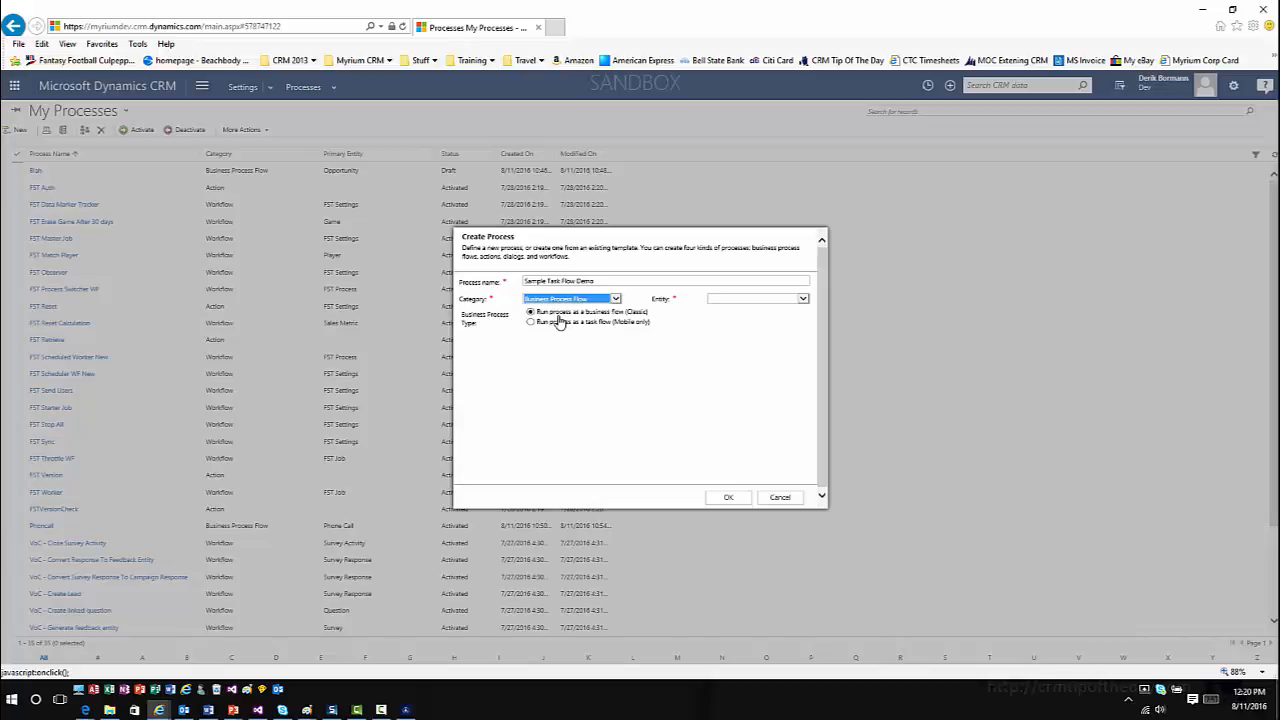
mouse_move(564, 332)
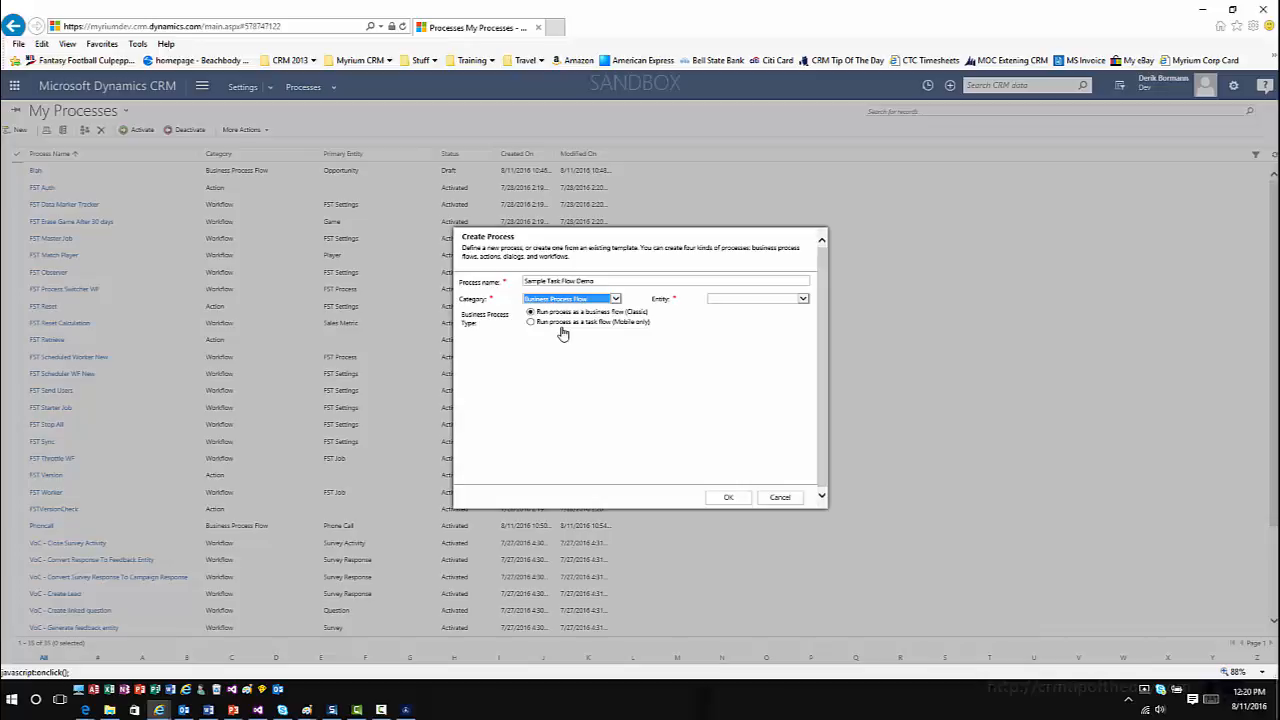
Step: Run it as a task flow (Mobile only) on the Phone Call entity and create the process
click(532, 322)
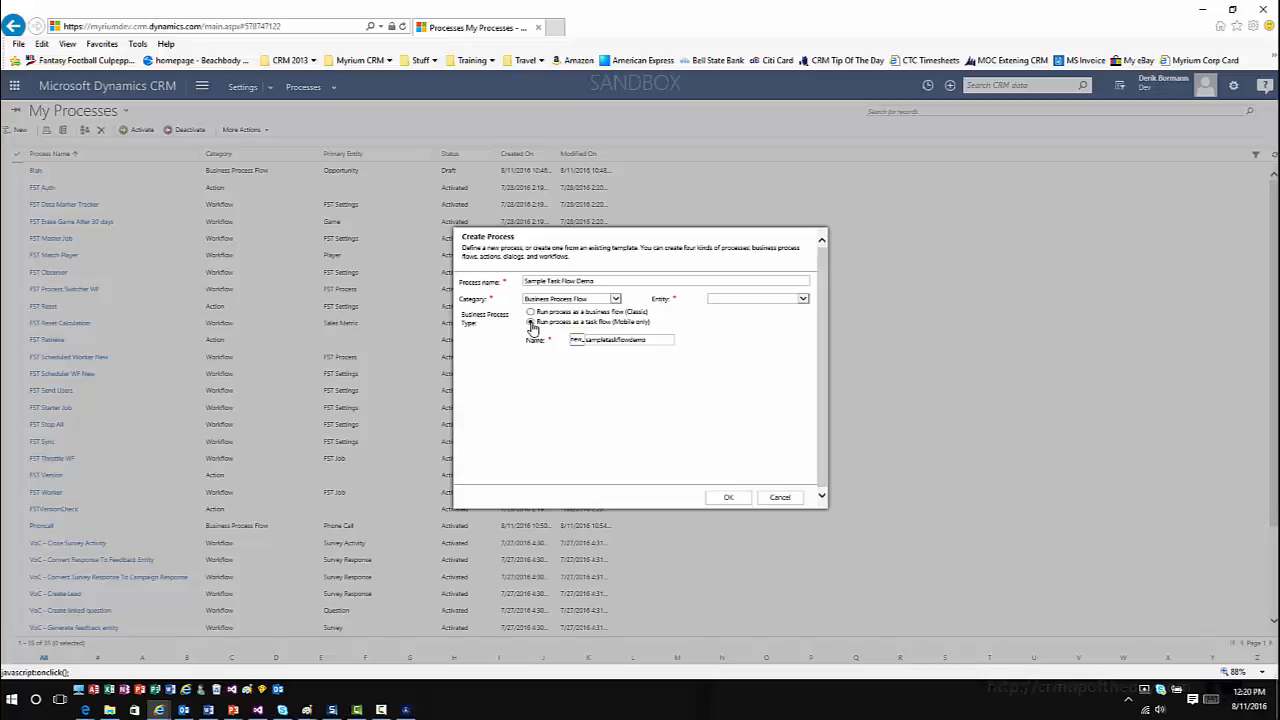
click(532, 322)
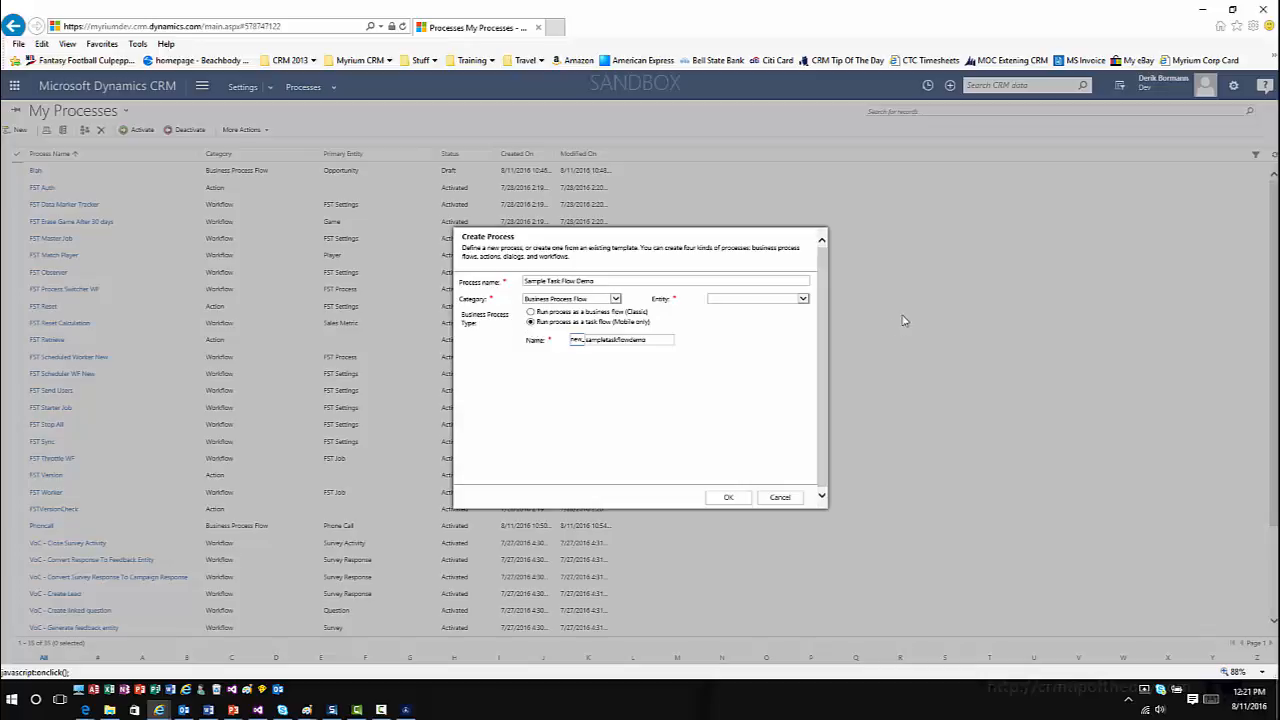
click(800, 298)
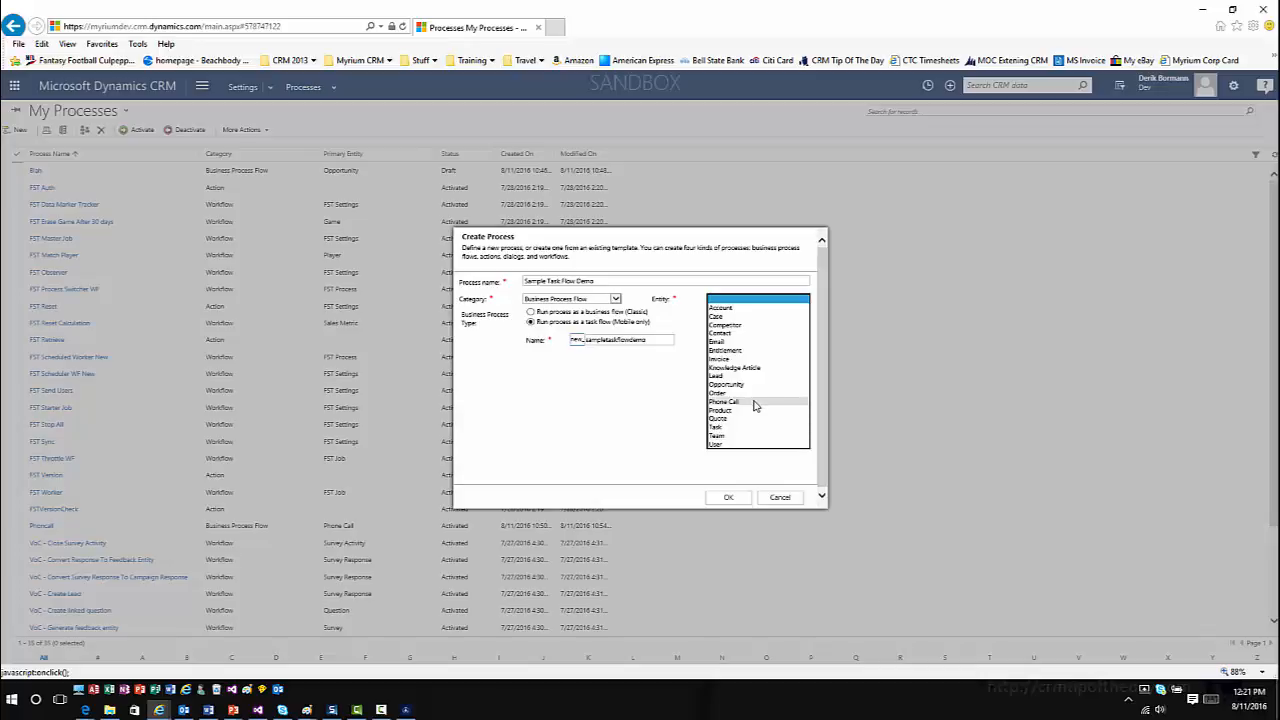
click(722, 400)
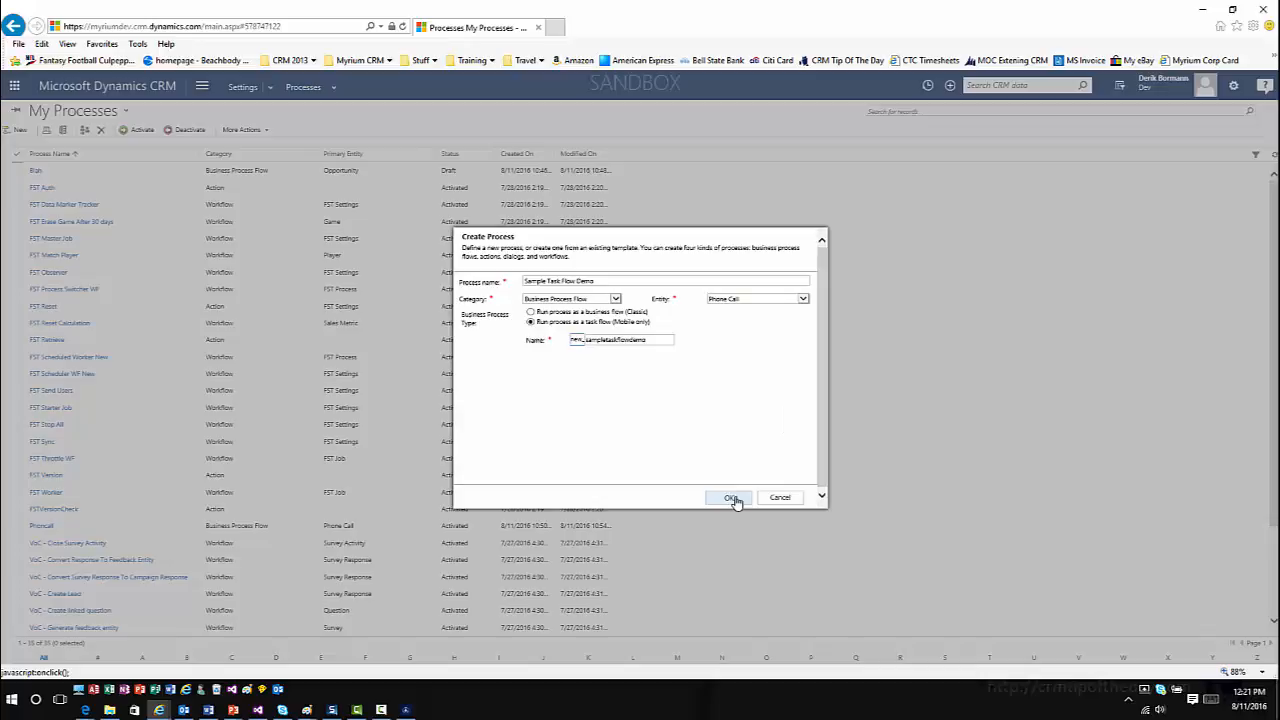
click(730, 498)
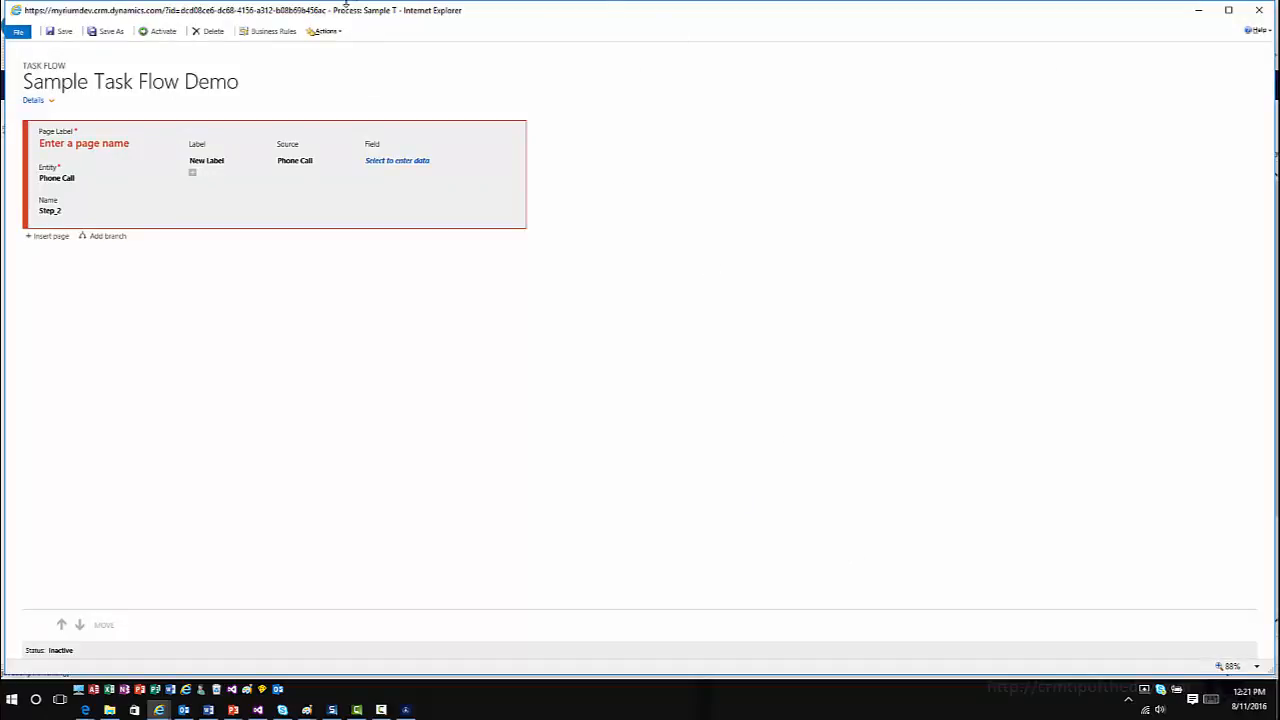
Step: Expand the task flow's Details section and start changing its image via Set Image
click(34, 100)
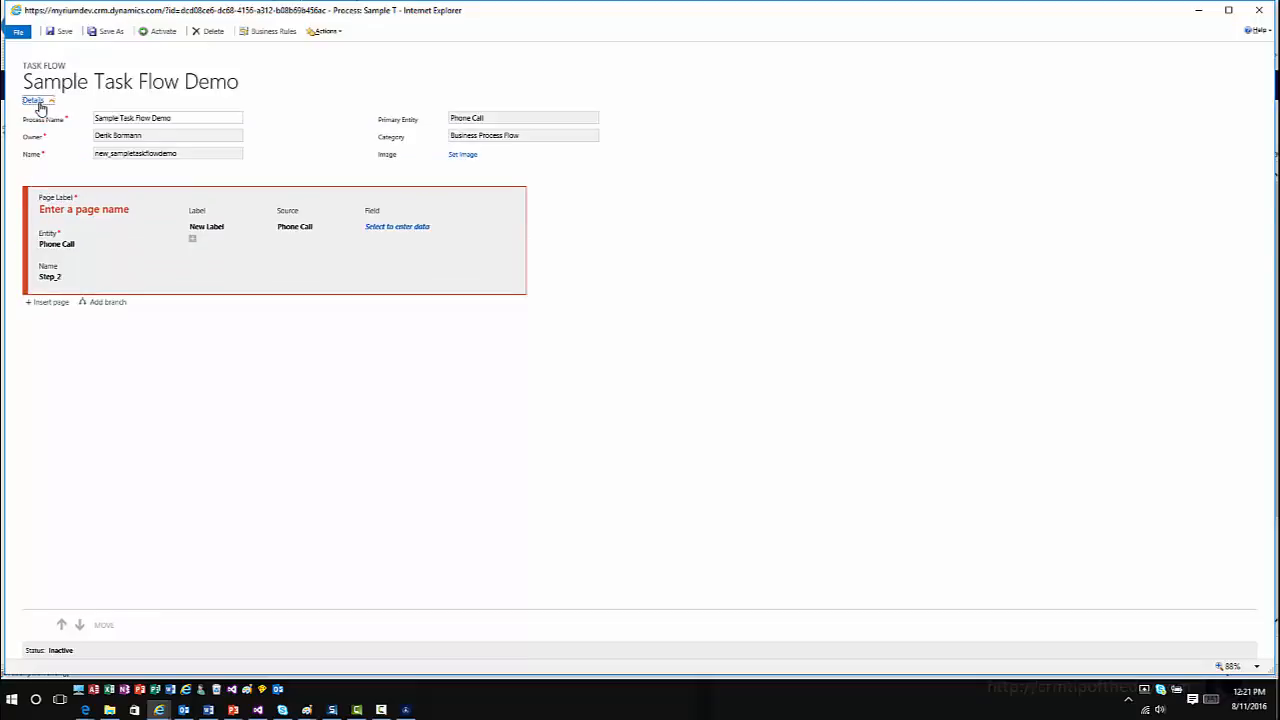
click(32, 100)
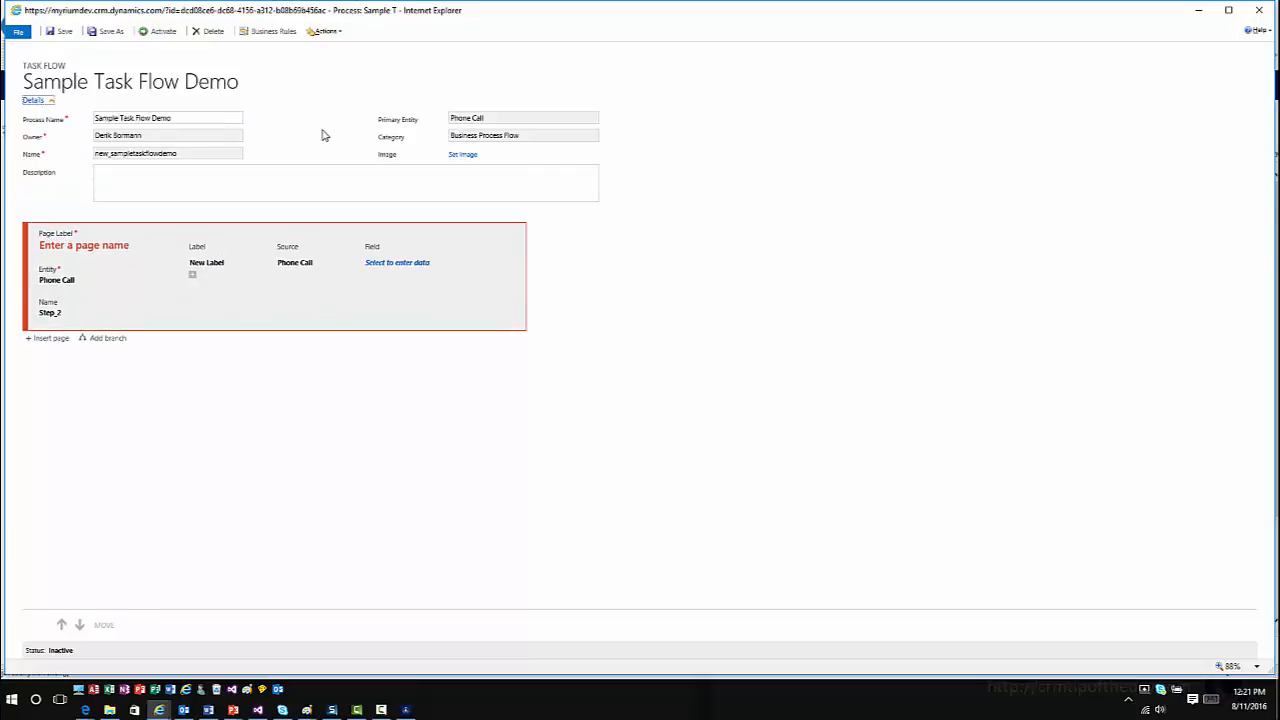
mouse_move(458, 160)
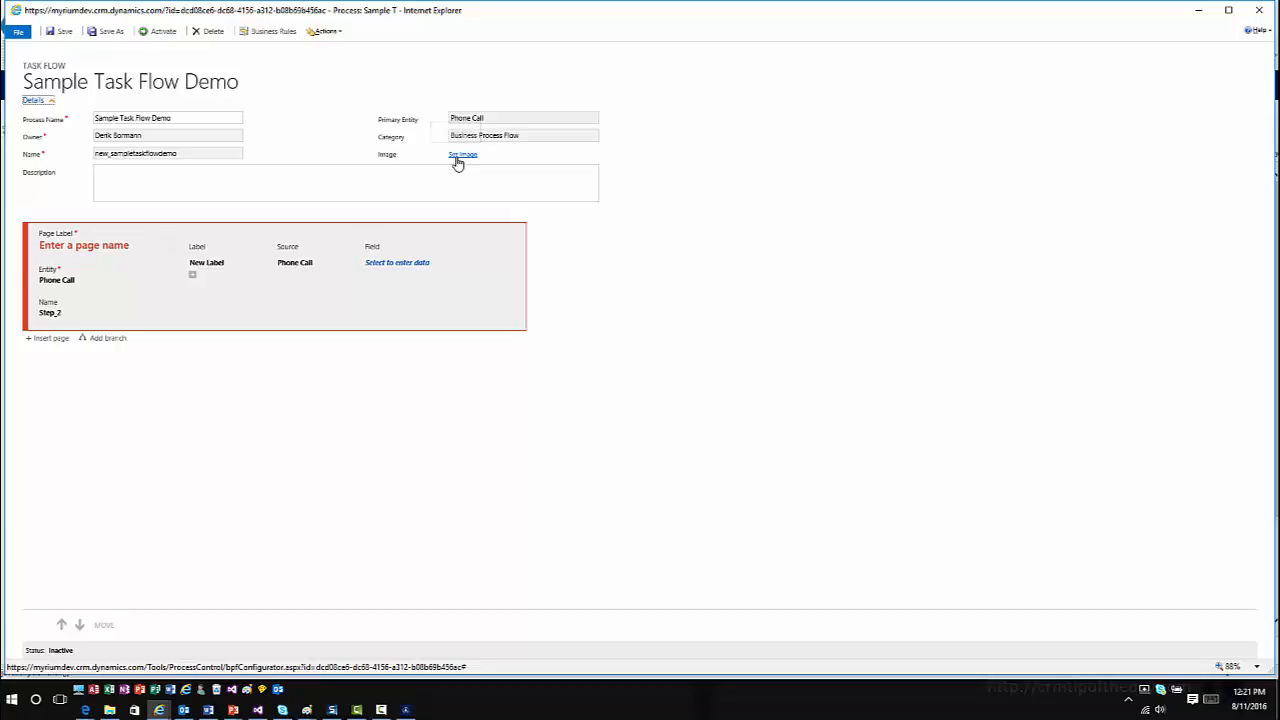
click(462, 156)
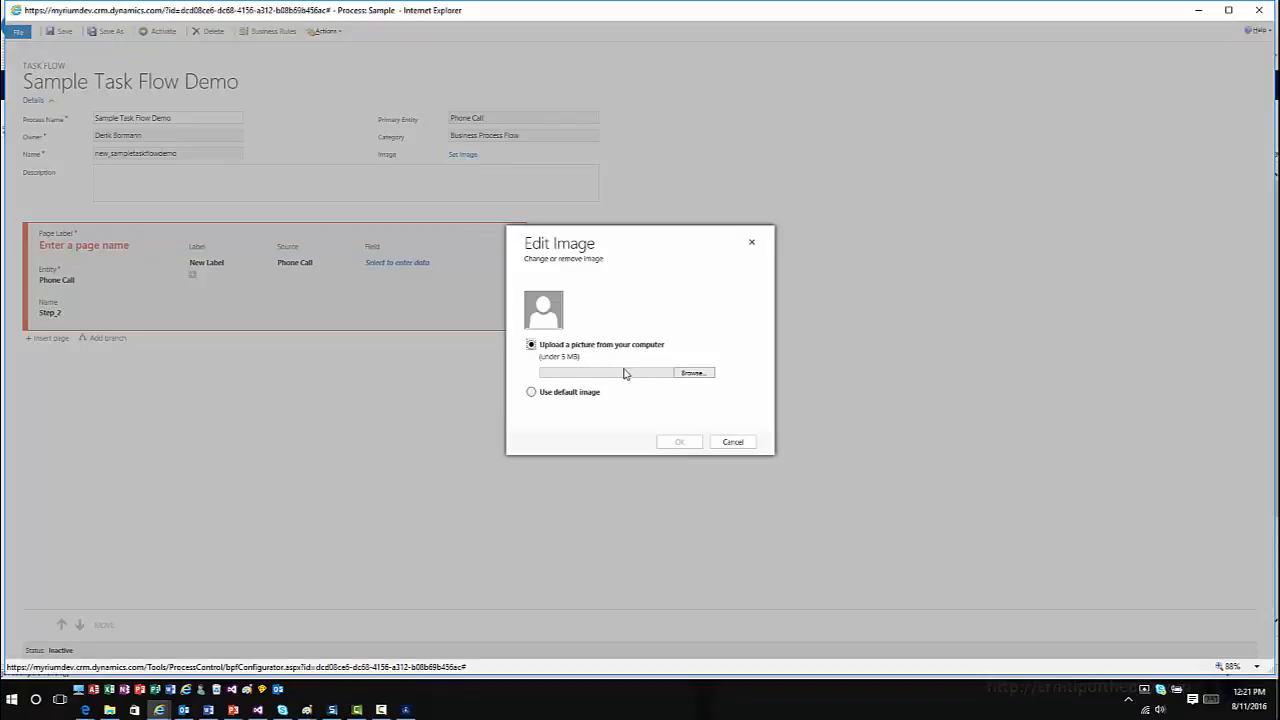
Step: Browse to a picture on the computer and confirm it as the task flow's image
click(692, 372)
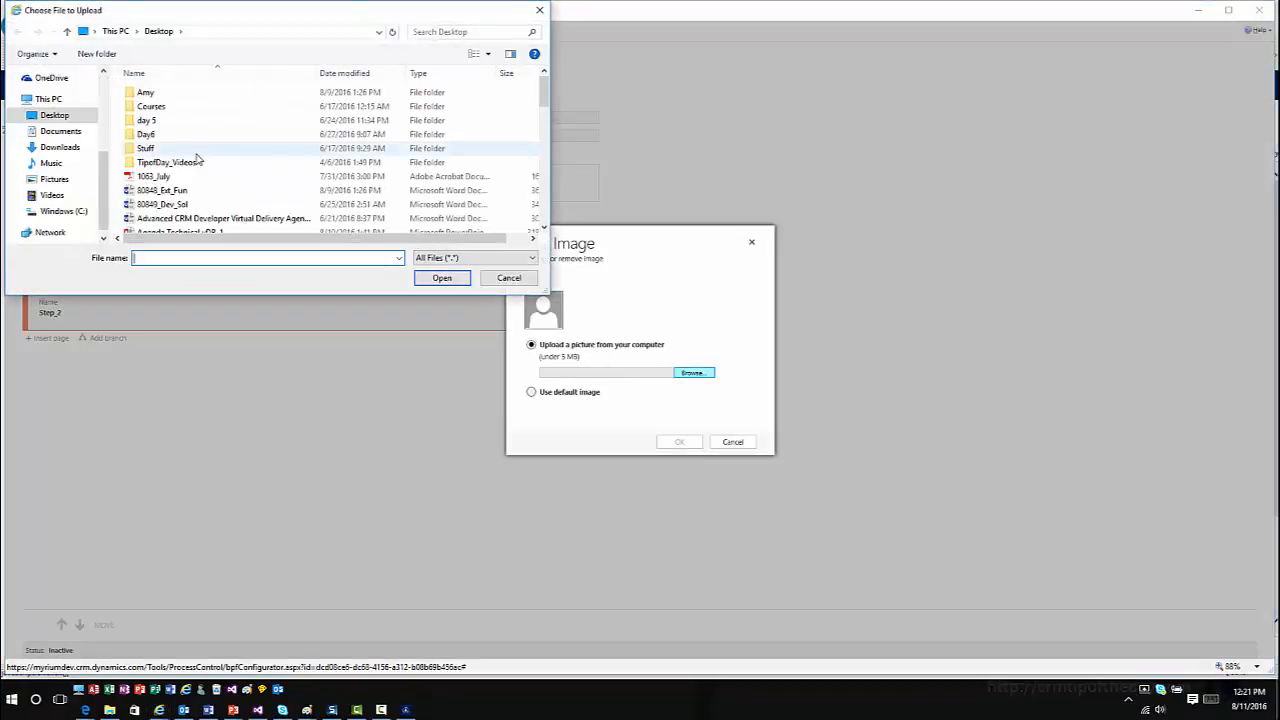
scroll(down, 3)
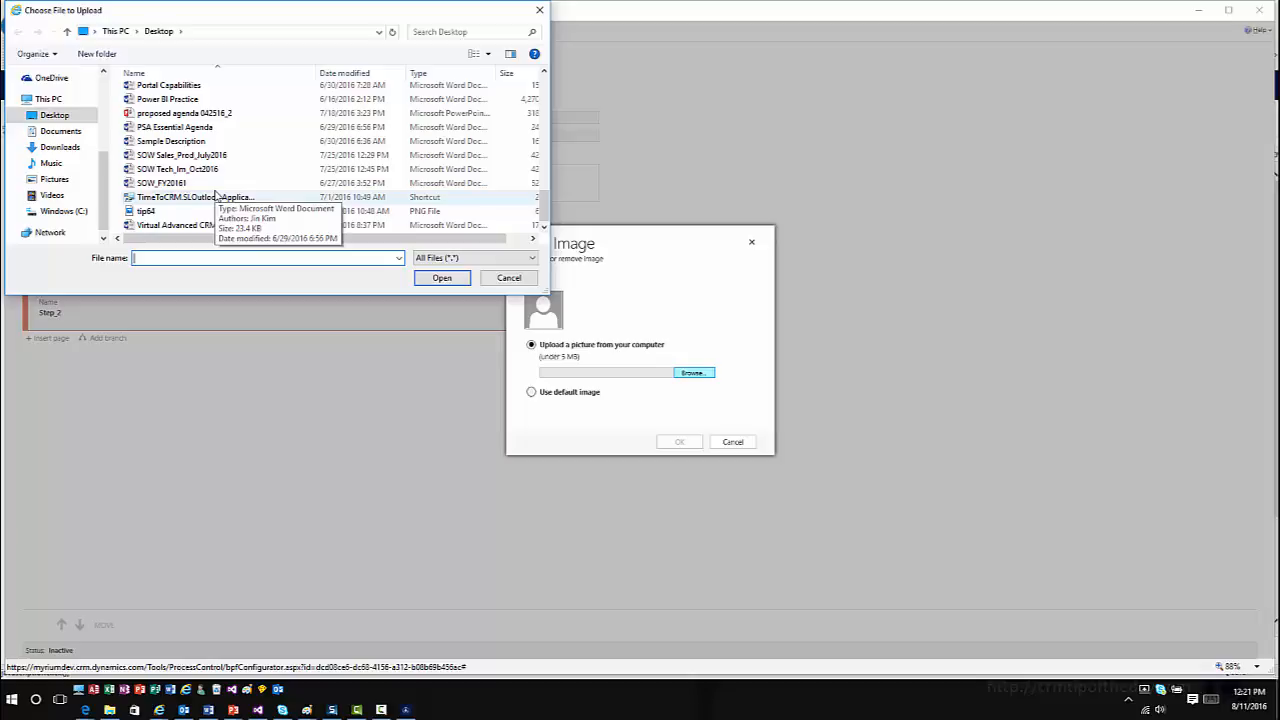
scroll(up, 3)
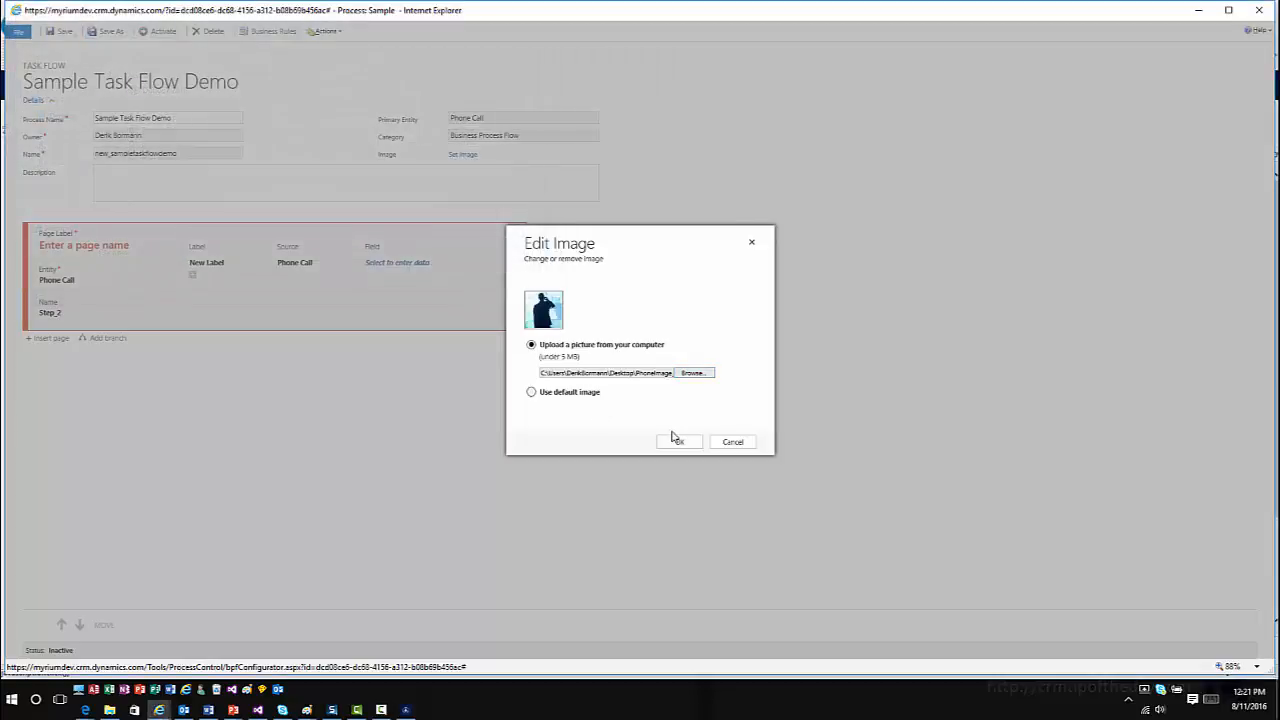
mouse_move(588, 330)
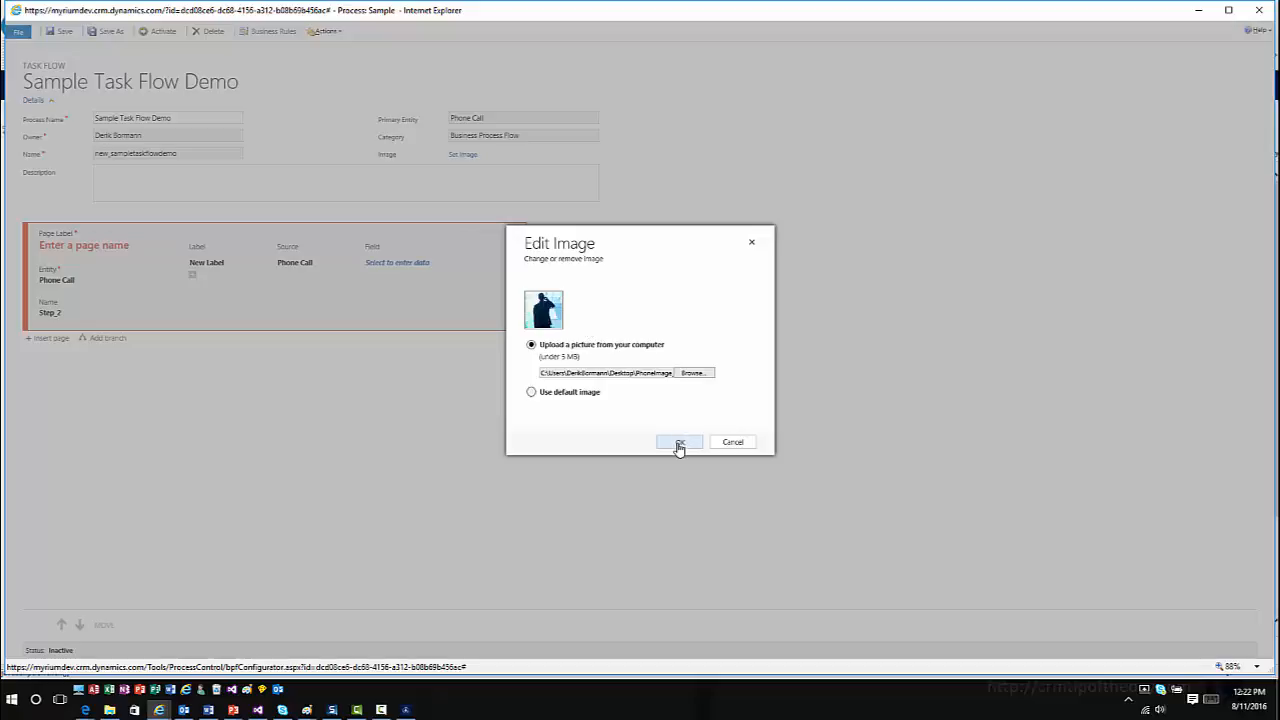
click(680, 442)
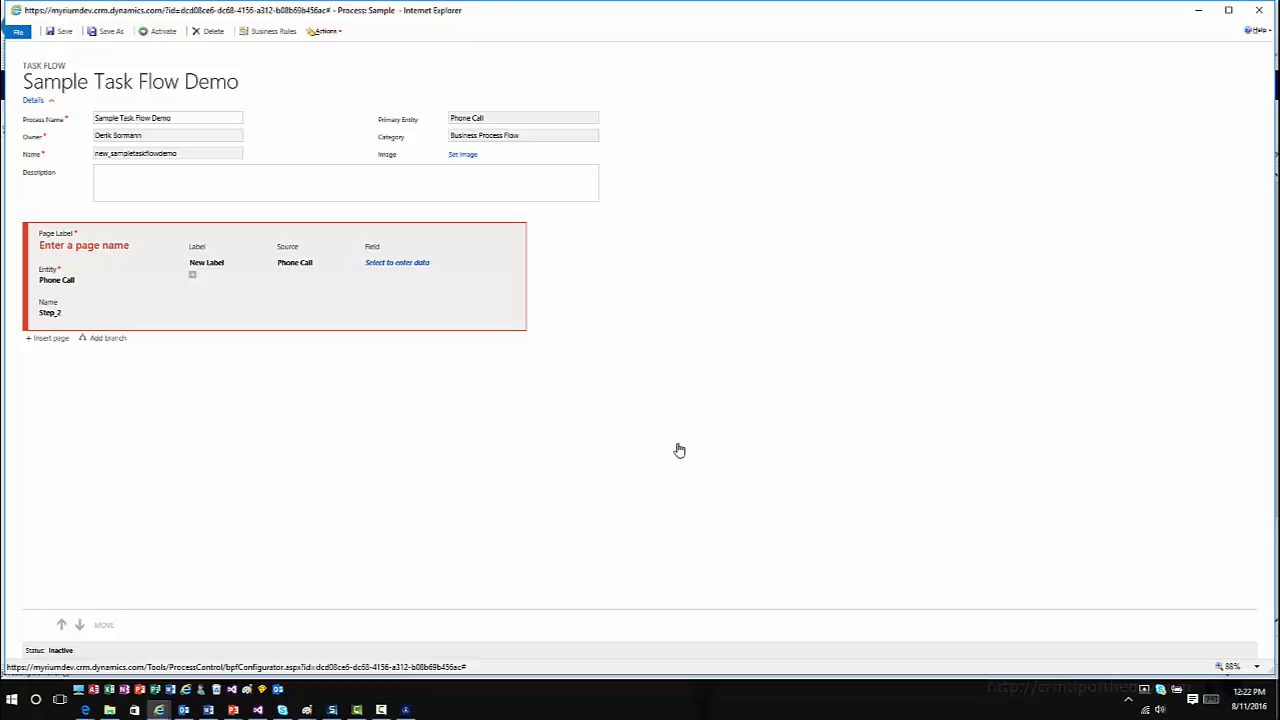
mouse_move(112, 370)
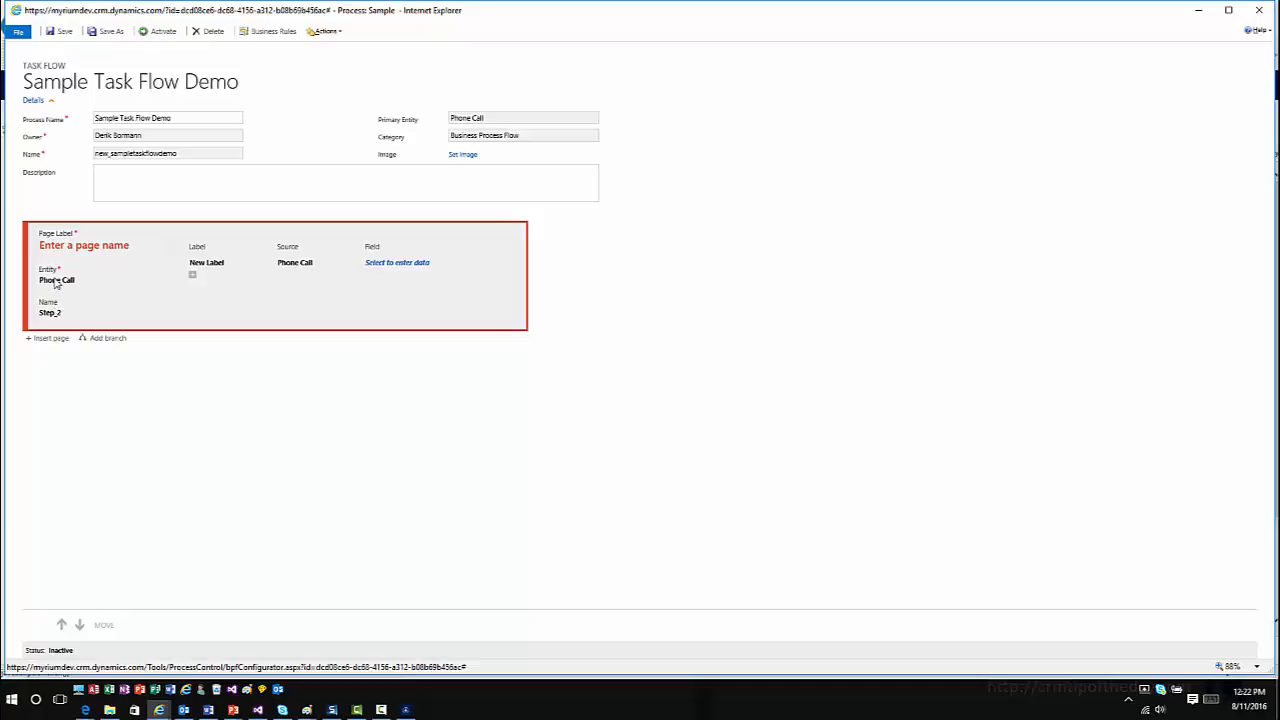
mouse_move(56, 288)
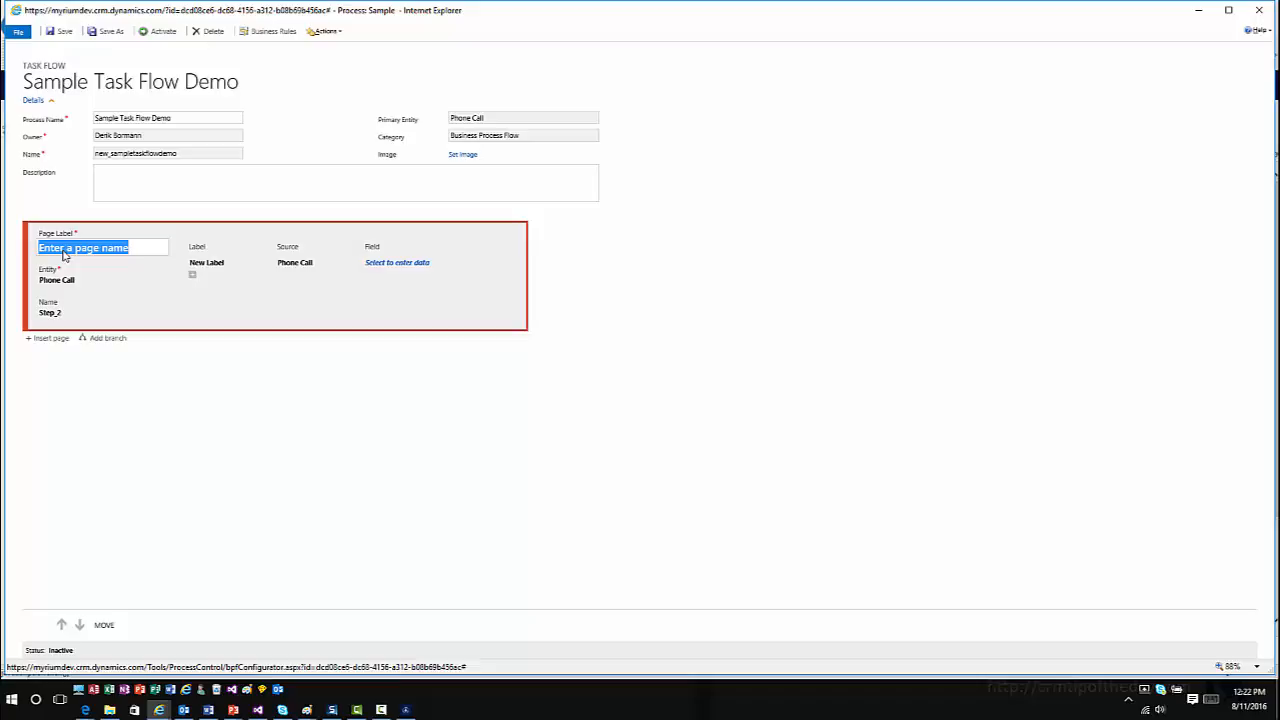
Step: Label the first page Phone Call and show the Subject field in its row
text(Phone Call)
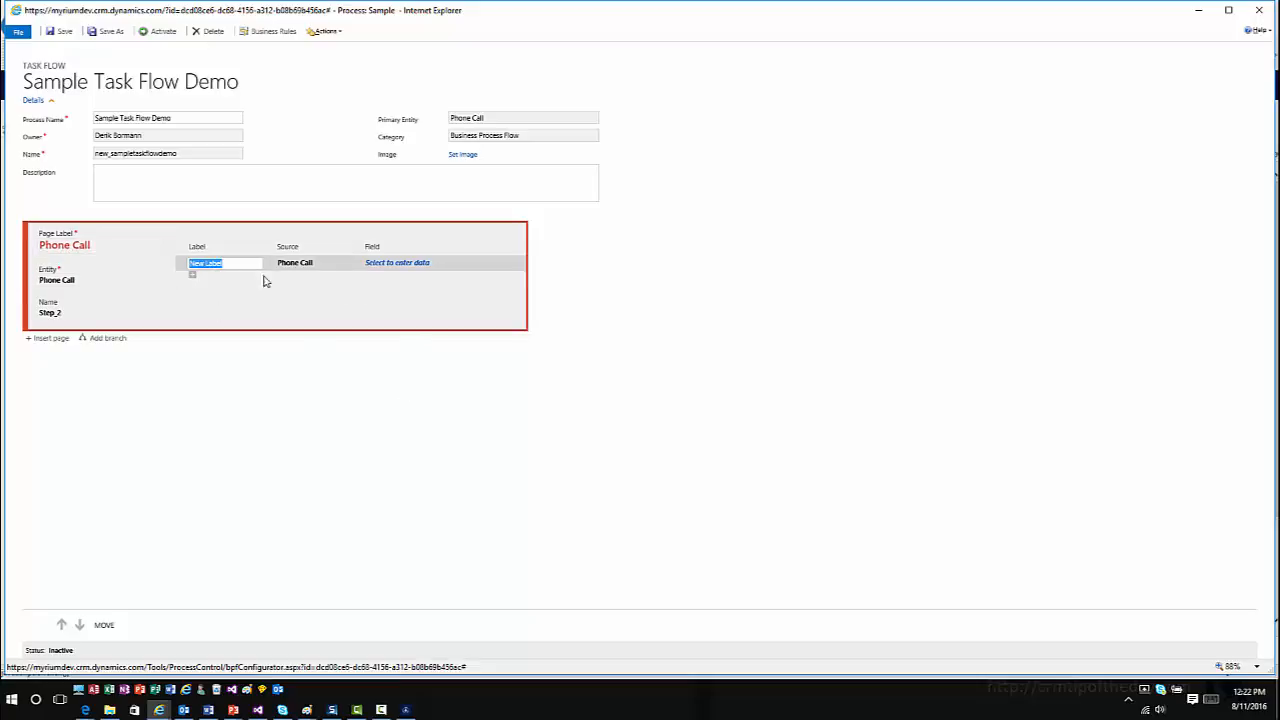
click(396, 262)
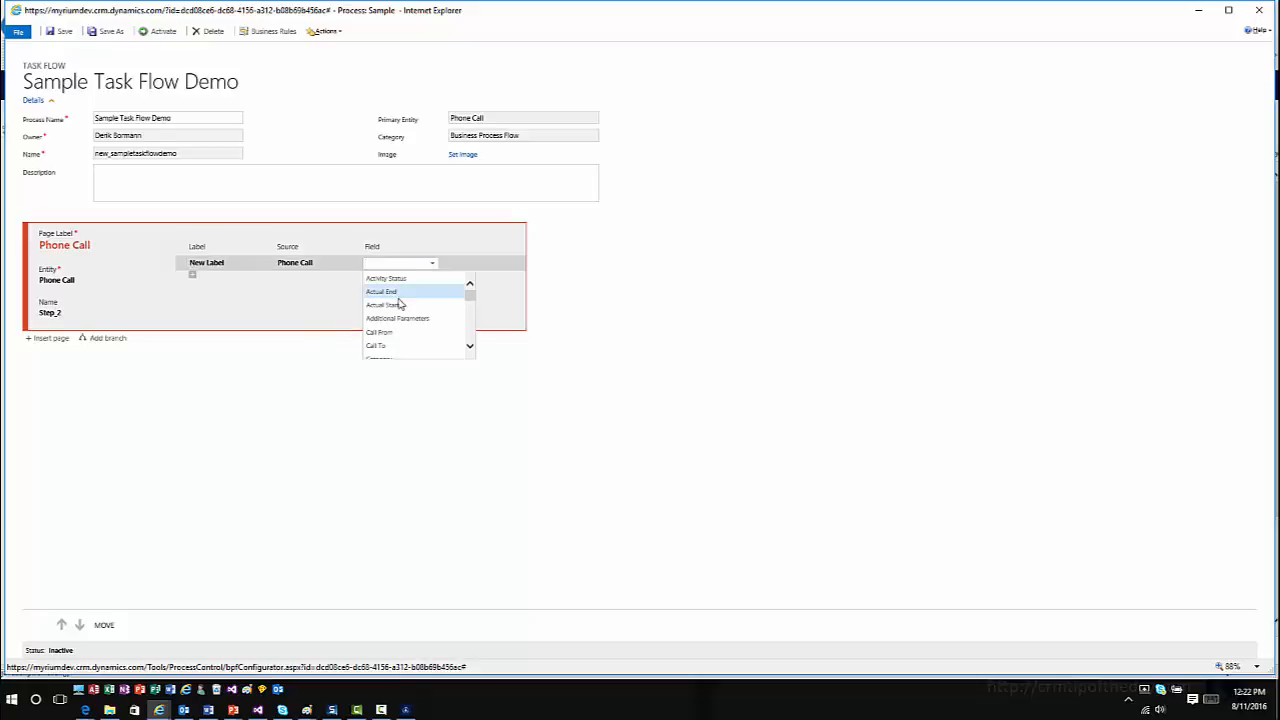
scroll(down, 3)
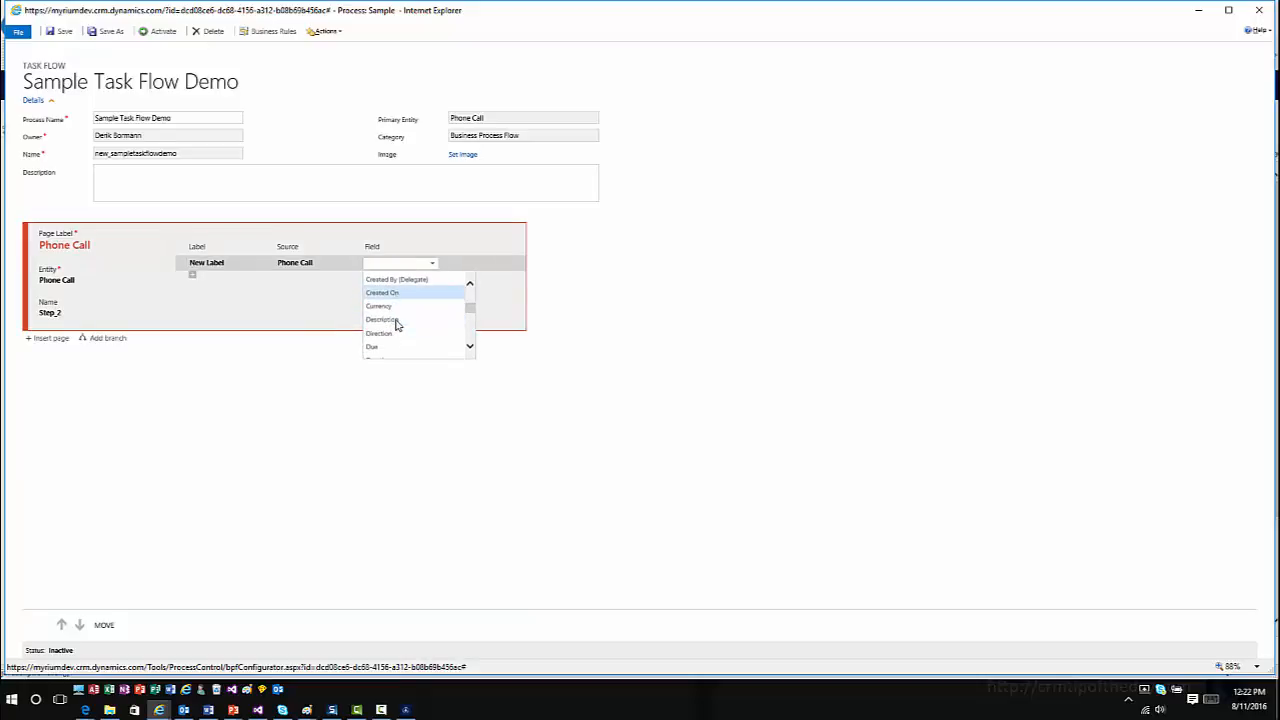
scroll(down, 3)
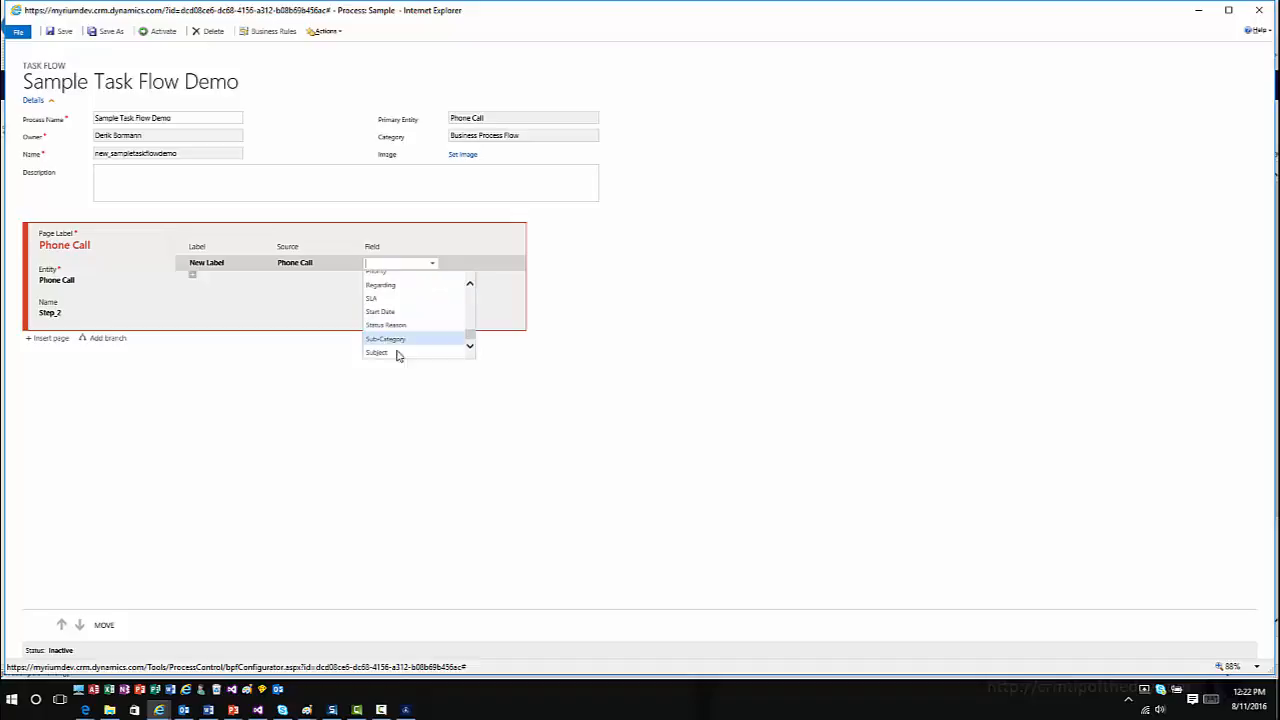
click(376, 352)
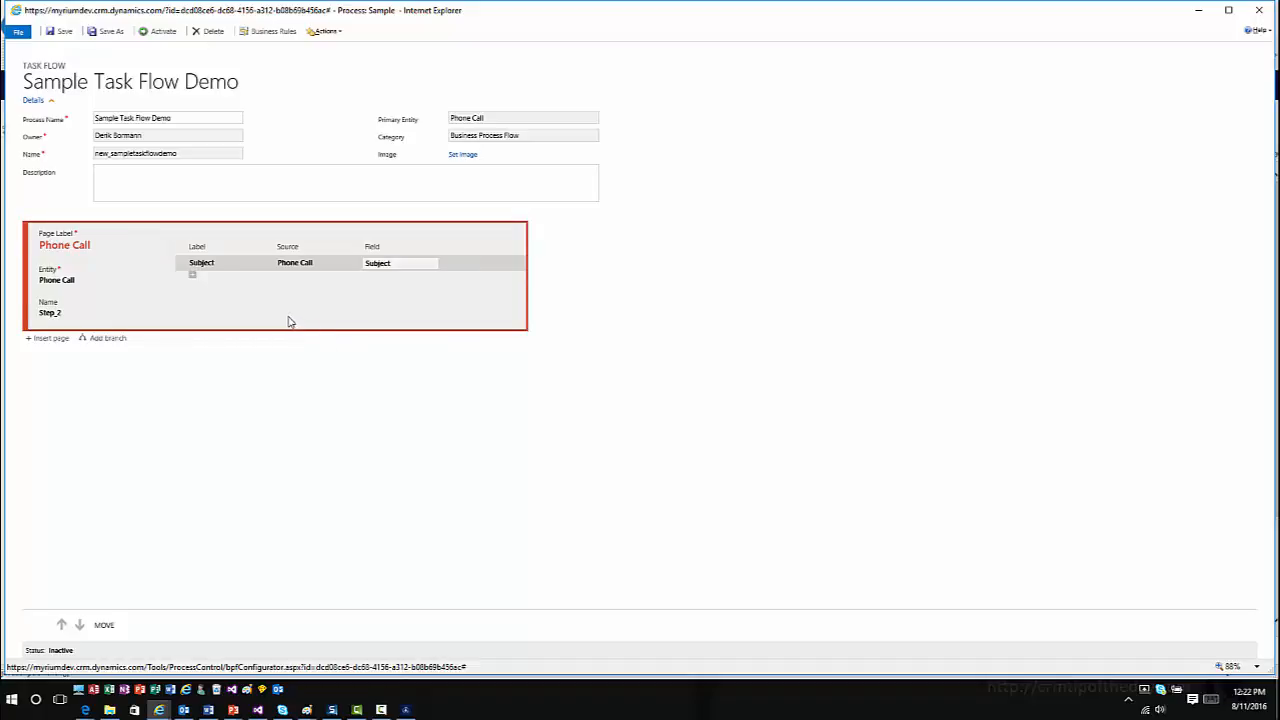
mouse_move(244, 276)
text(Phone)
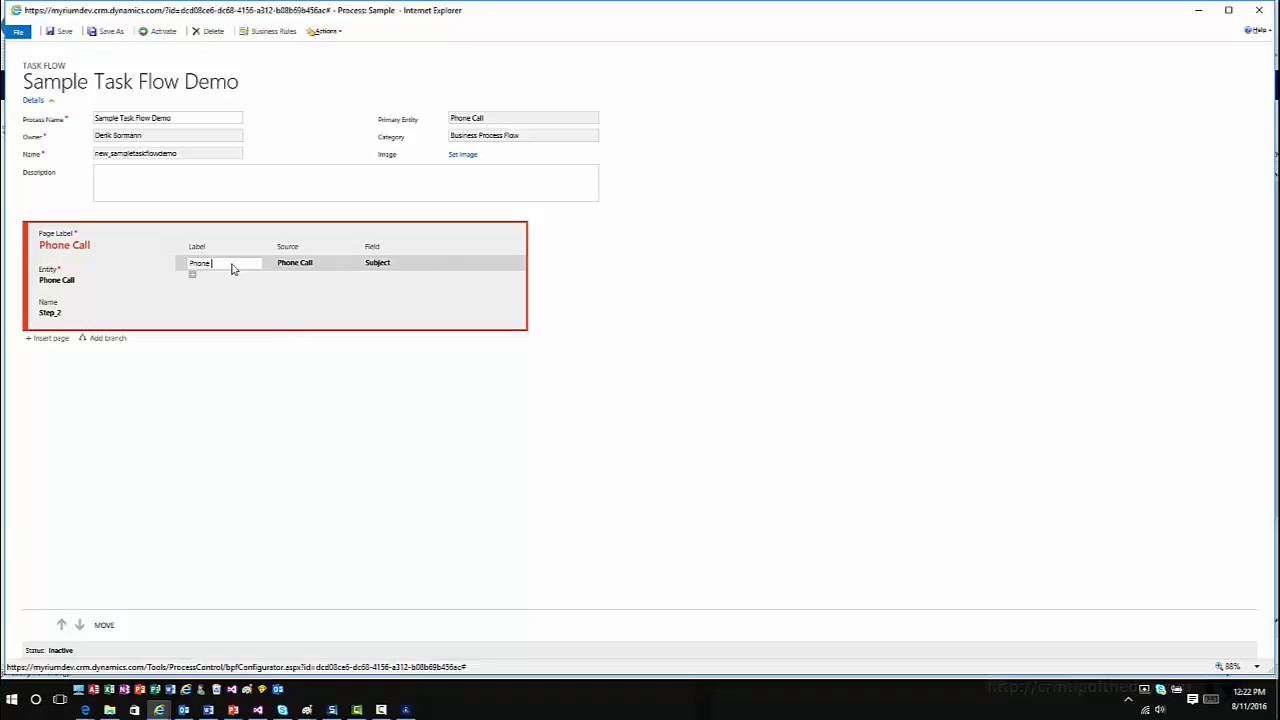
Step: Rename the row label Phone Call and keep Phone Call as the row's source
text(Call)
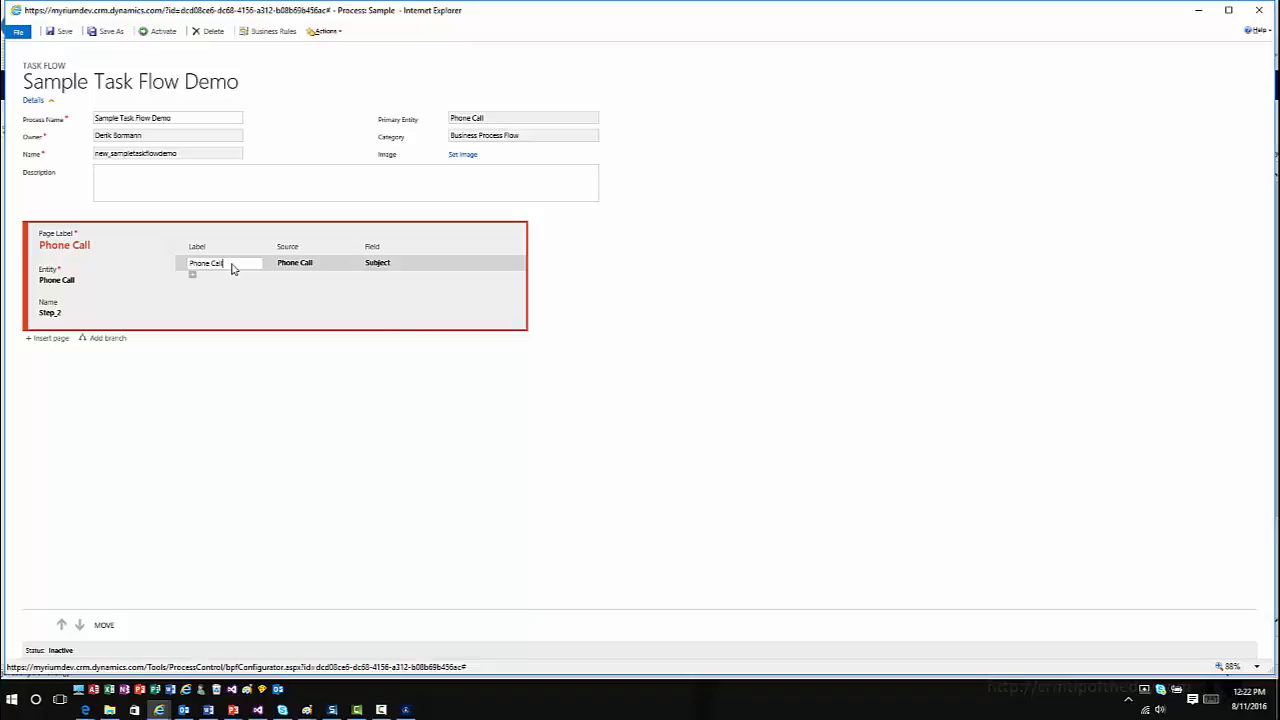
click(344, 262)
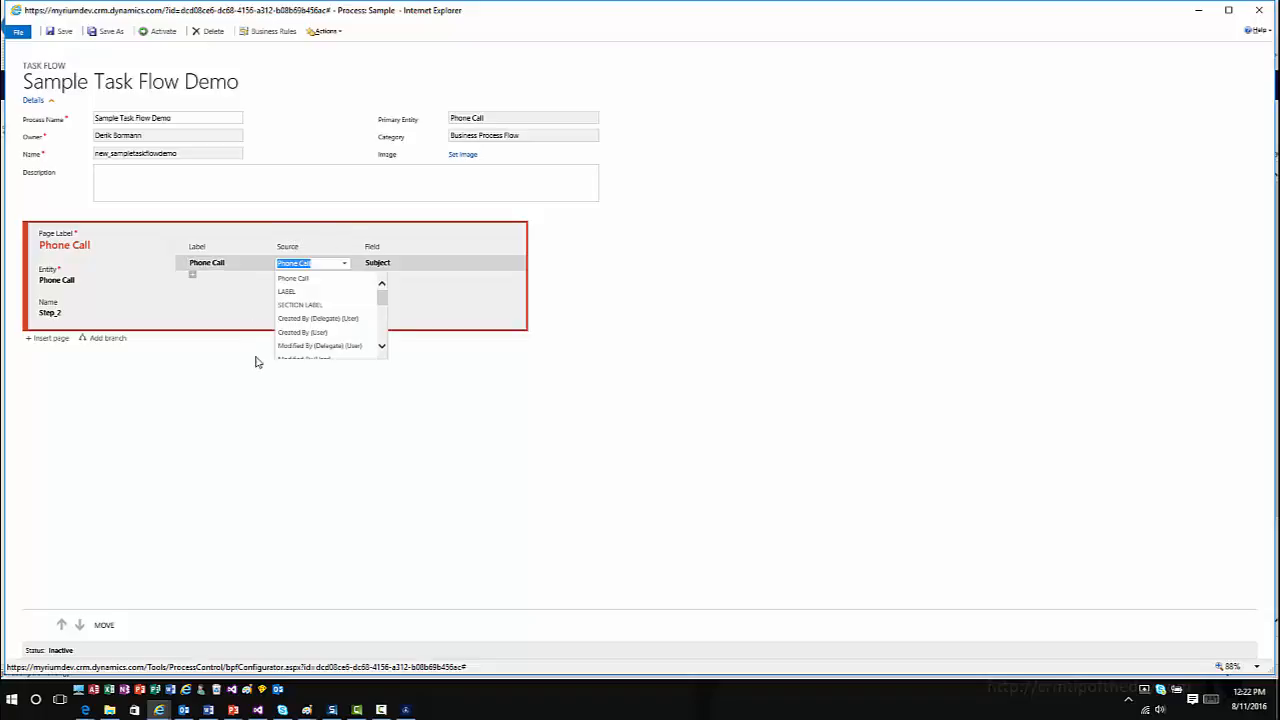
click(294, 278)
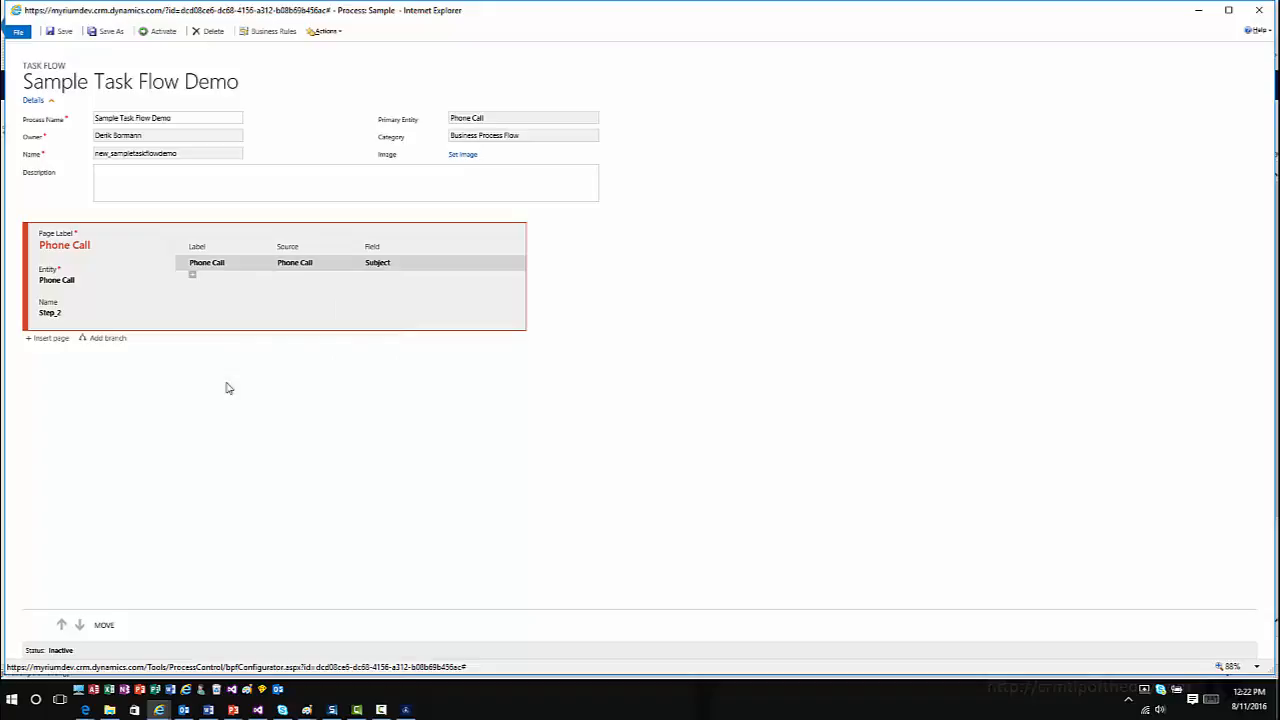
mouse_move(156, 388)
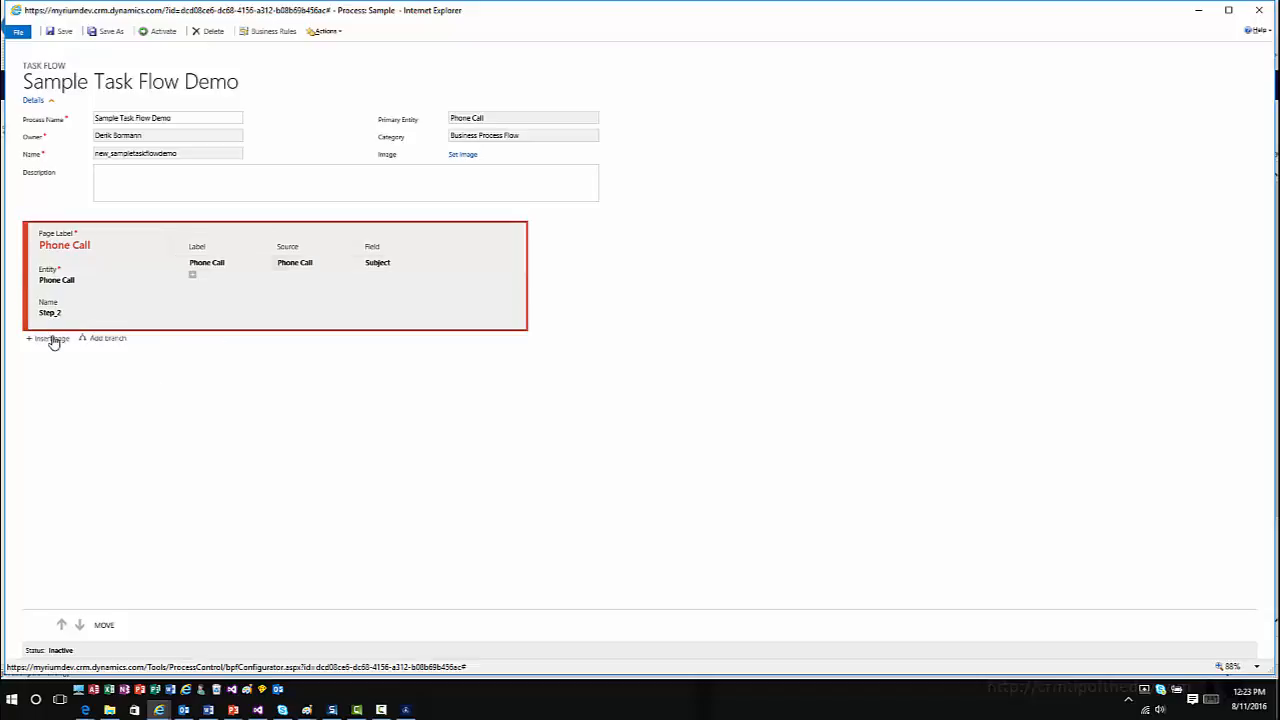
Step: Insert a second page and label it Phone Call Details
click(50, 338)
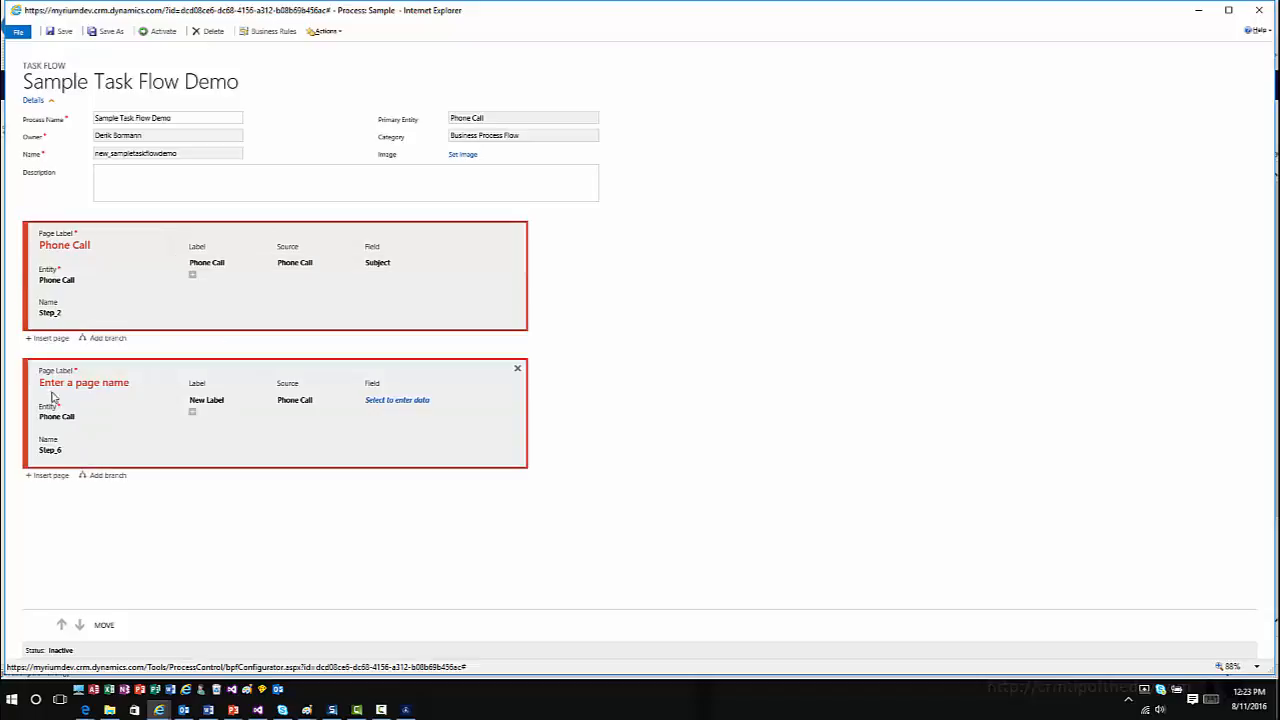
click(84, 384)
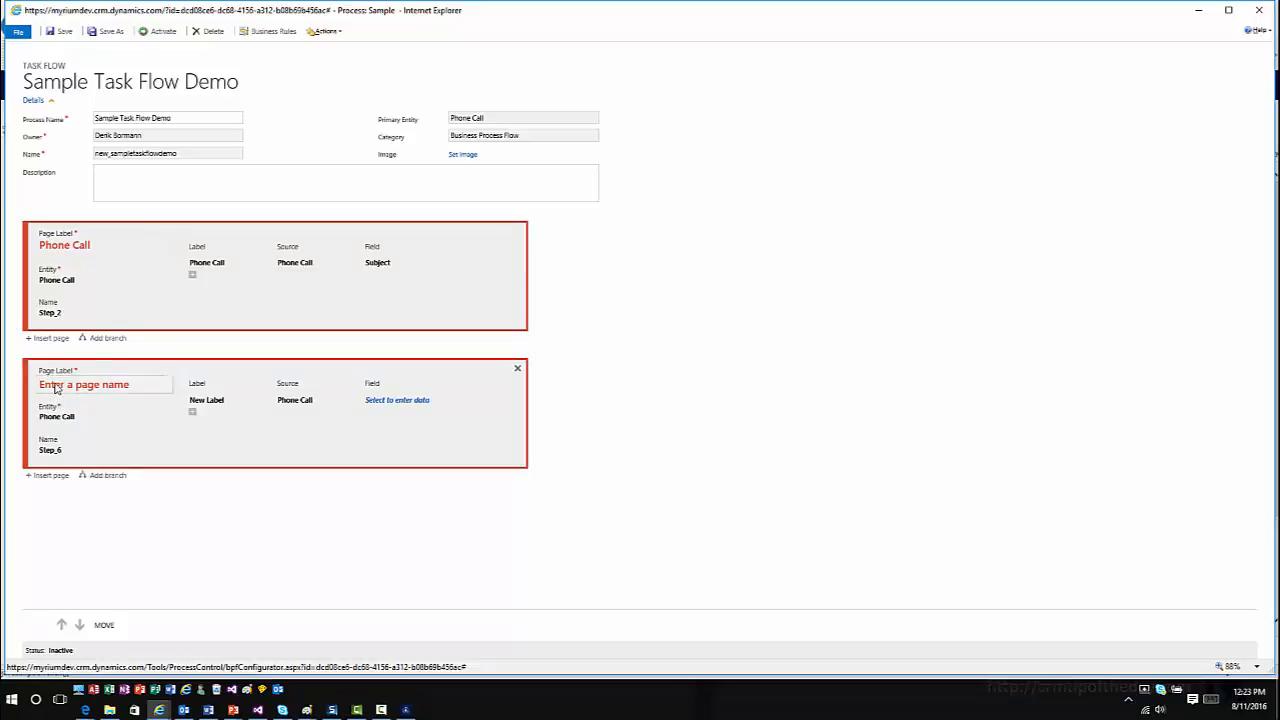
text(Phone Call)
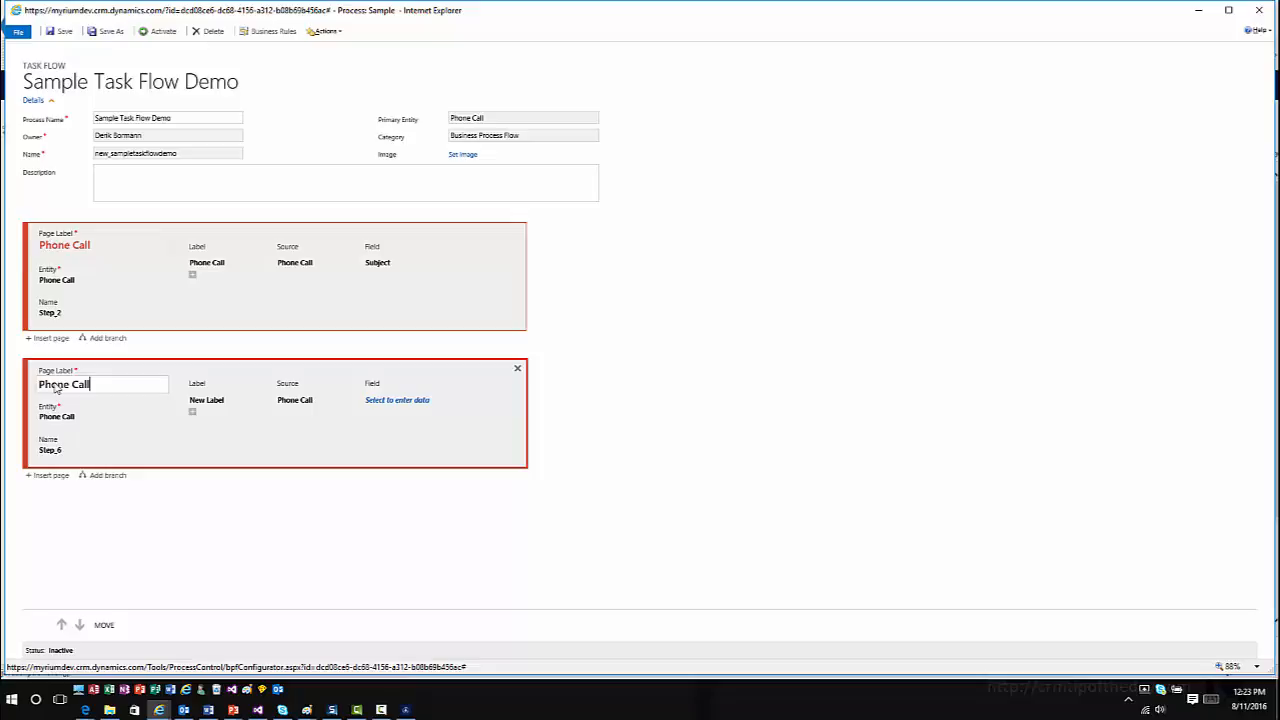
text(Details)
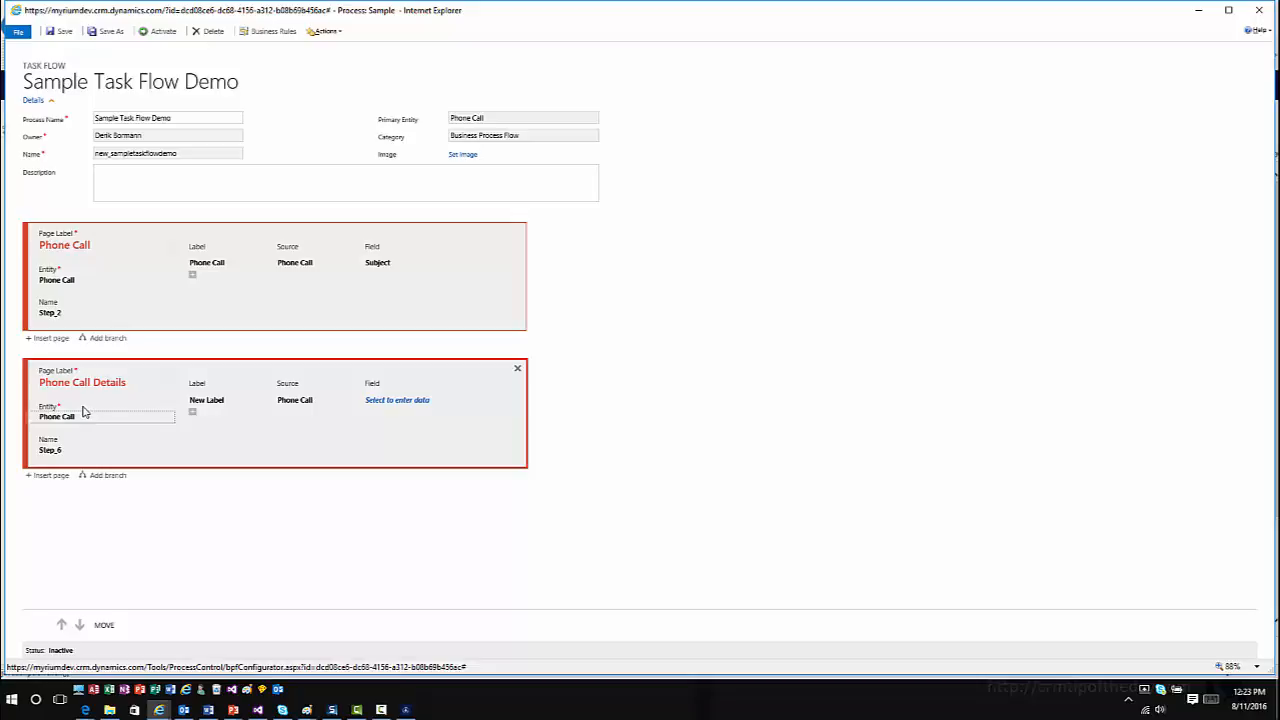
mouse_move(84, 398)
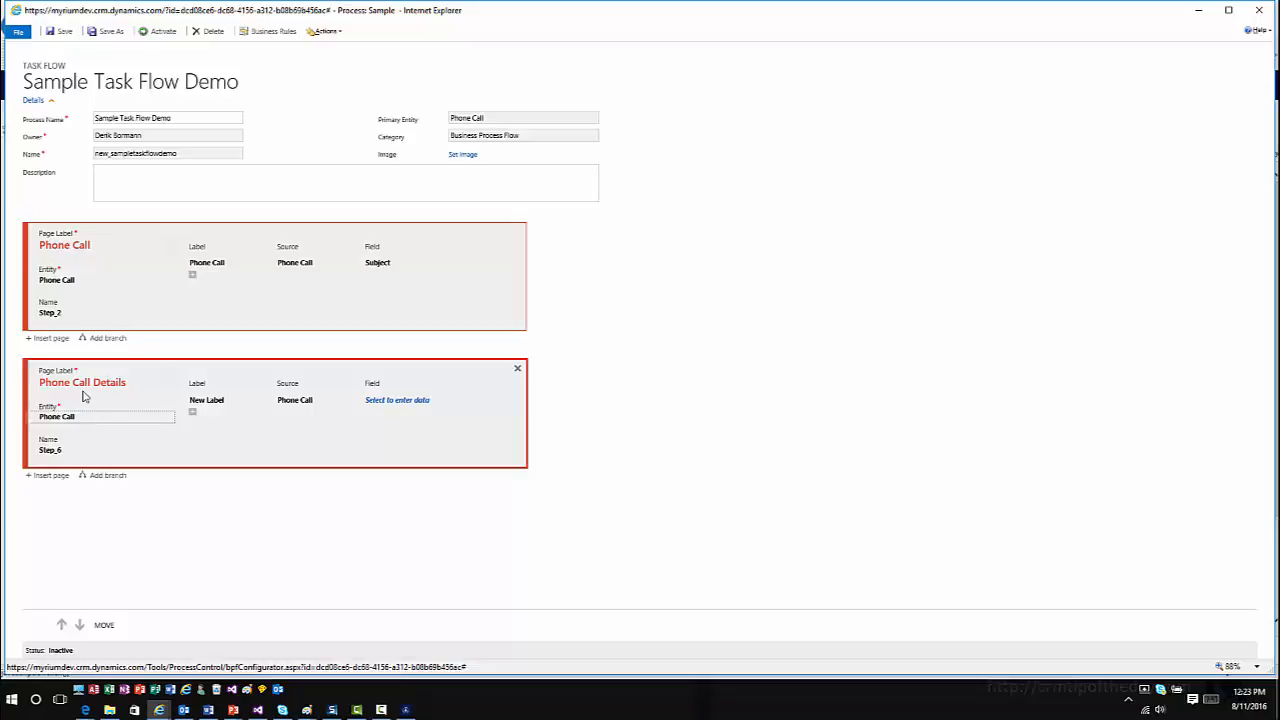
click(344, 400)
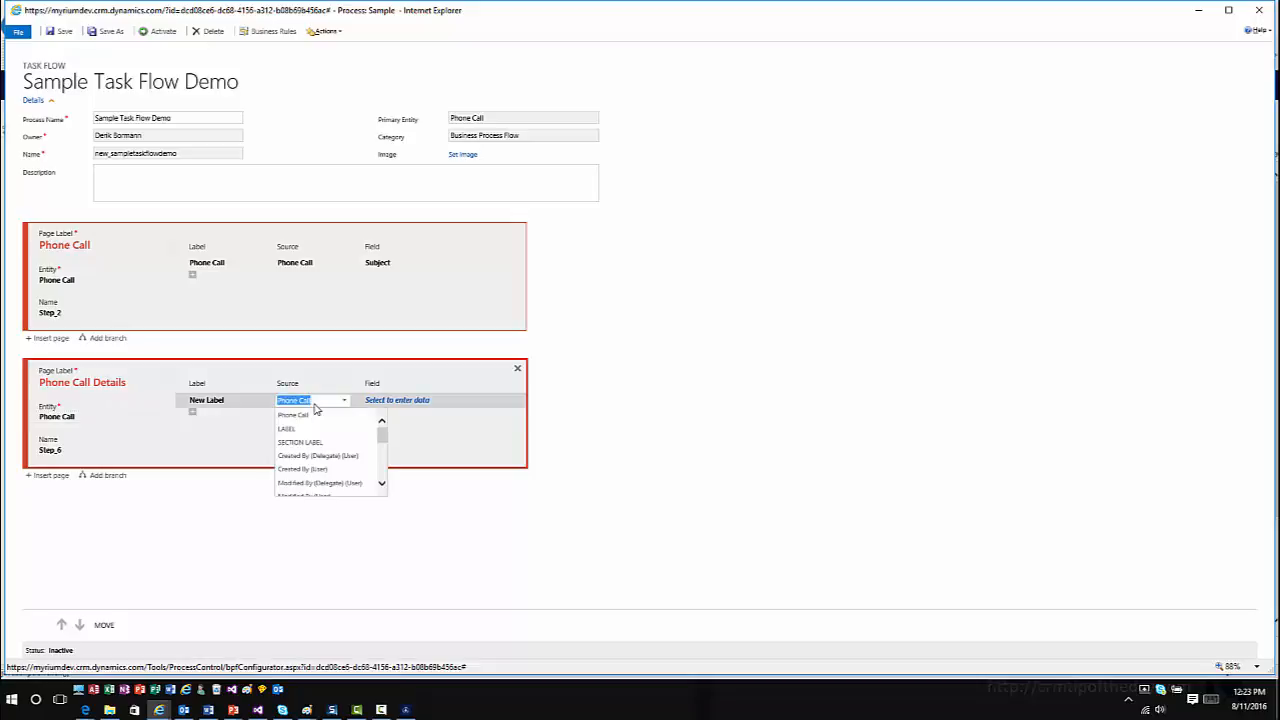
mouse_move(312, 400)
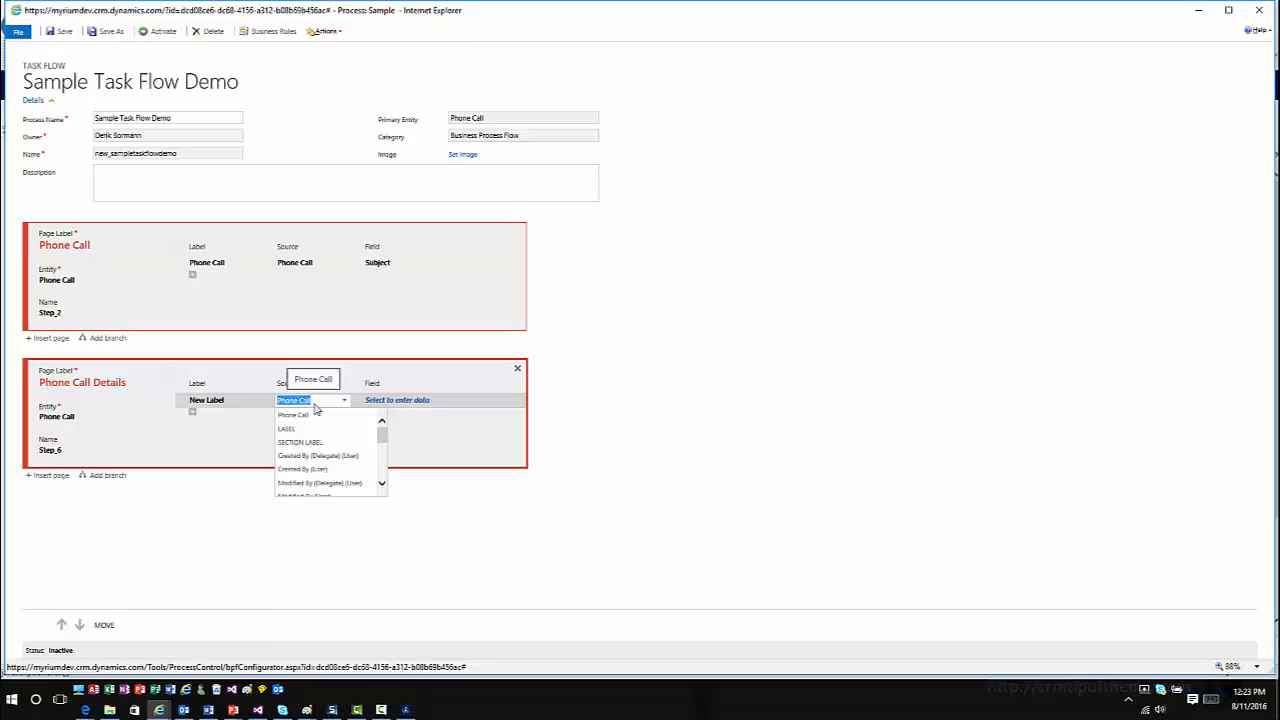
mouse_move(320, 442)
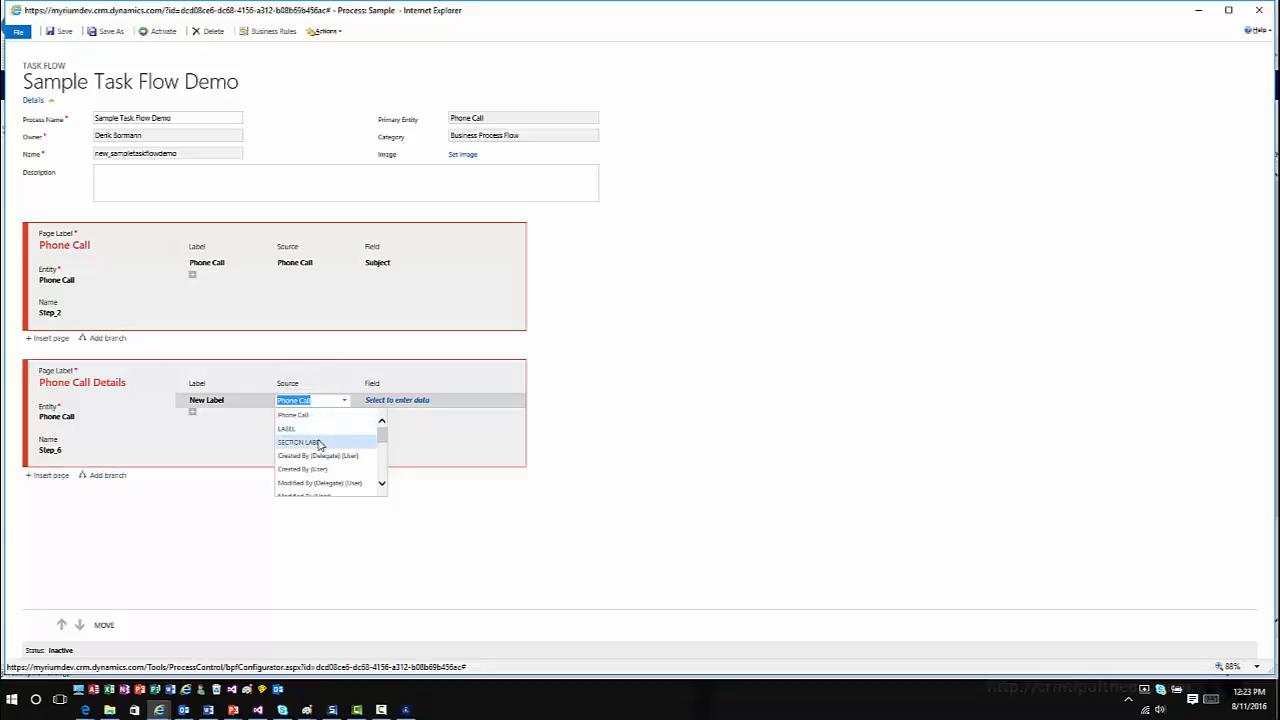
Step: Make the second page's first row a SECTION LABEL reading Call Details
click(298, 442)
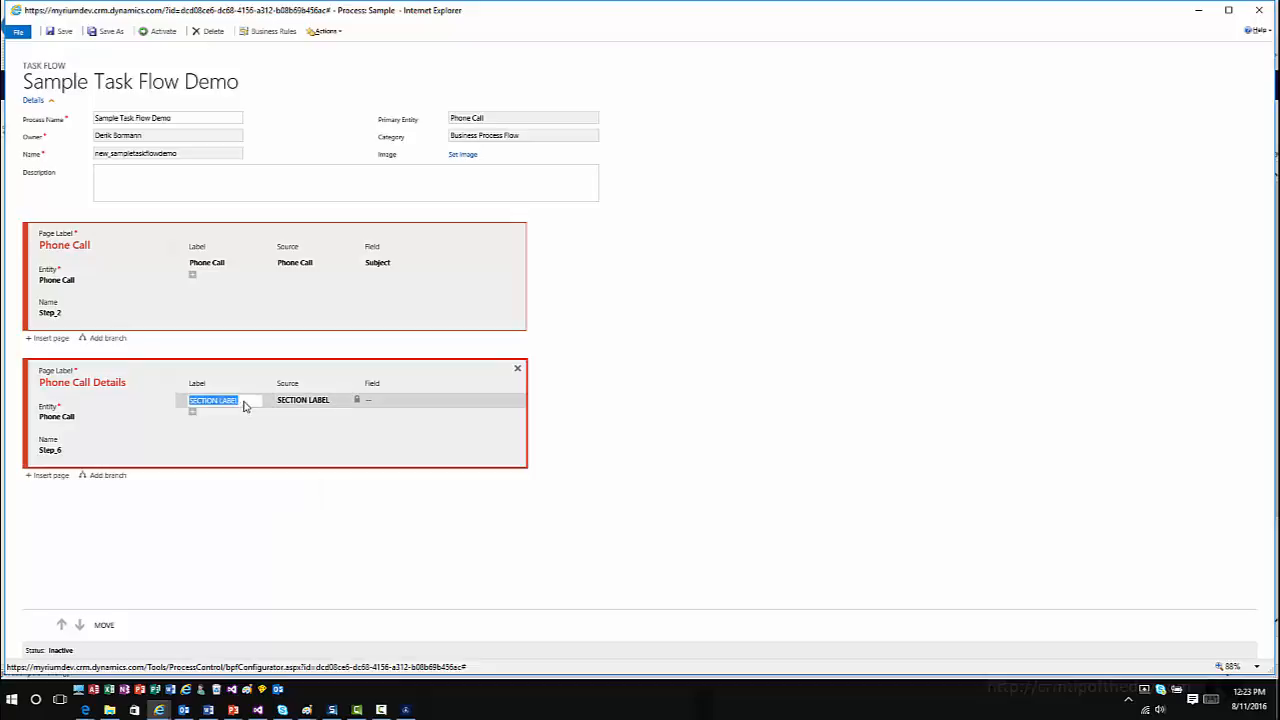
text(Call Details)
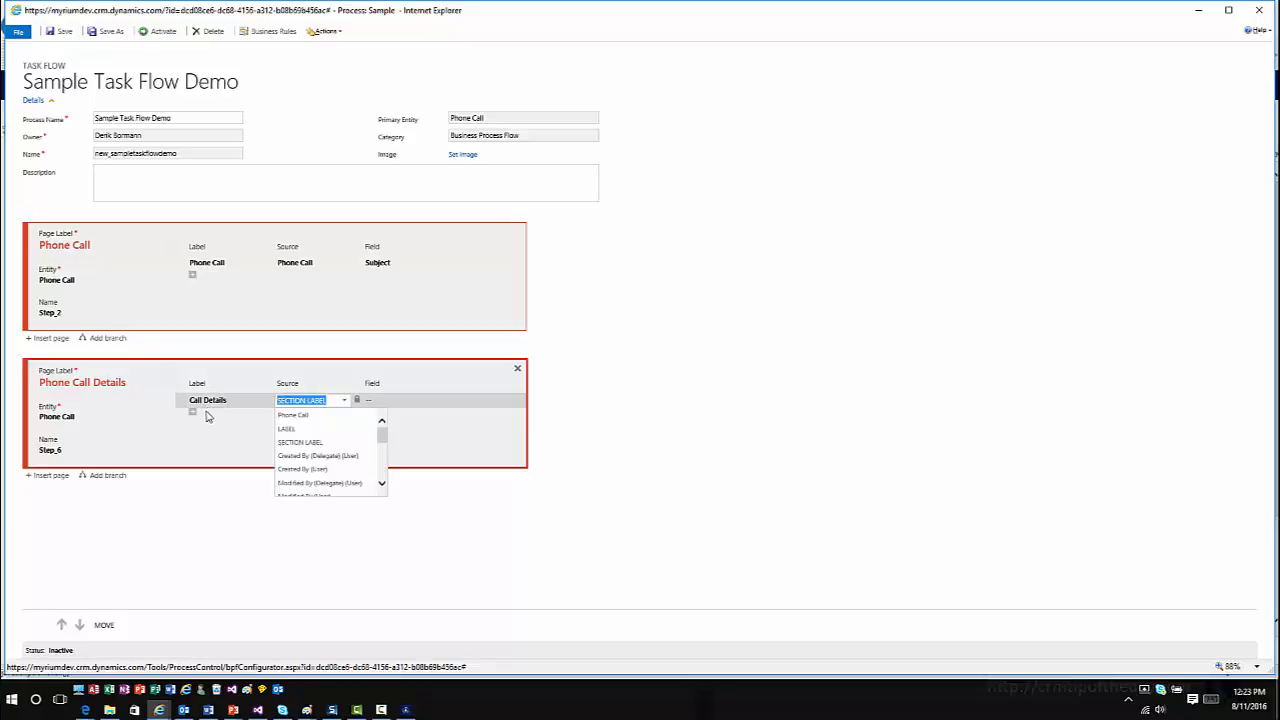
Step: Add a field row below Call Details with source Phone Call showing the Subject field
click(300, 442)
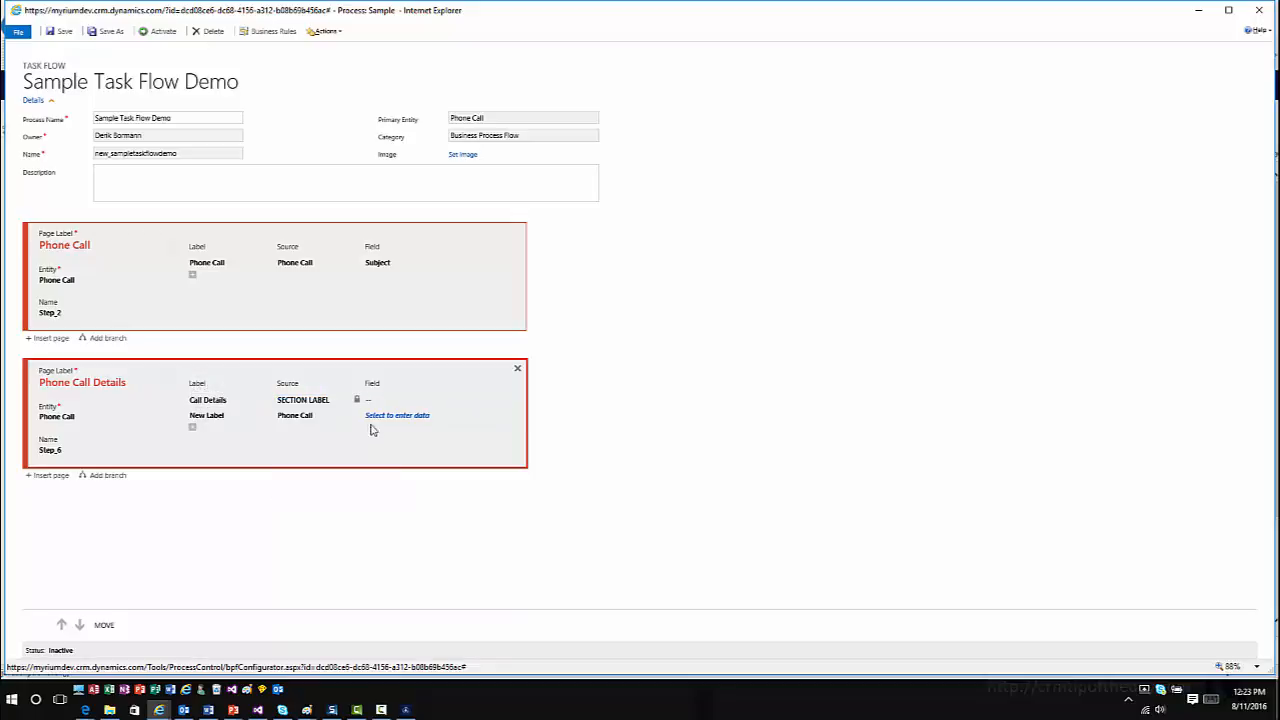
click(296, 414)
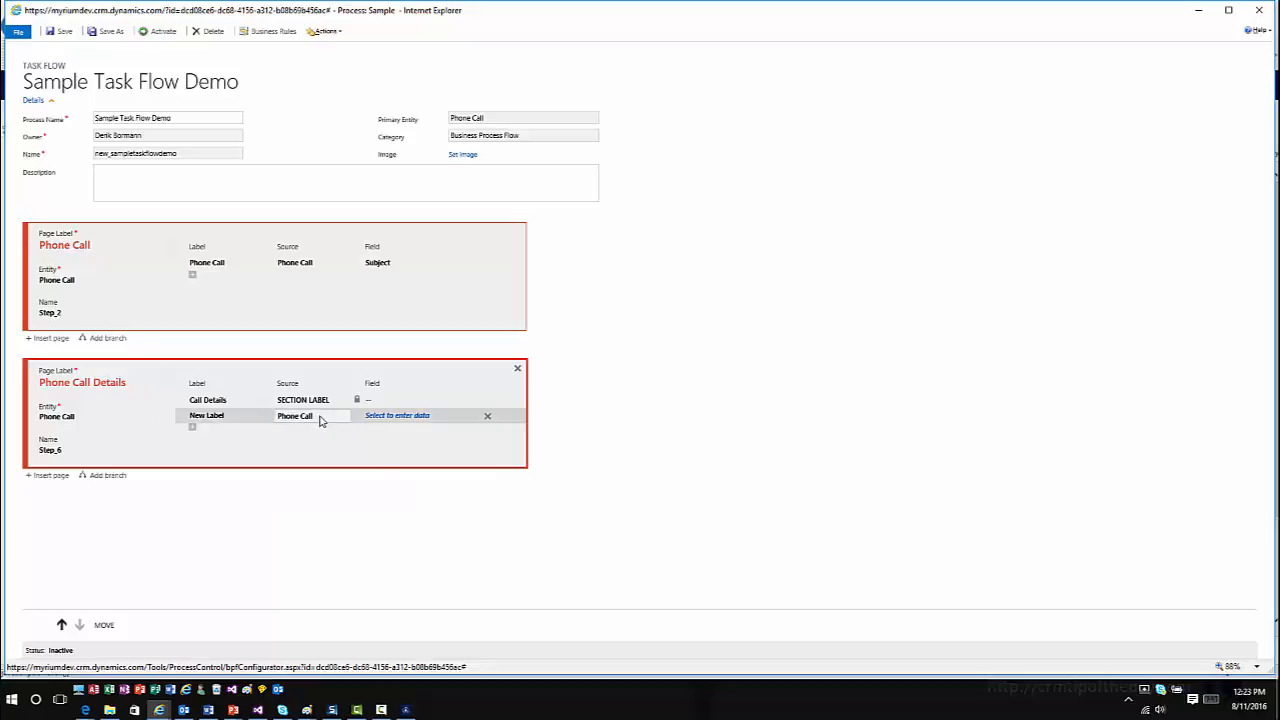
click(310, 416)
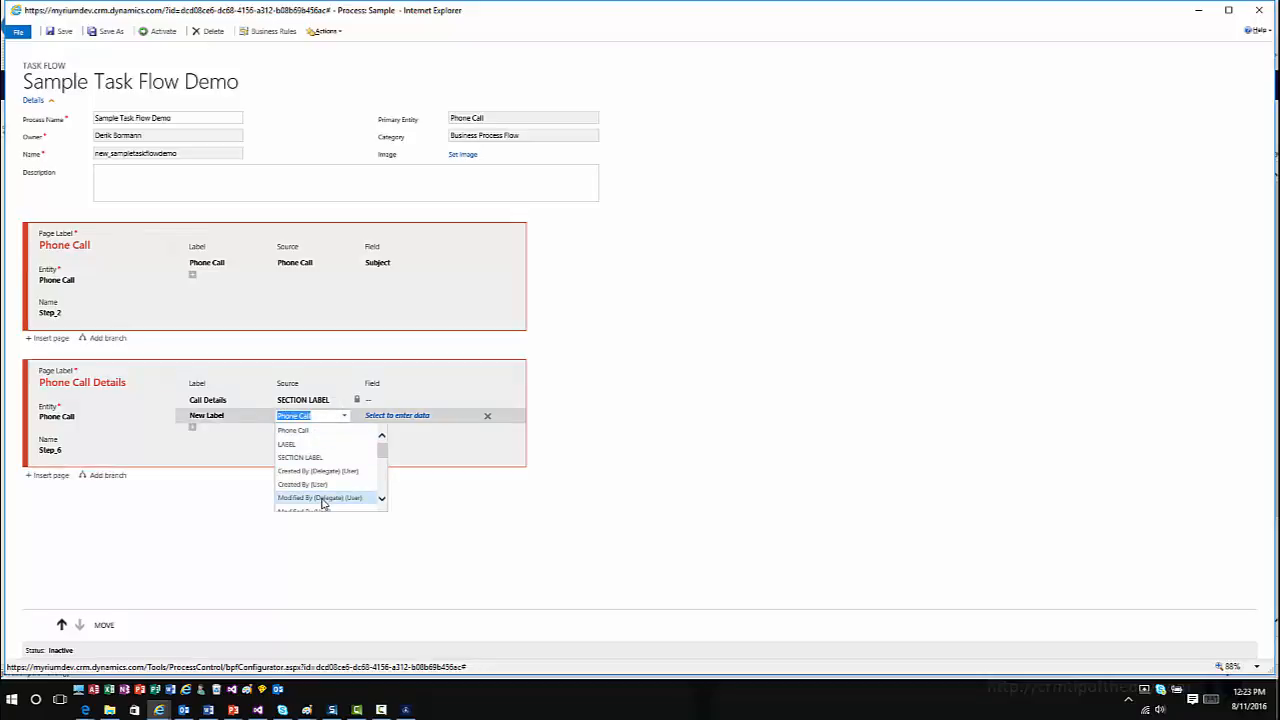
scroll(down, 3)
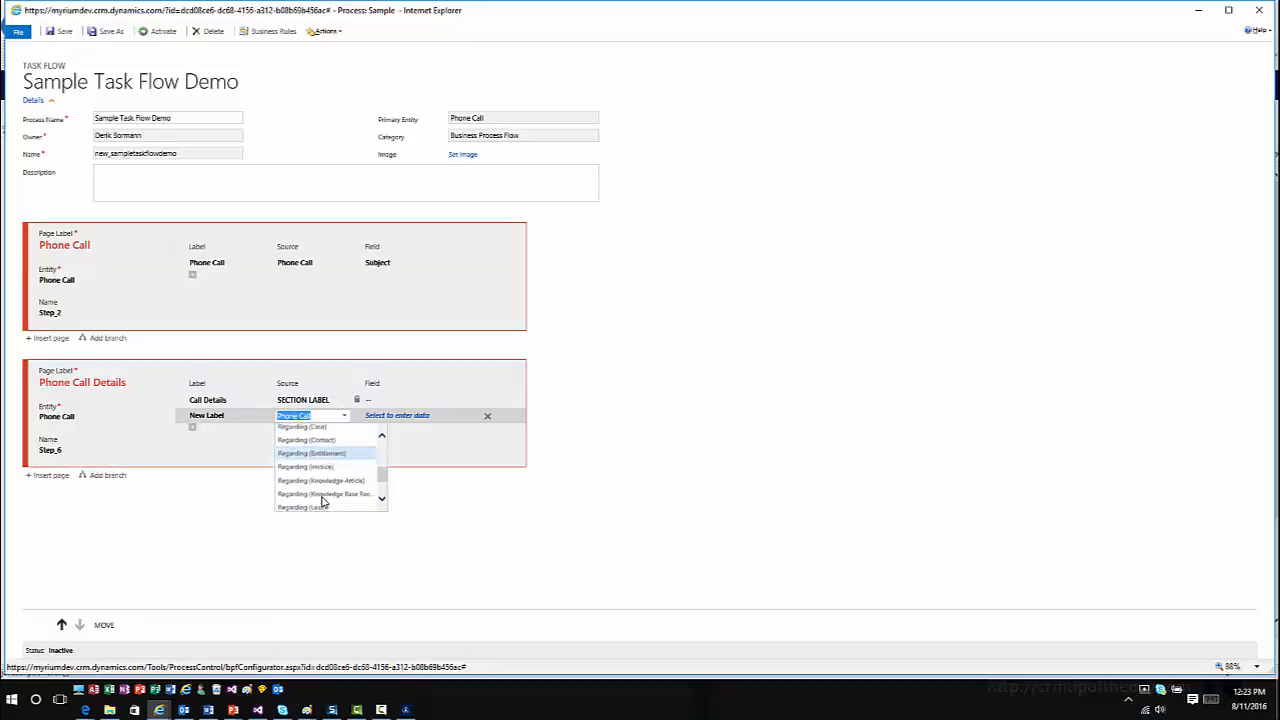
click(312, 414)
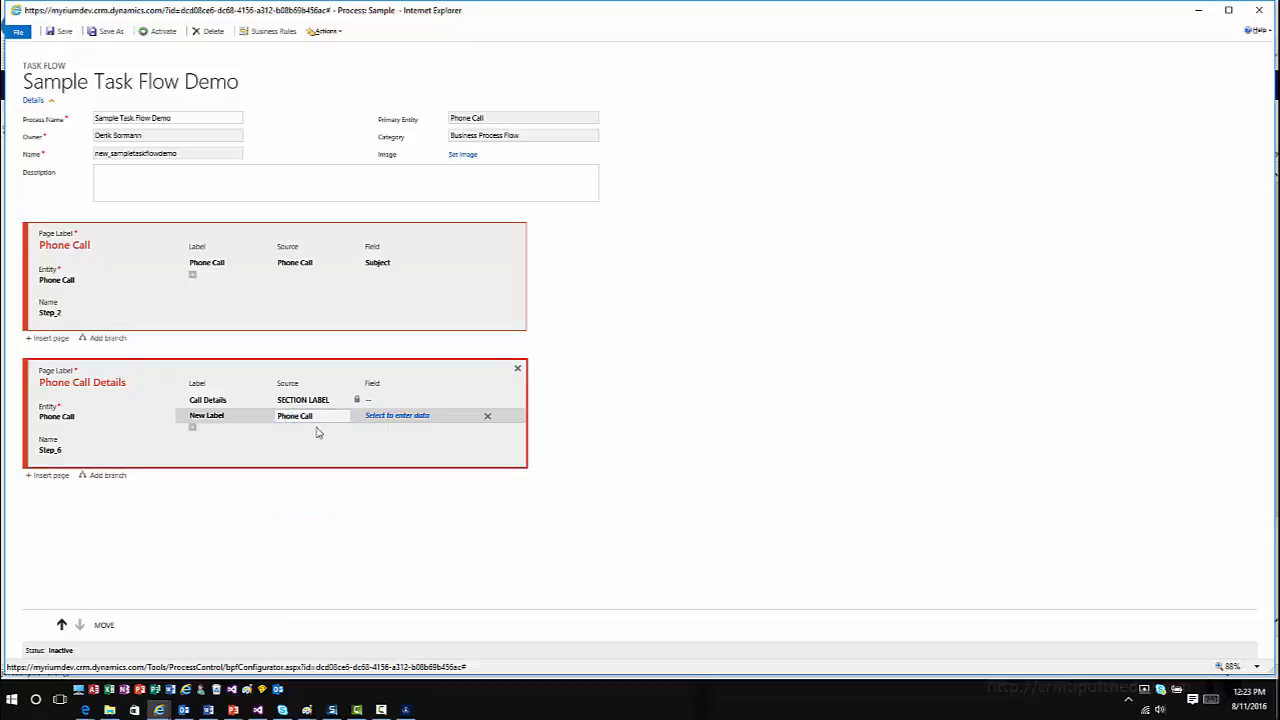
click(396, 414)
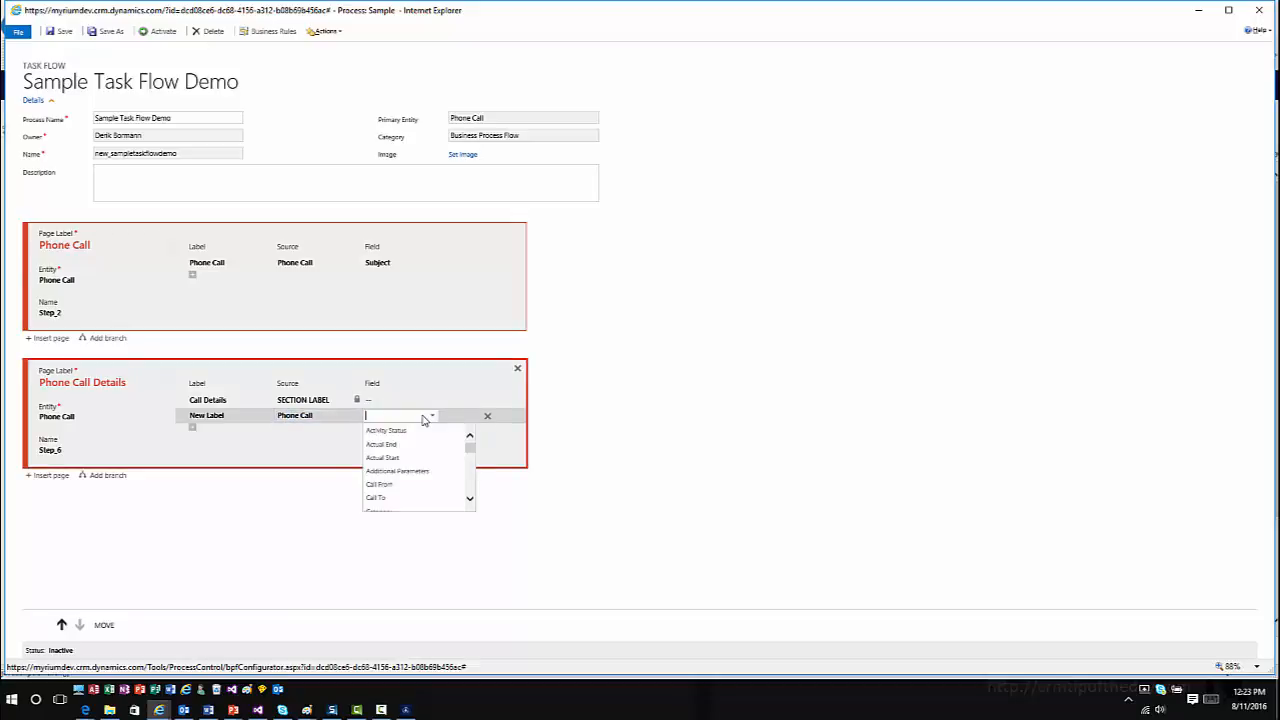
scroll(down, 3)
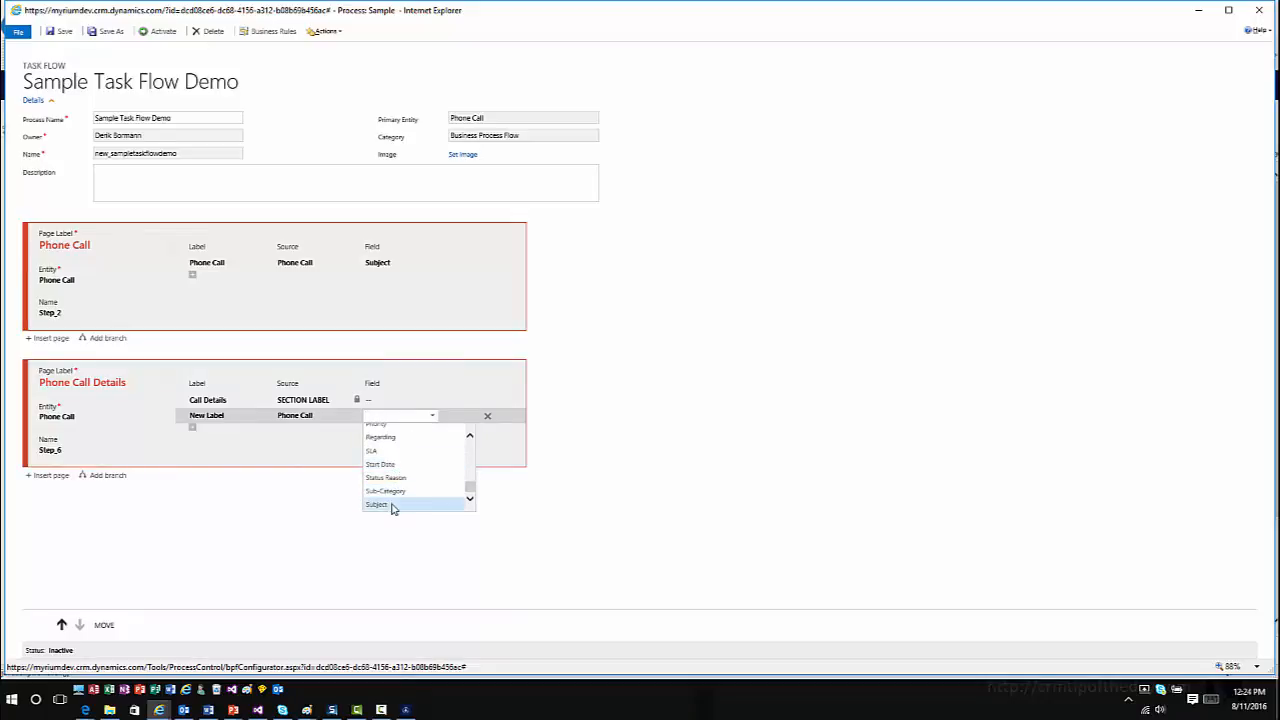
click(376, 504)
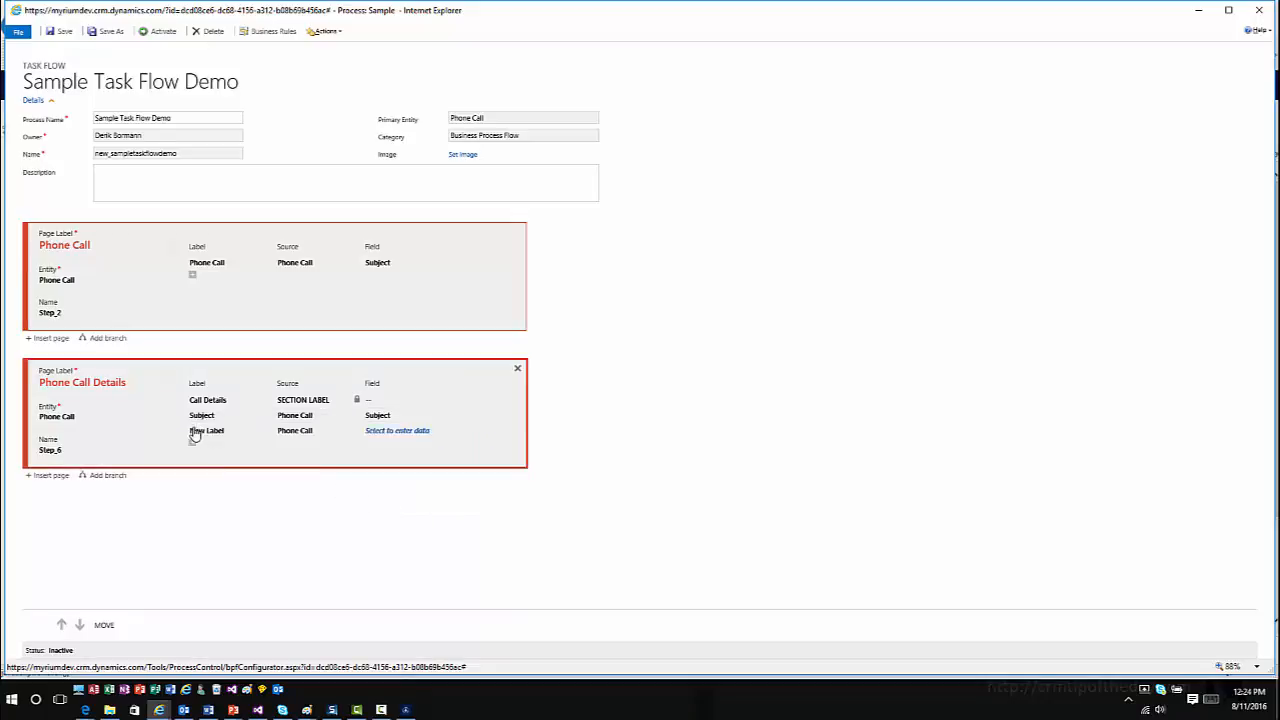
Step: Add further Phone Call rows for the Call From, Call To and Due fields
click(396, 430)
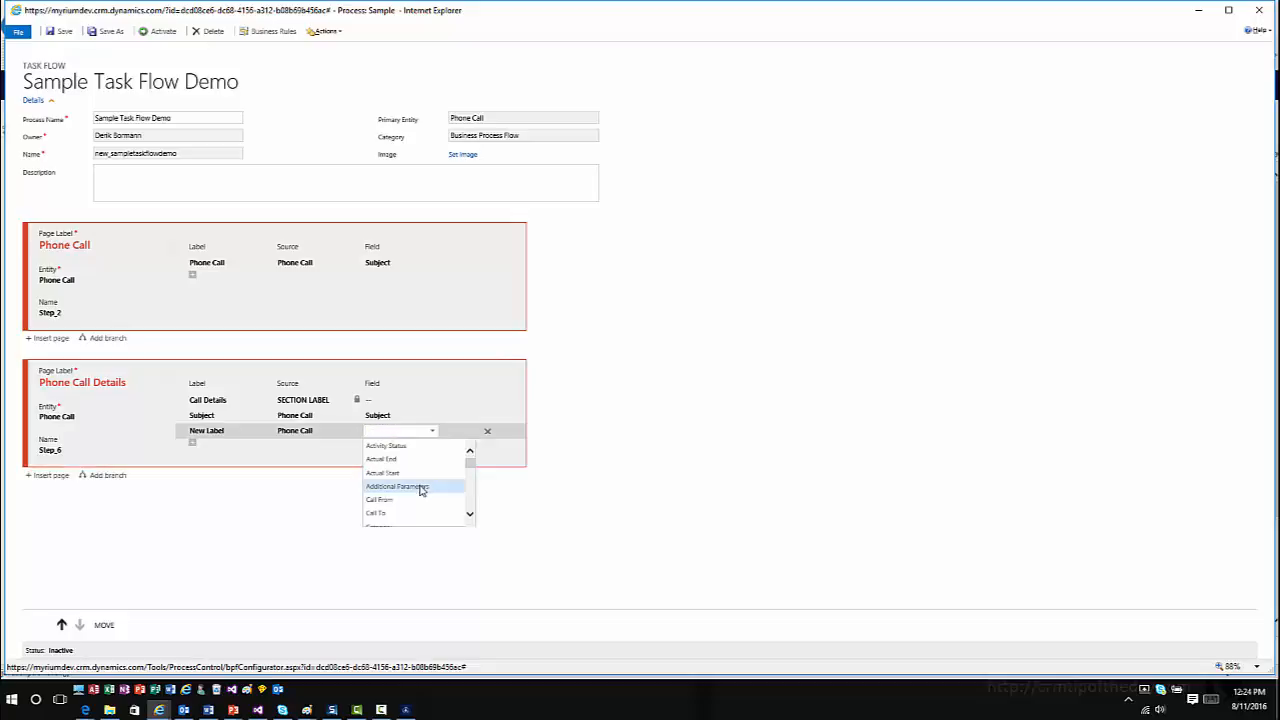
click(380, 500)
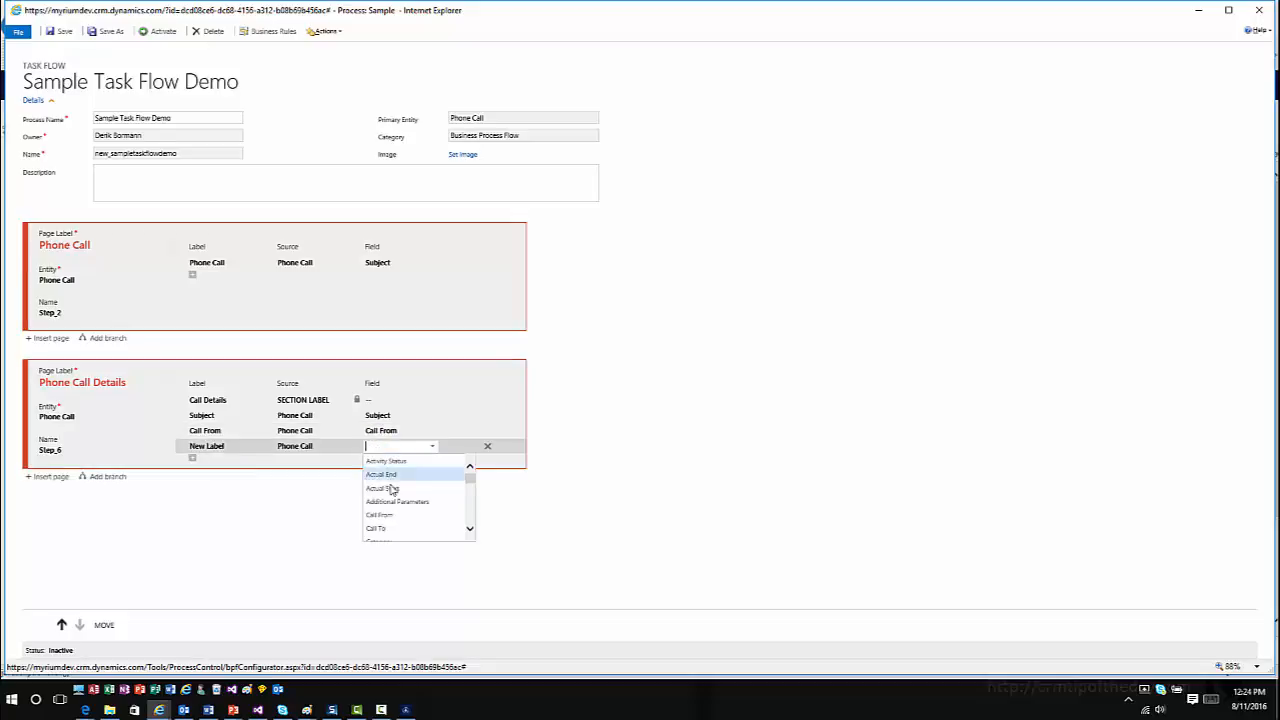
click(376, 528)
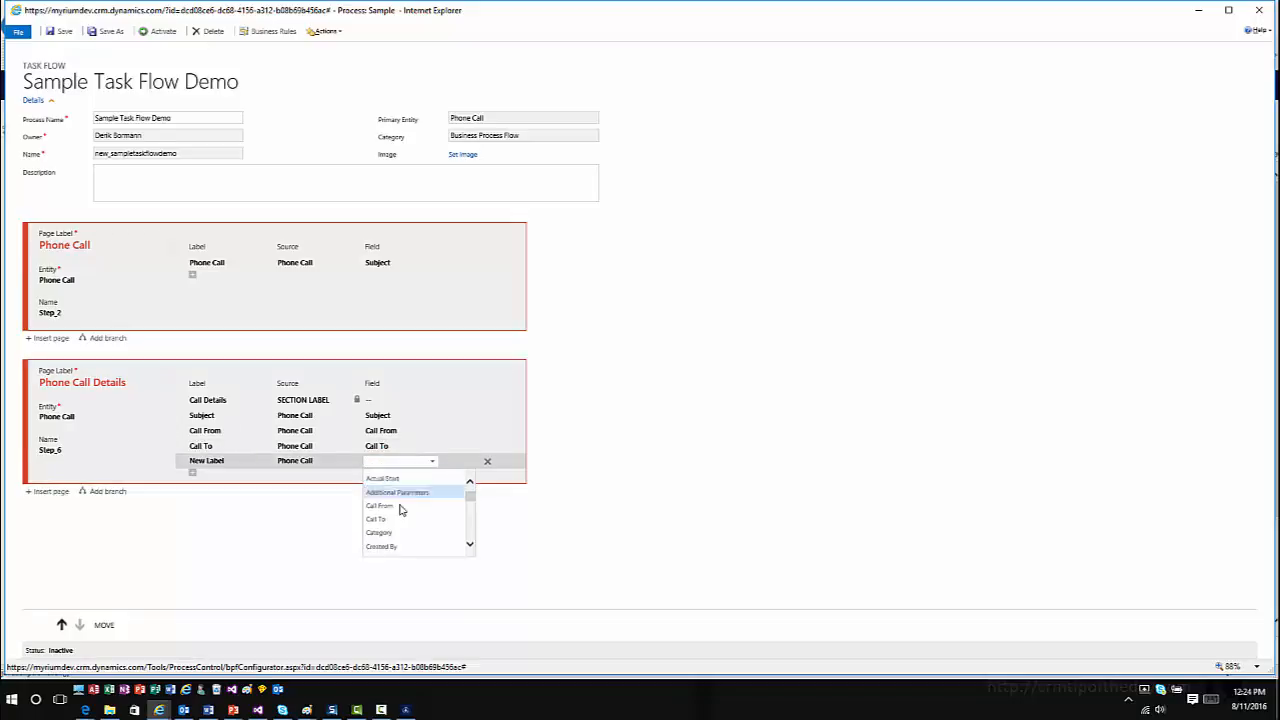
scroll(down, 3)
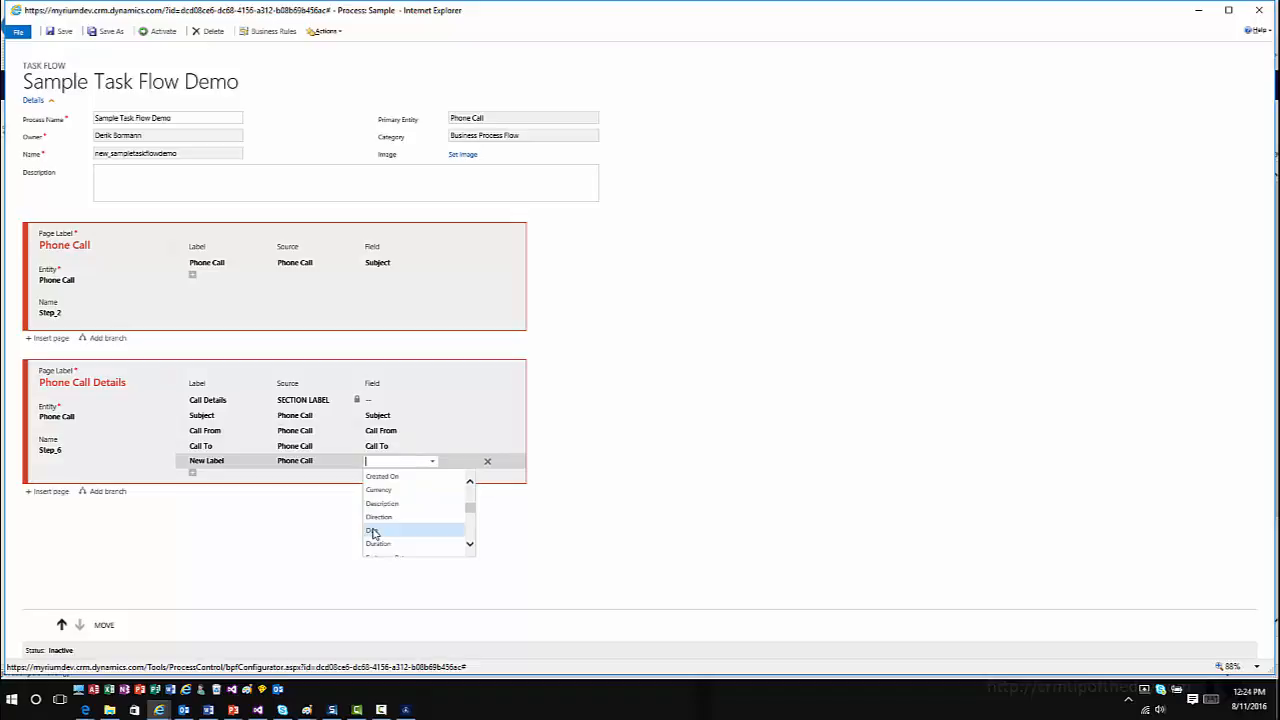
click(376, 530)
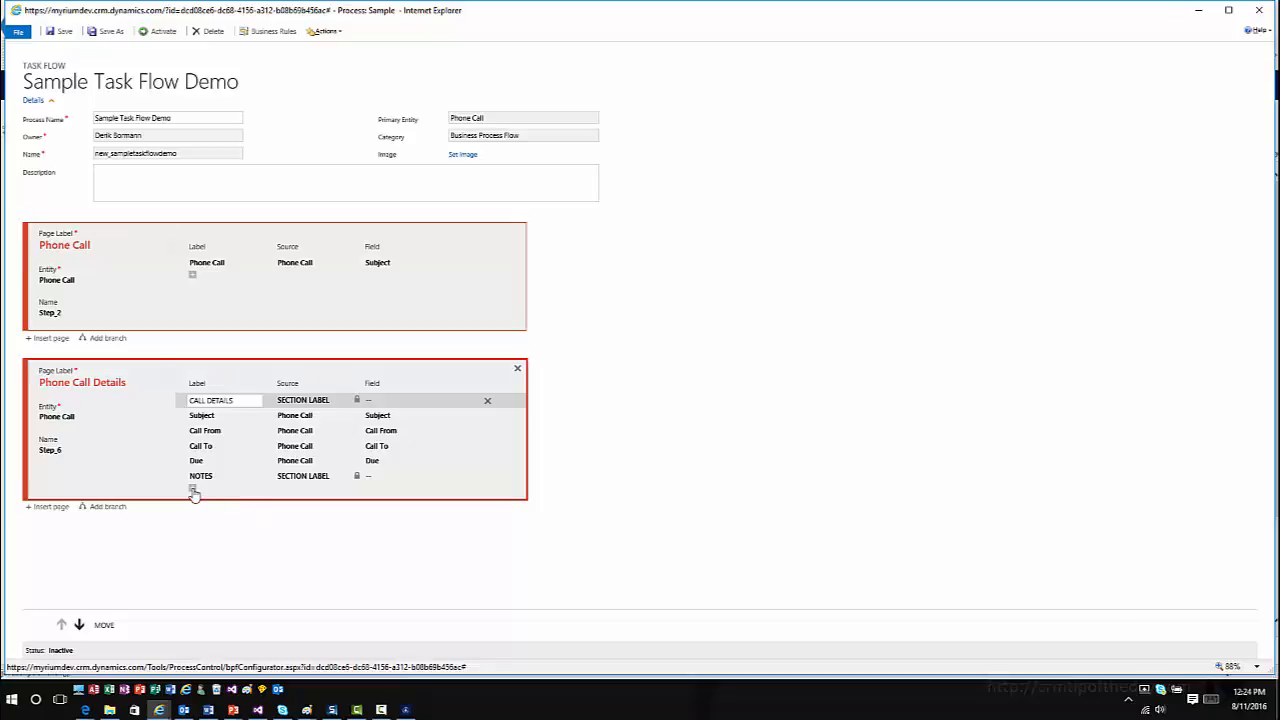
Step: Add a Description field row beneath the NOTES section label
click(192, 490)
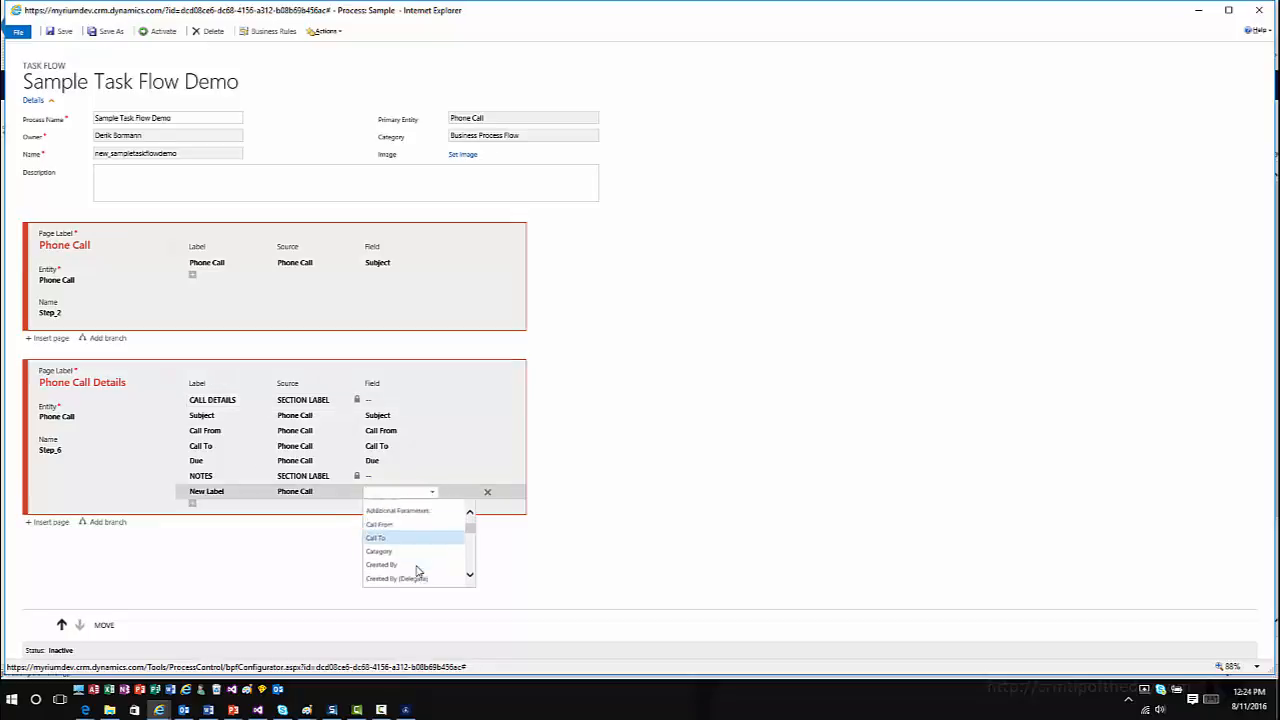
scroll(down, 3)
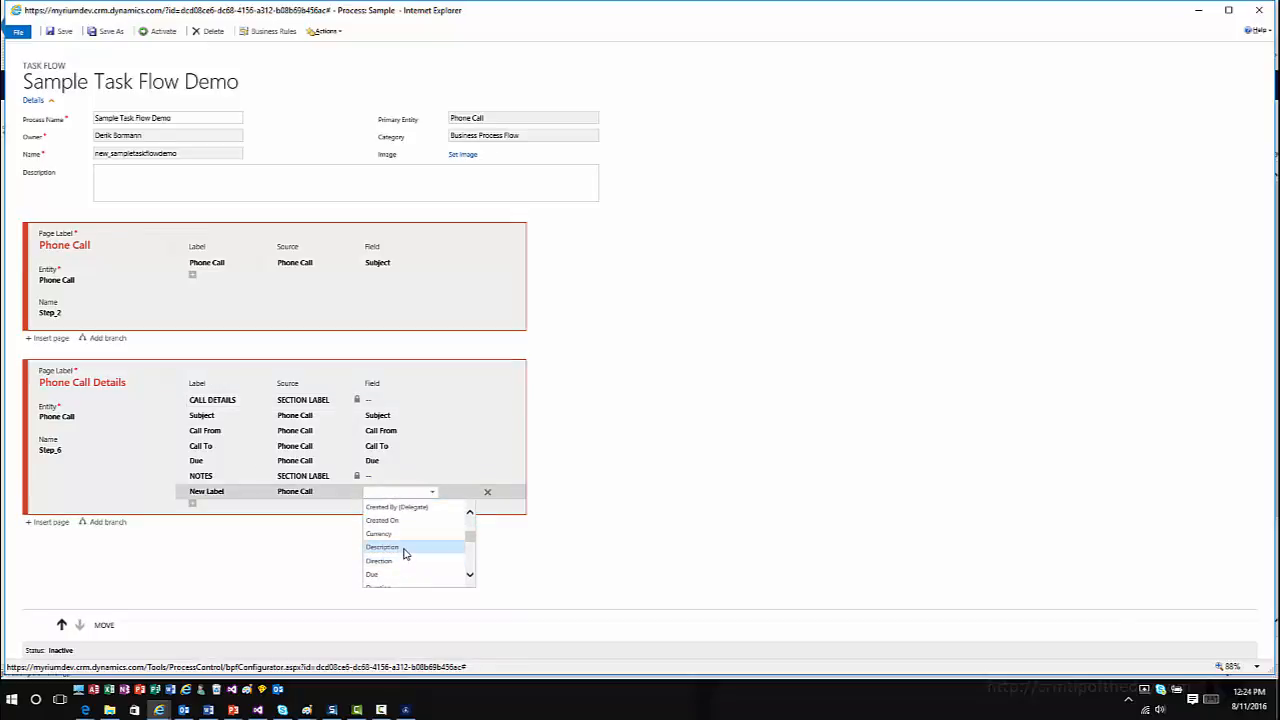
click(384, 548)
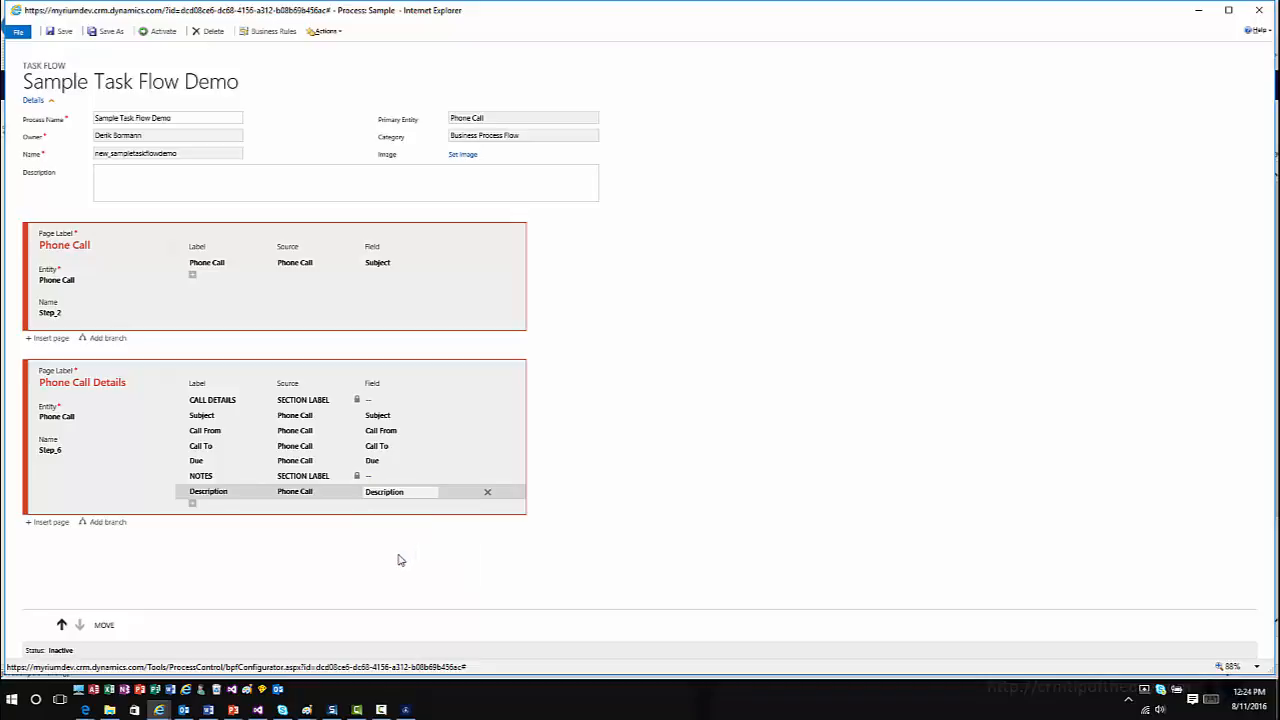
mouse_move(344, 564)
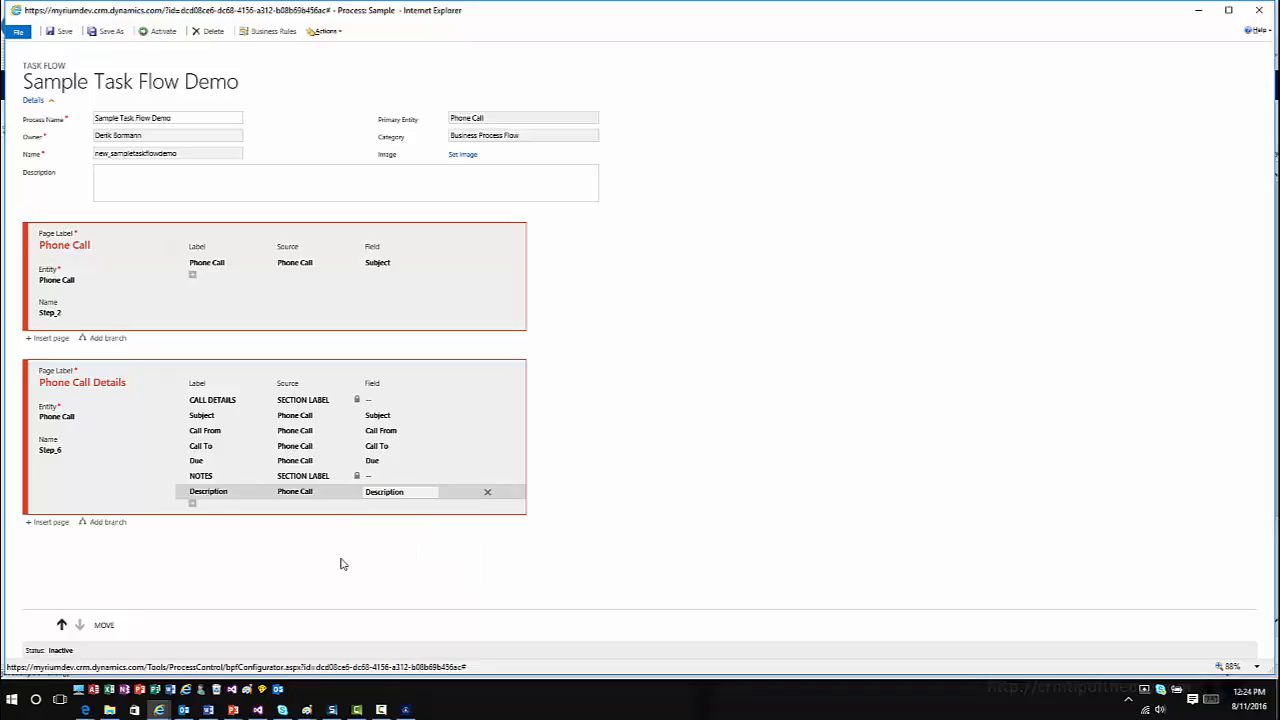
mouse_move(54, 544)
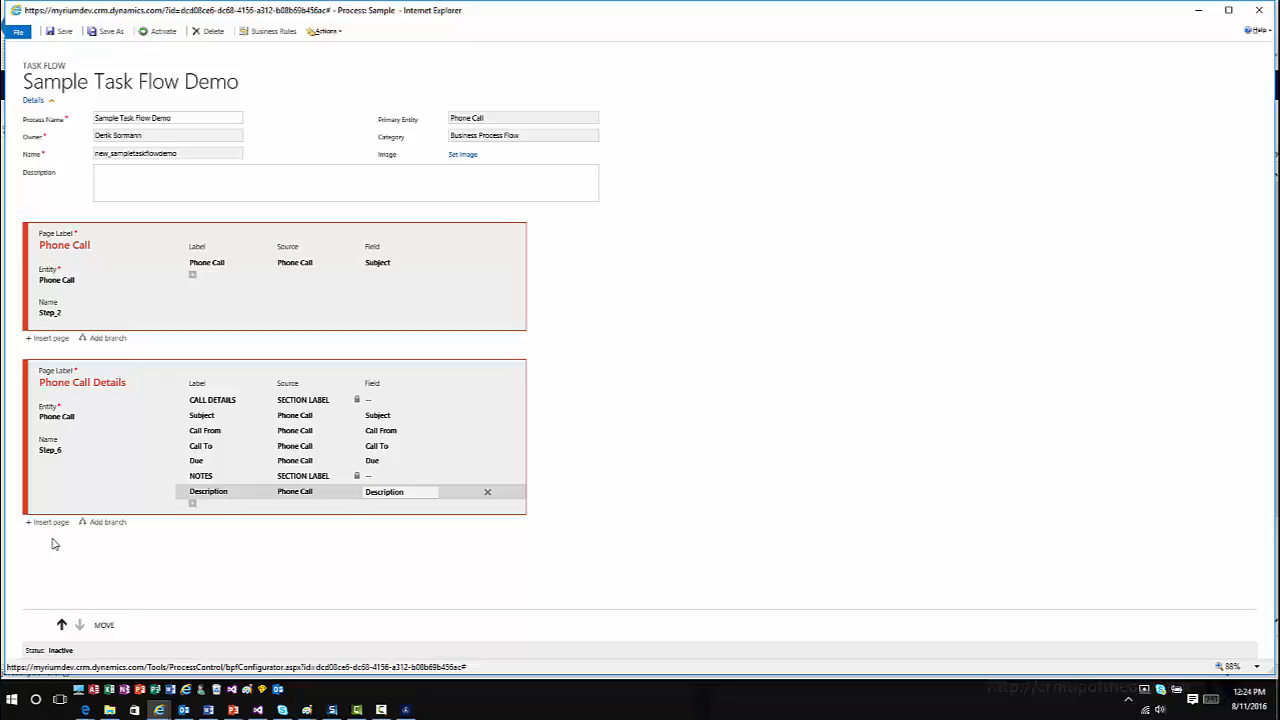
Step: Insert a third page whose first row is a SECTION LABEL named OTHER DETAILS
click(48, 520)
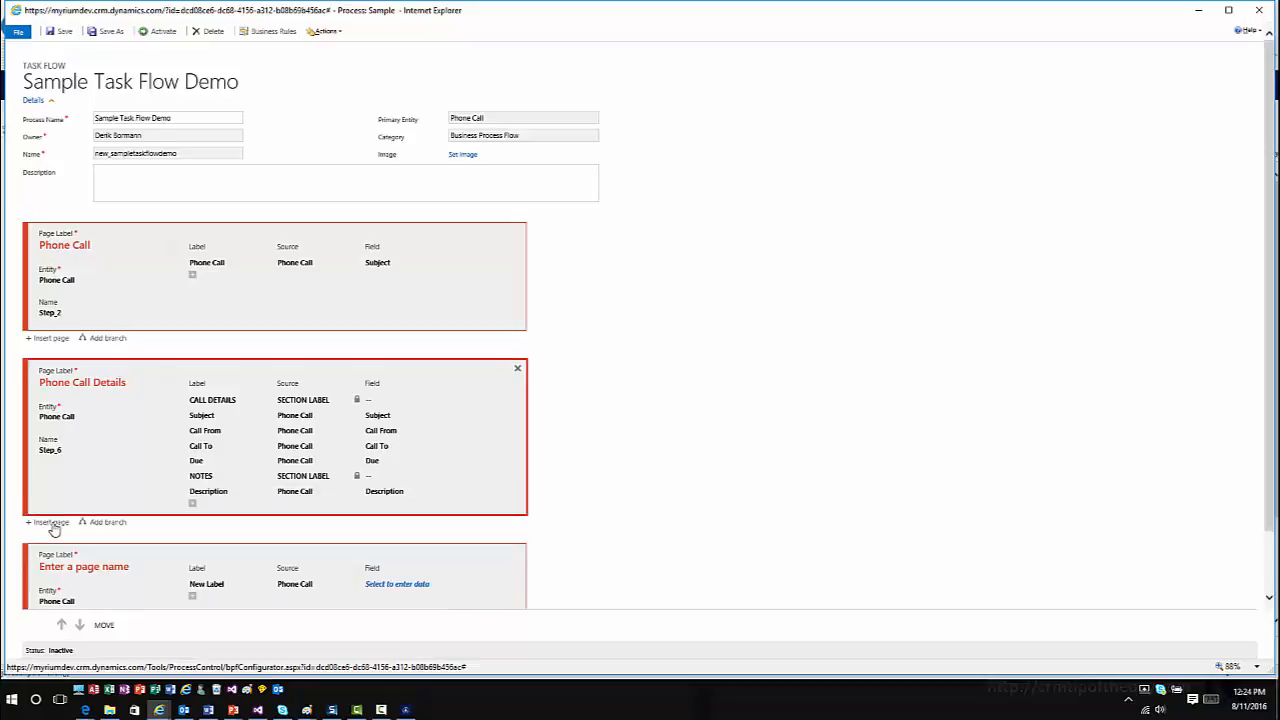
scroll(up, 3)
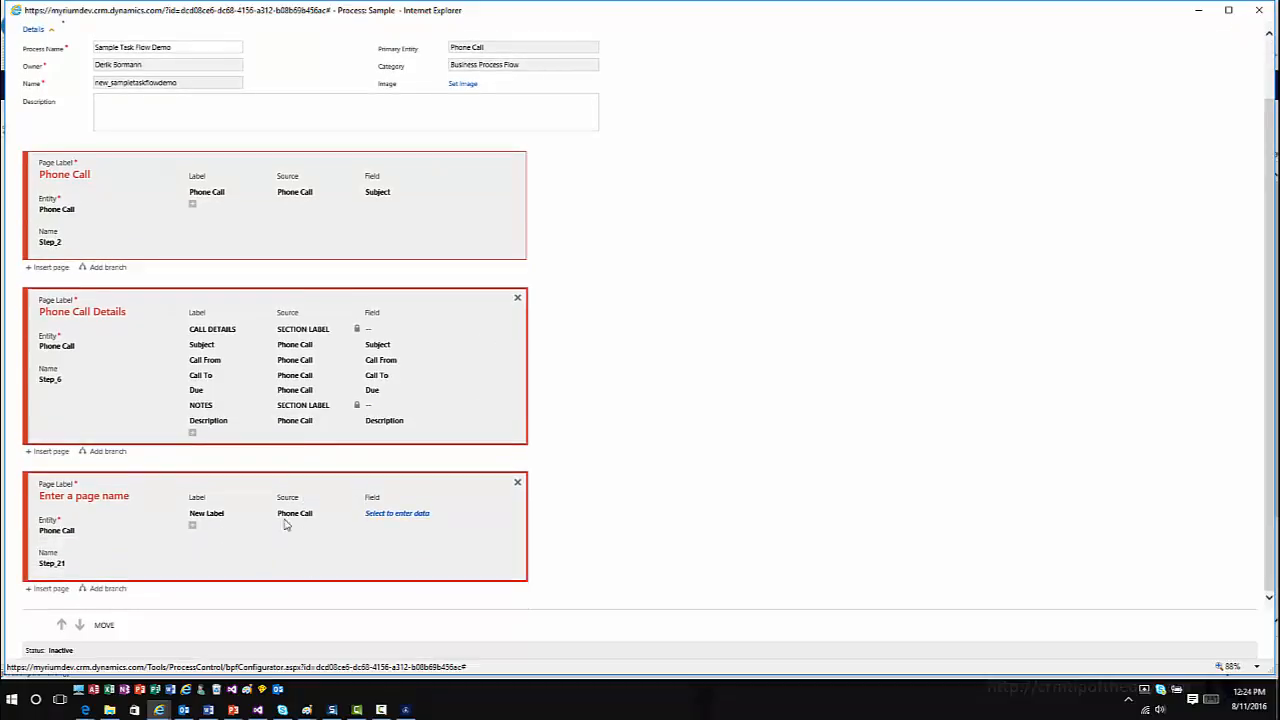
click(344, 512)
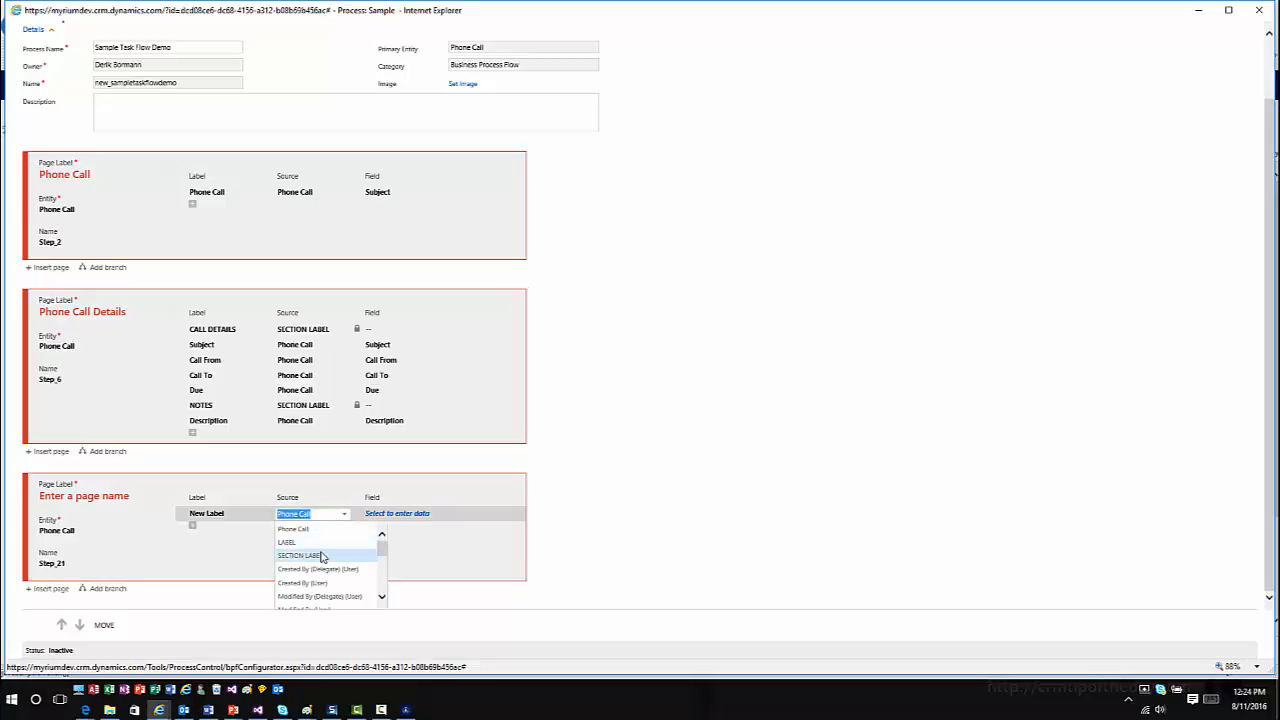
click(300, 556)
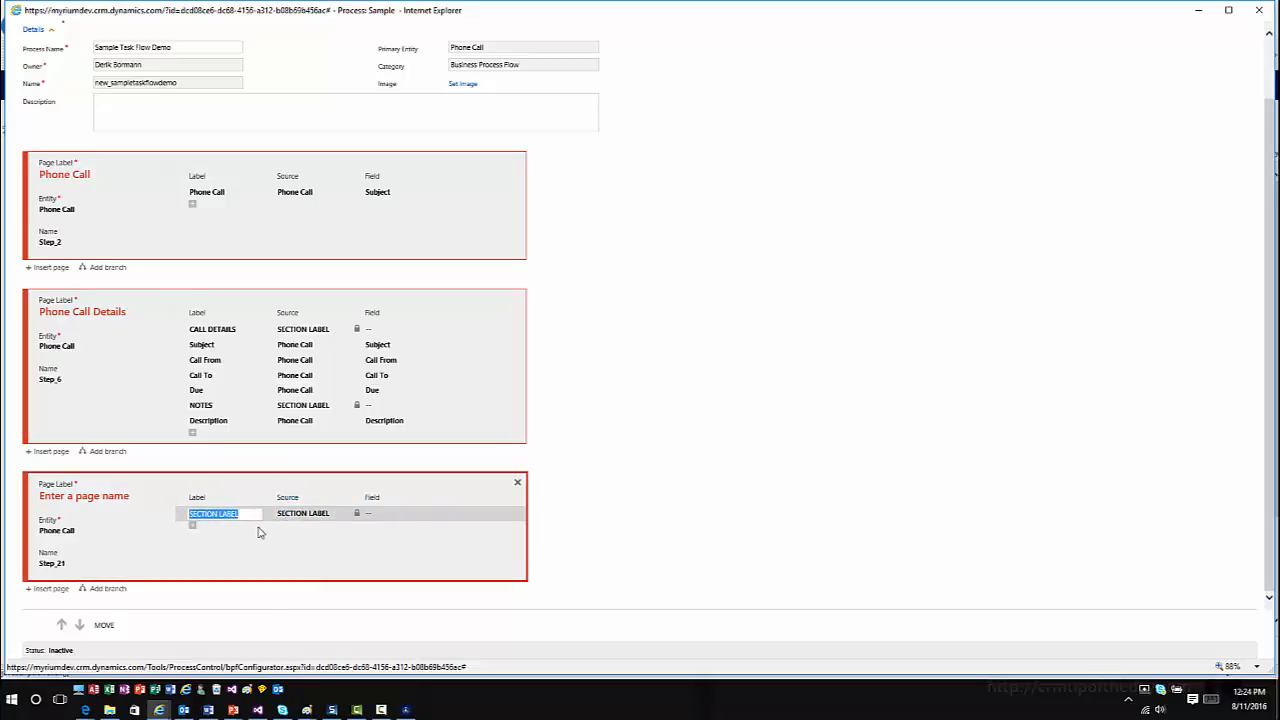
text(OTHER D)
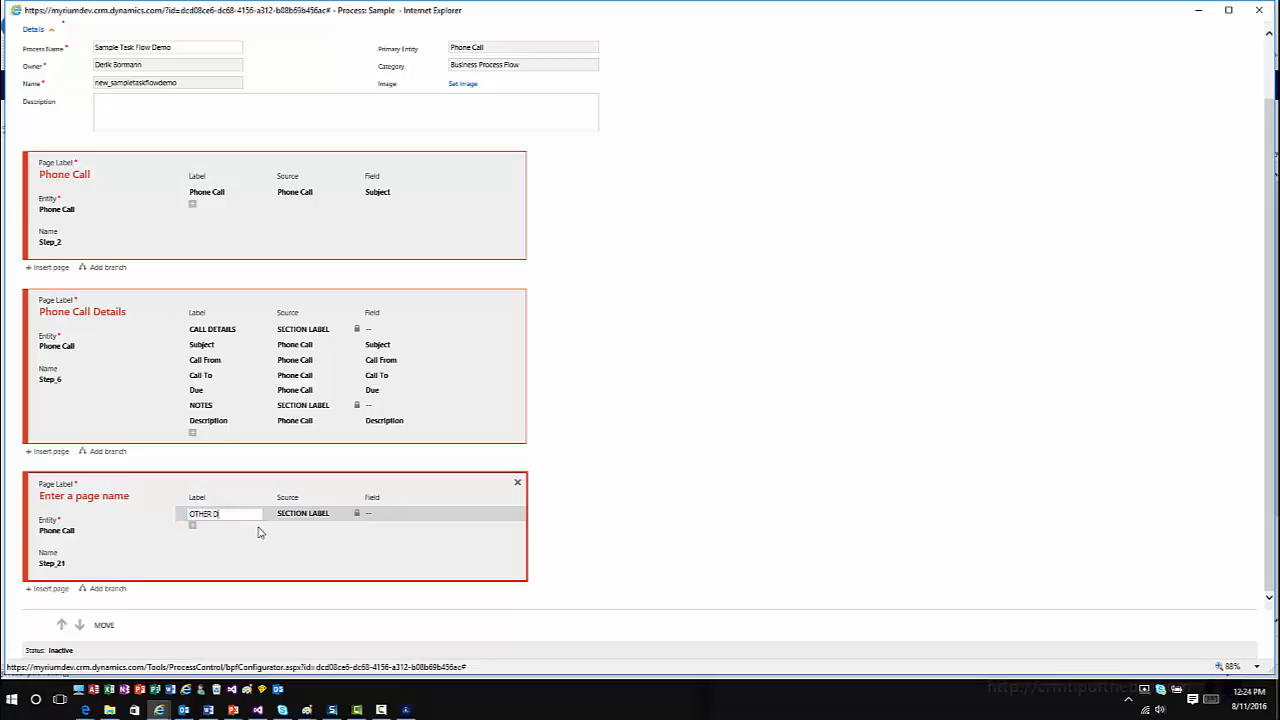
text(ETAILS)
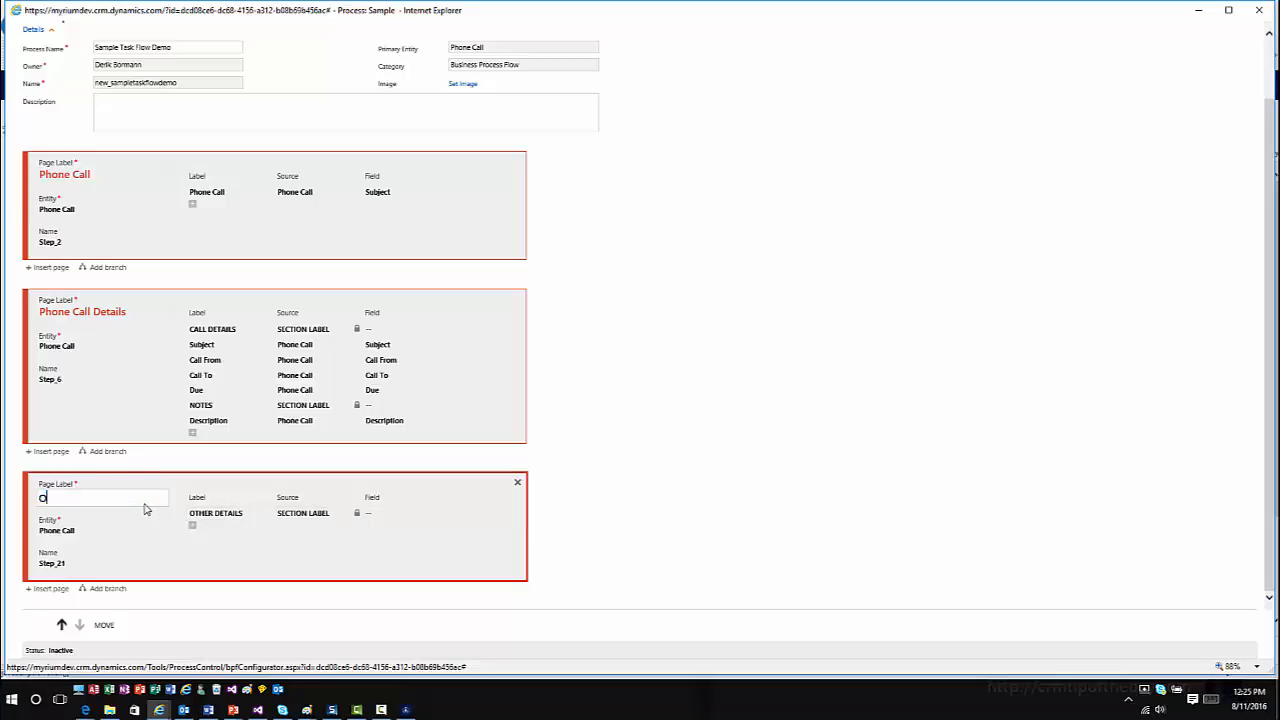
Step: Set the new page's Page Label to Other Information
text(Other Informa)
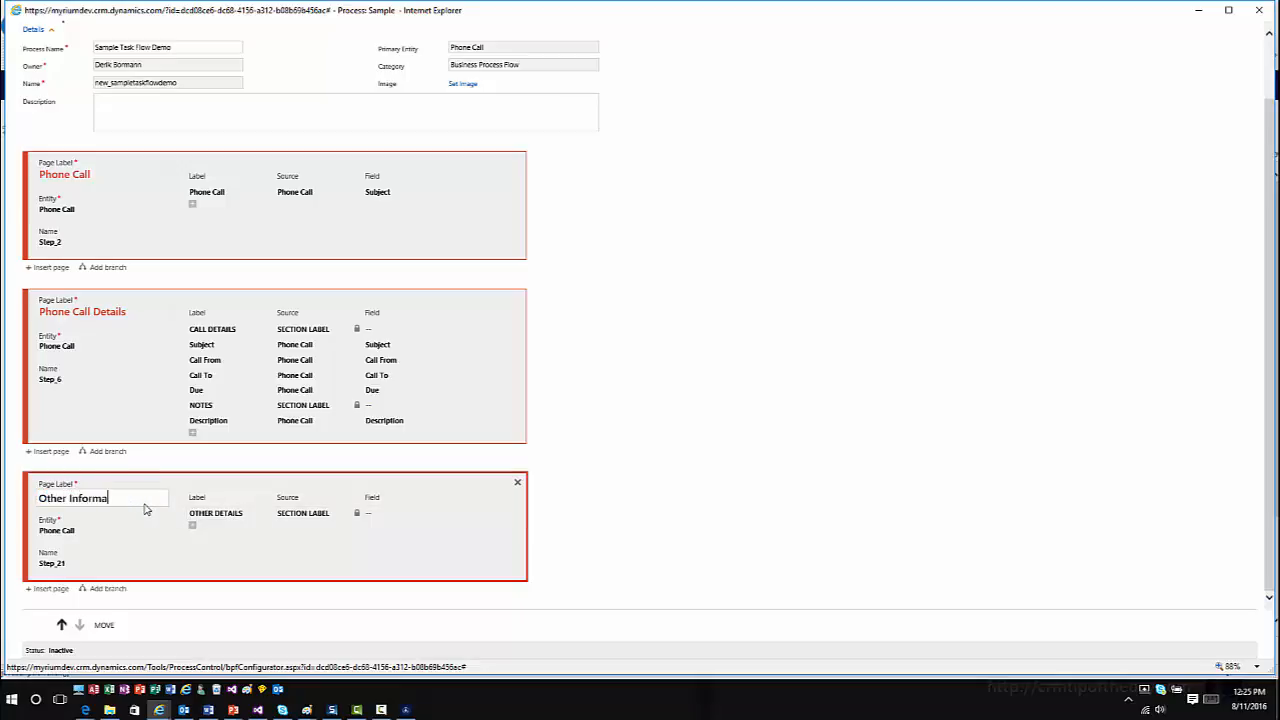
text(tion)
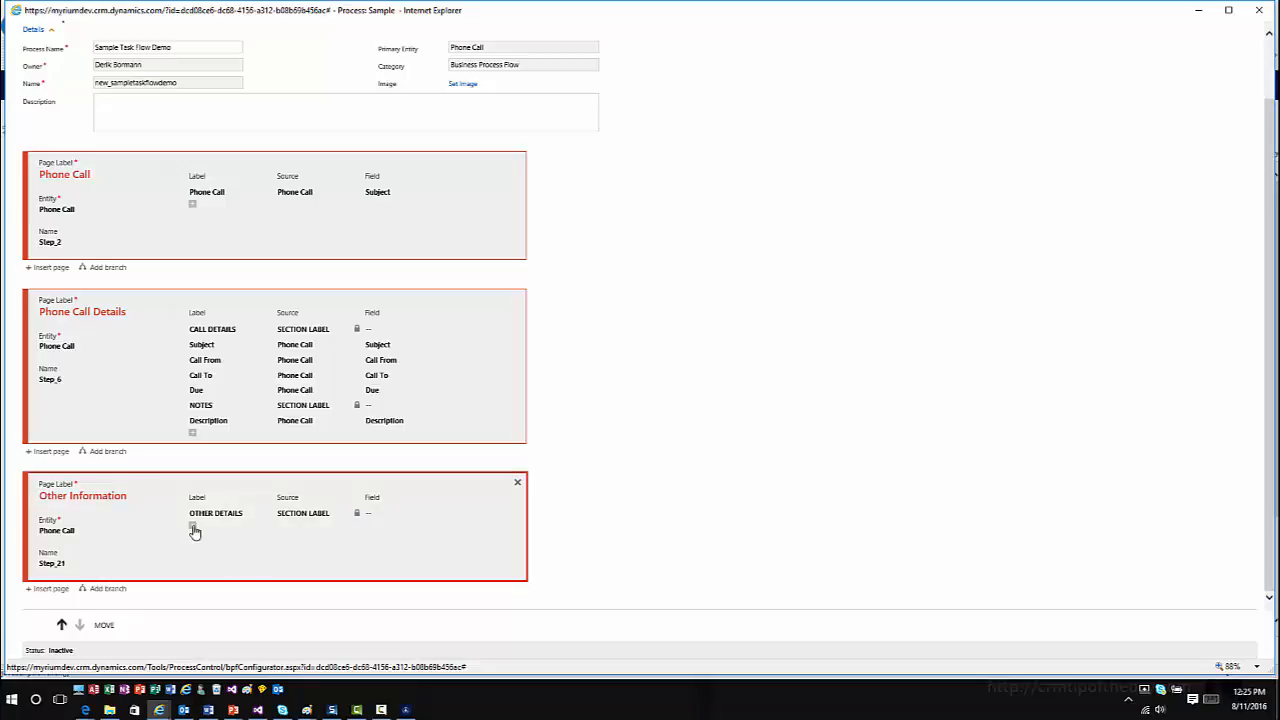
Step: Add an Account Number row sourced from Regarding (Account)
click(192, 528)
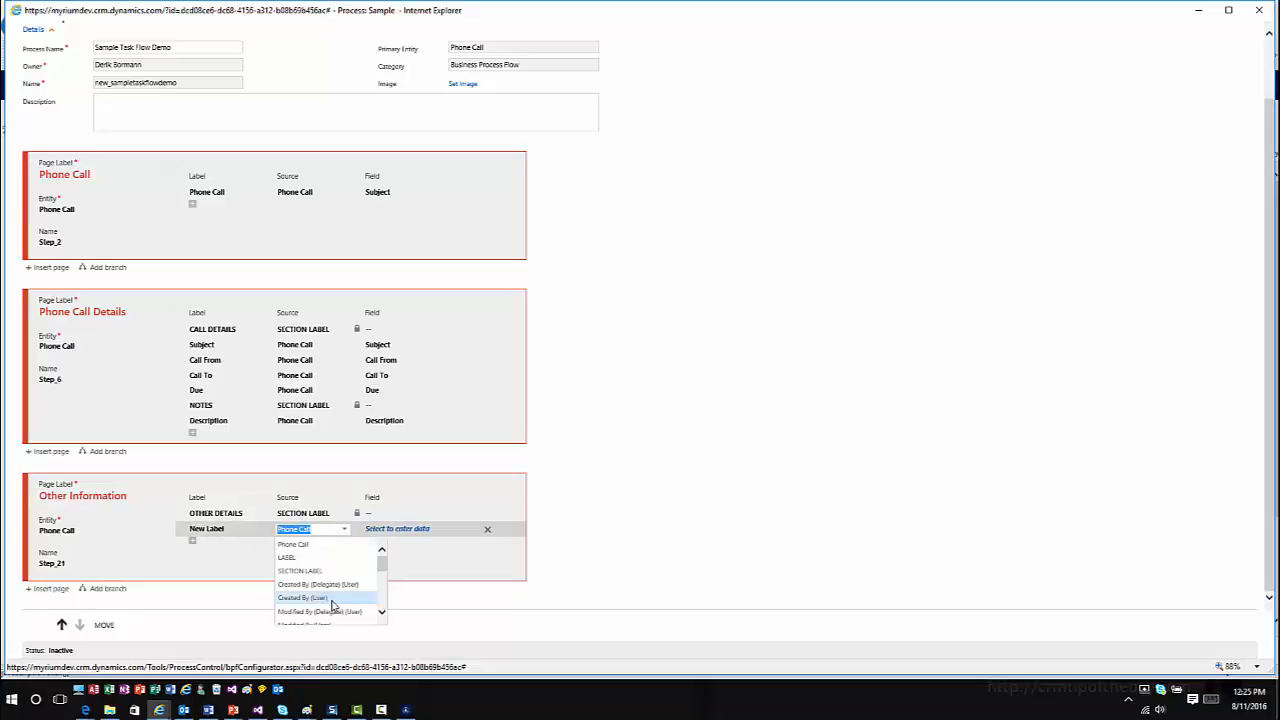
scroll(down, 3)
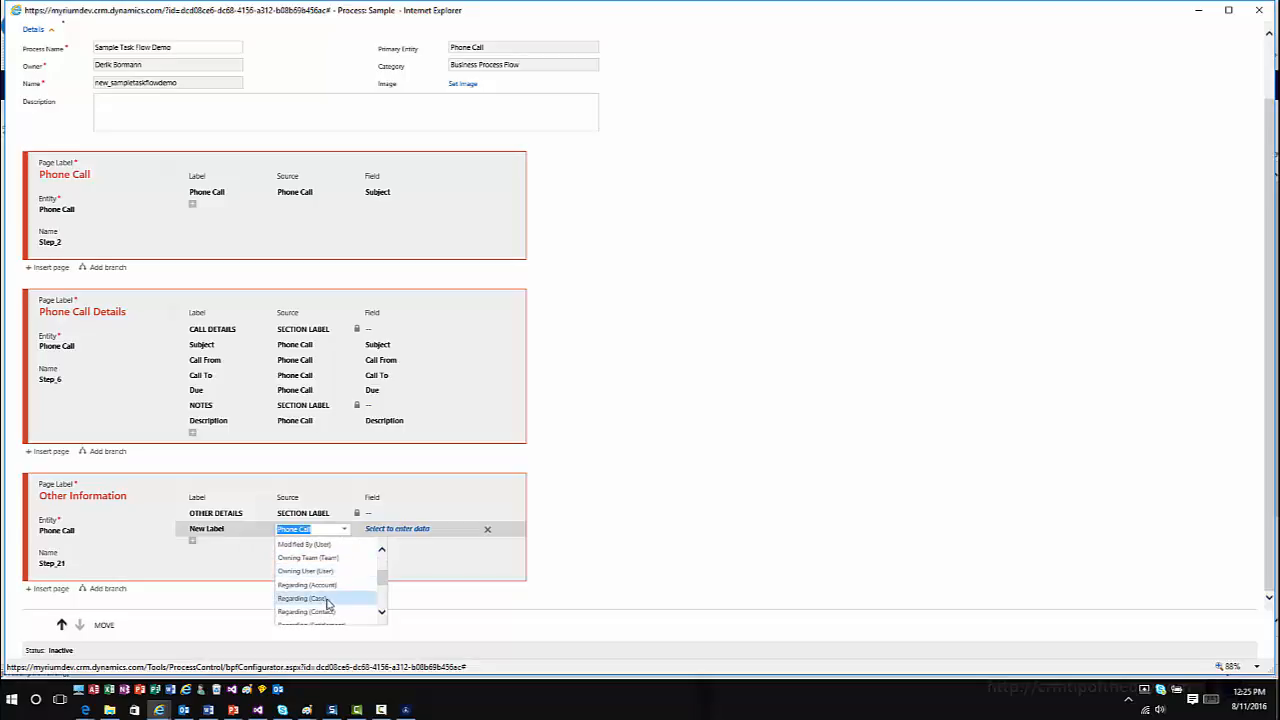
click(308, 584)
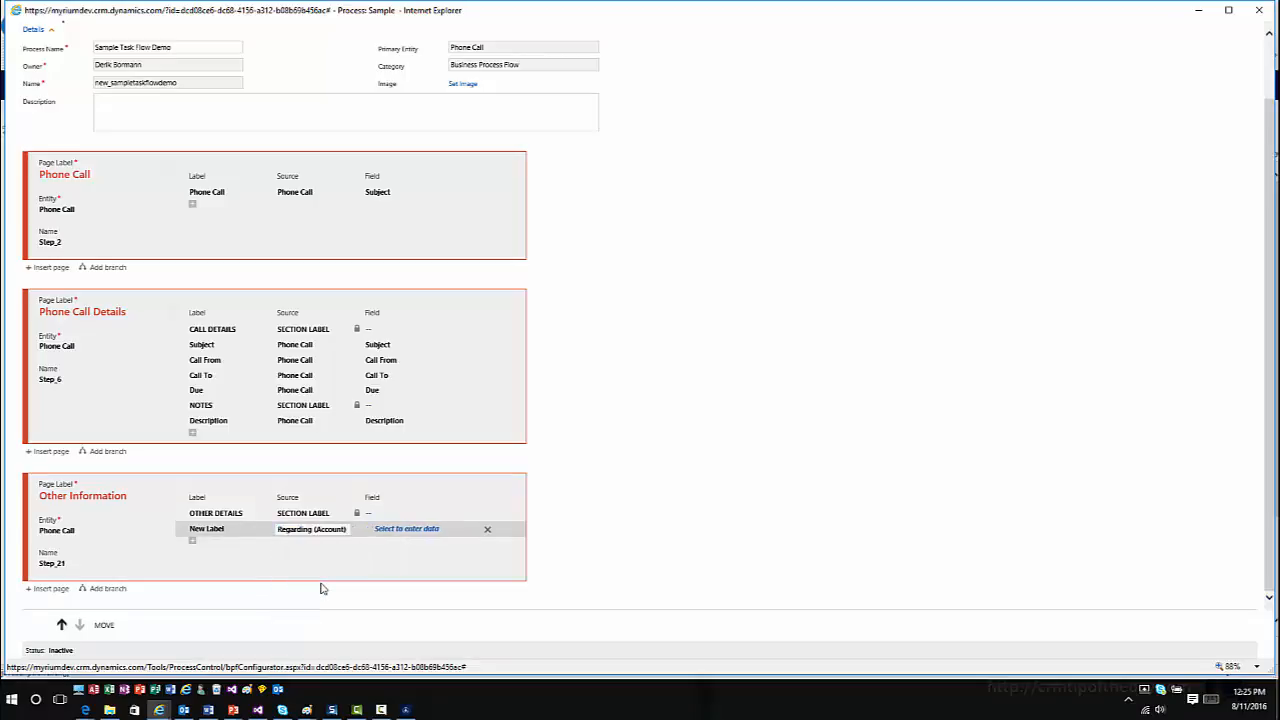
click(406, 528)
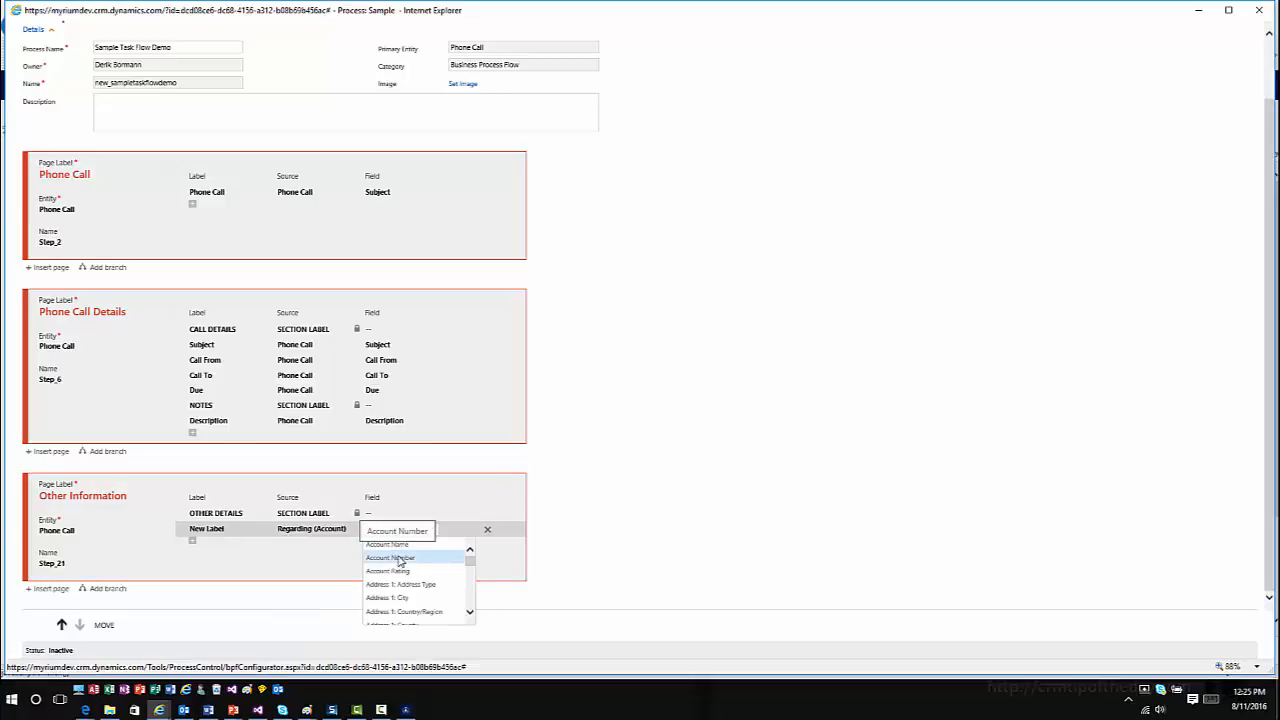
click(390, 556)
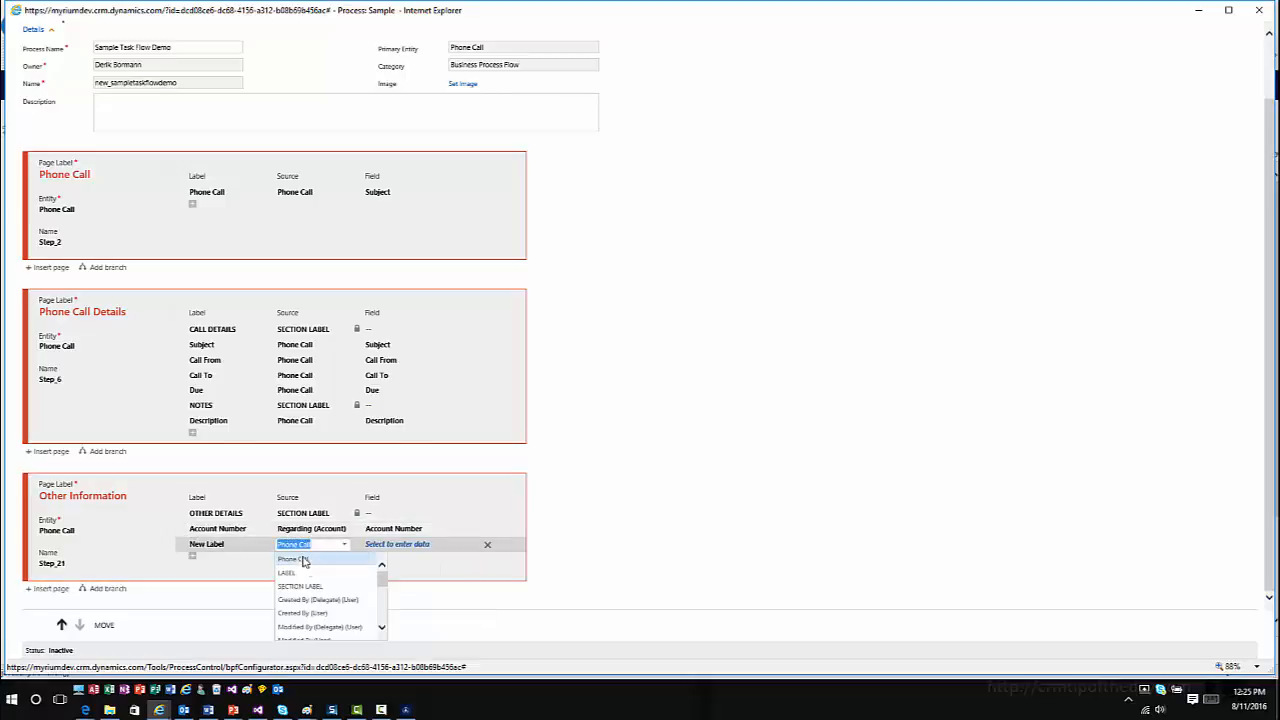
Step: Add Account Name and Relationship Type rows from the regarding account
scroll(down, 3)
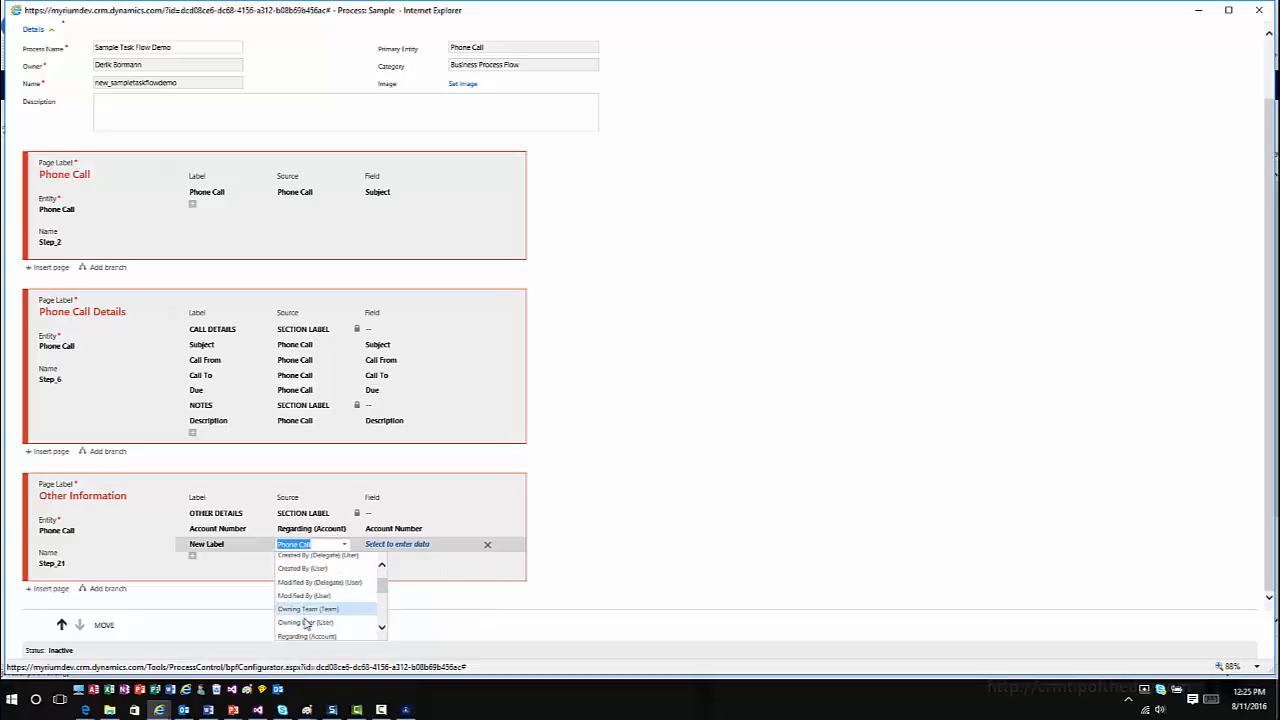
click(310, 636)
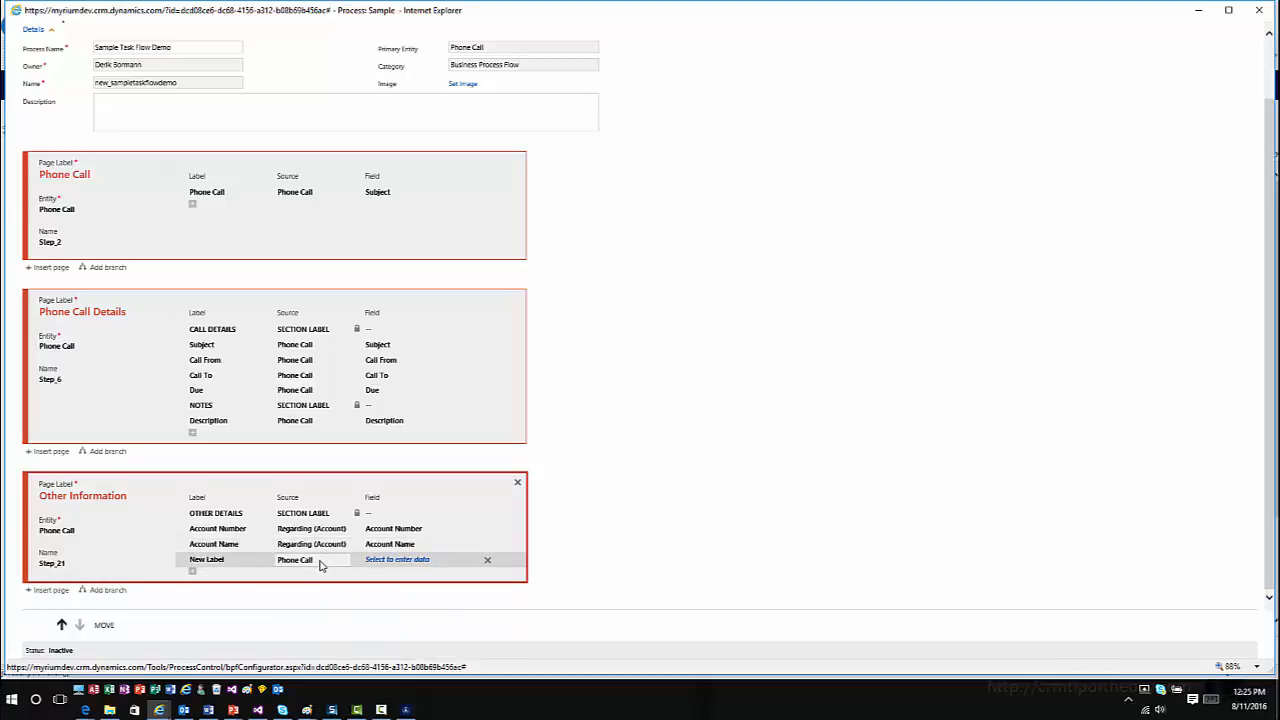
click(312, 560)
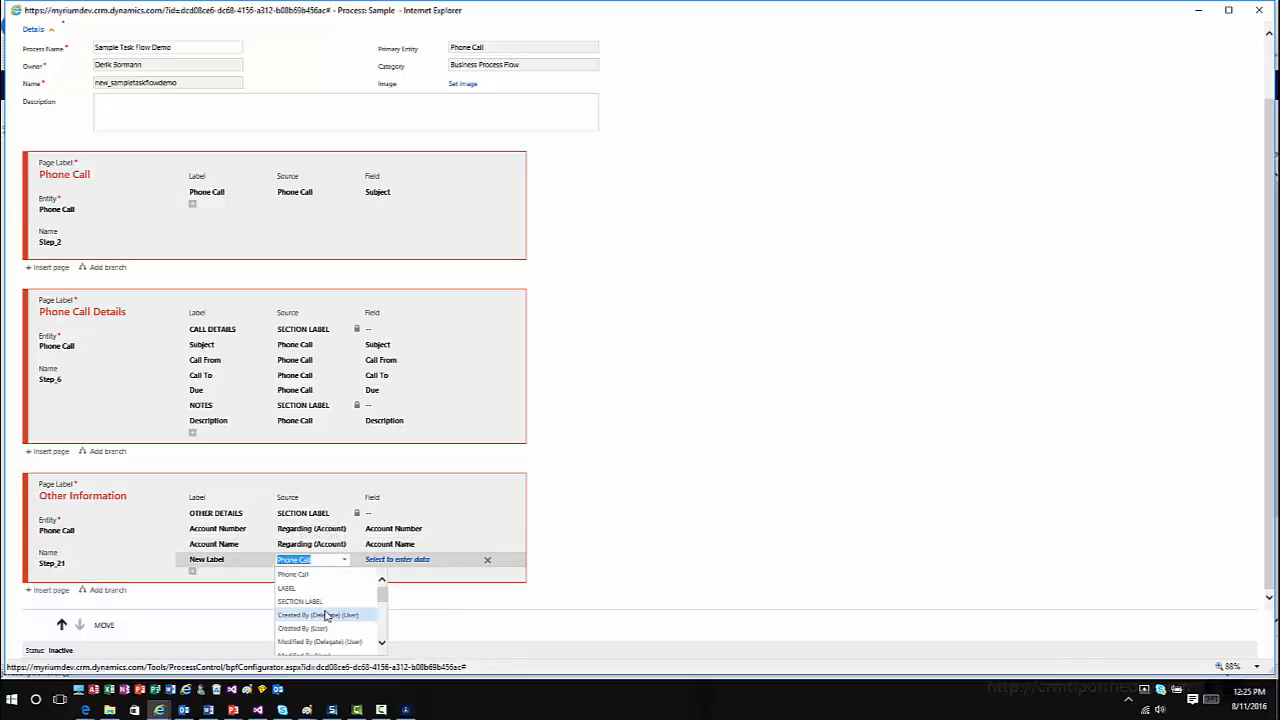
scroll(down, 3)
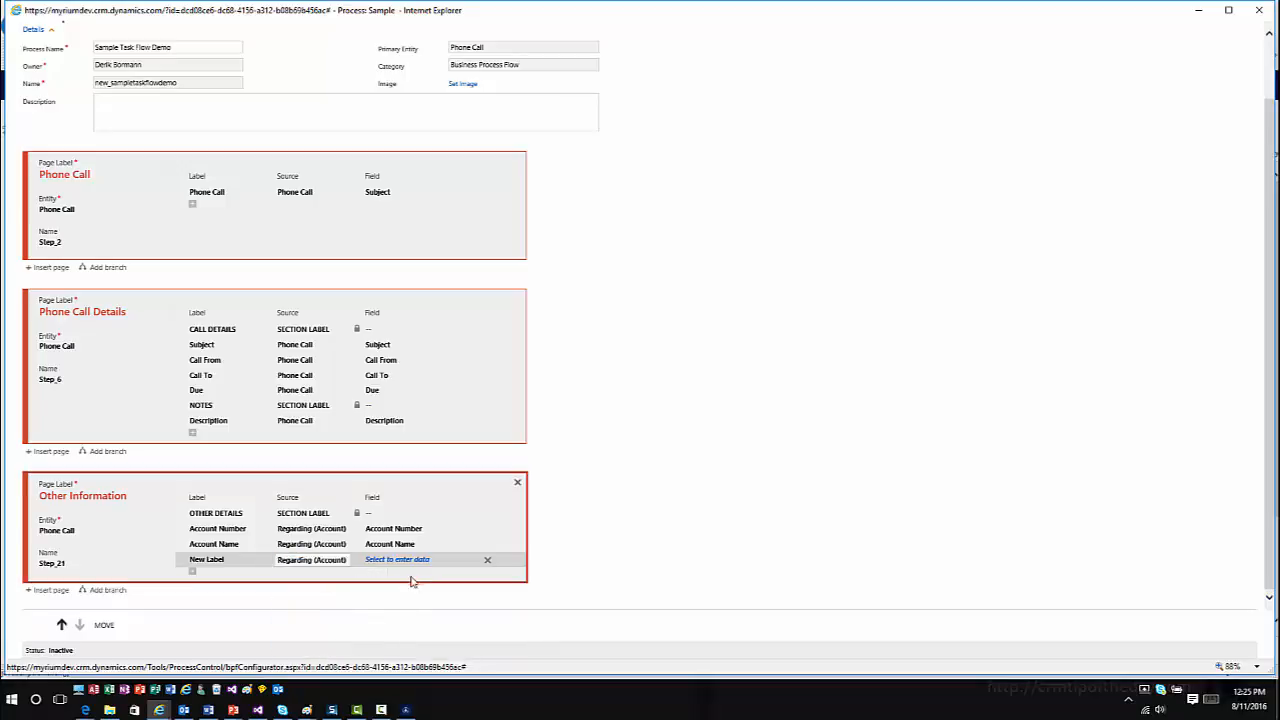
click(398, 560)
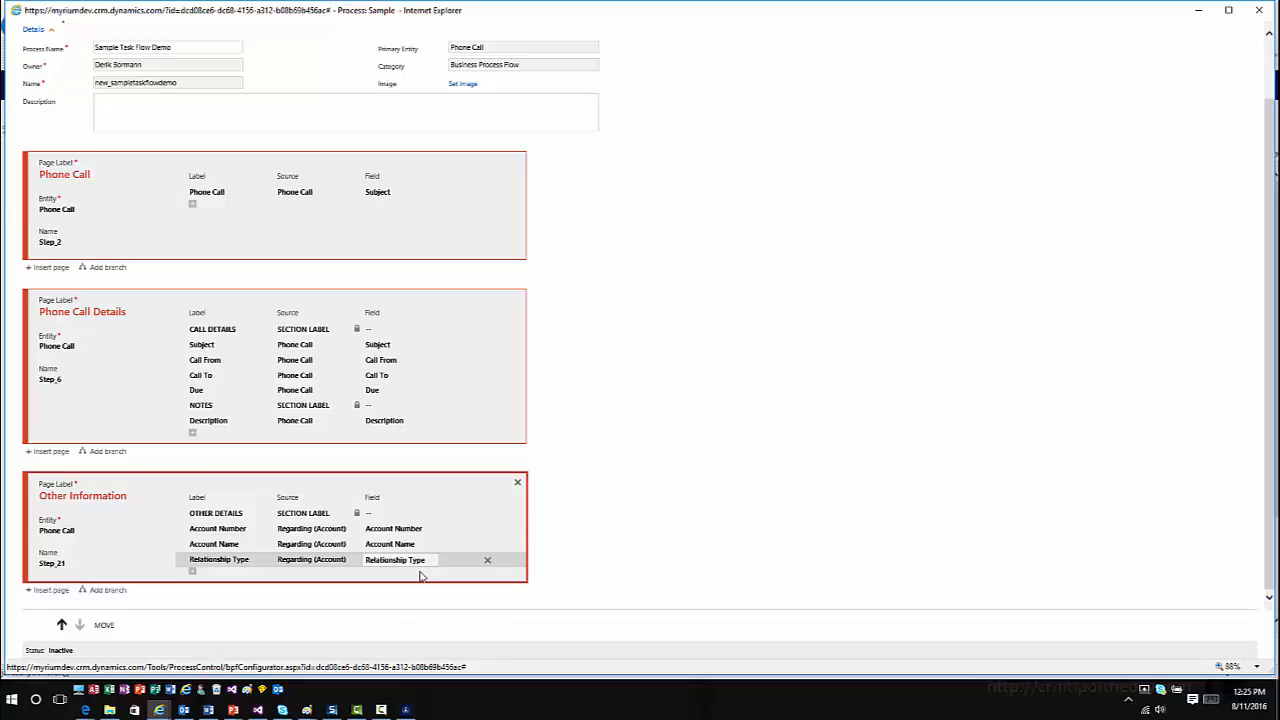
scroll(up, 3)
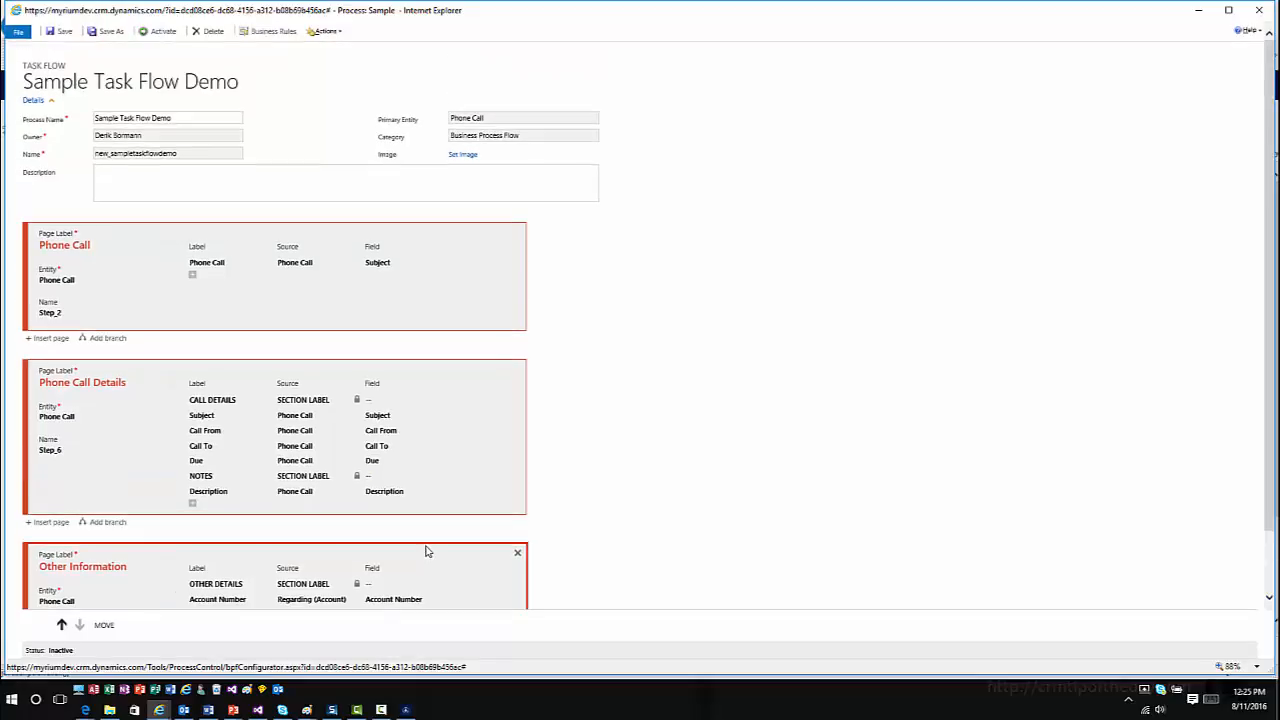
mouse_move(416, 536)
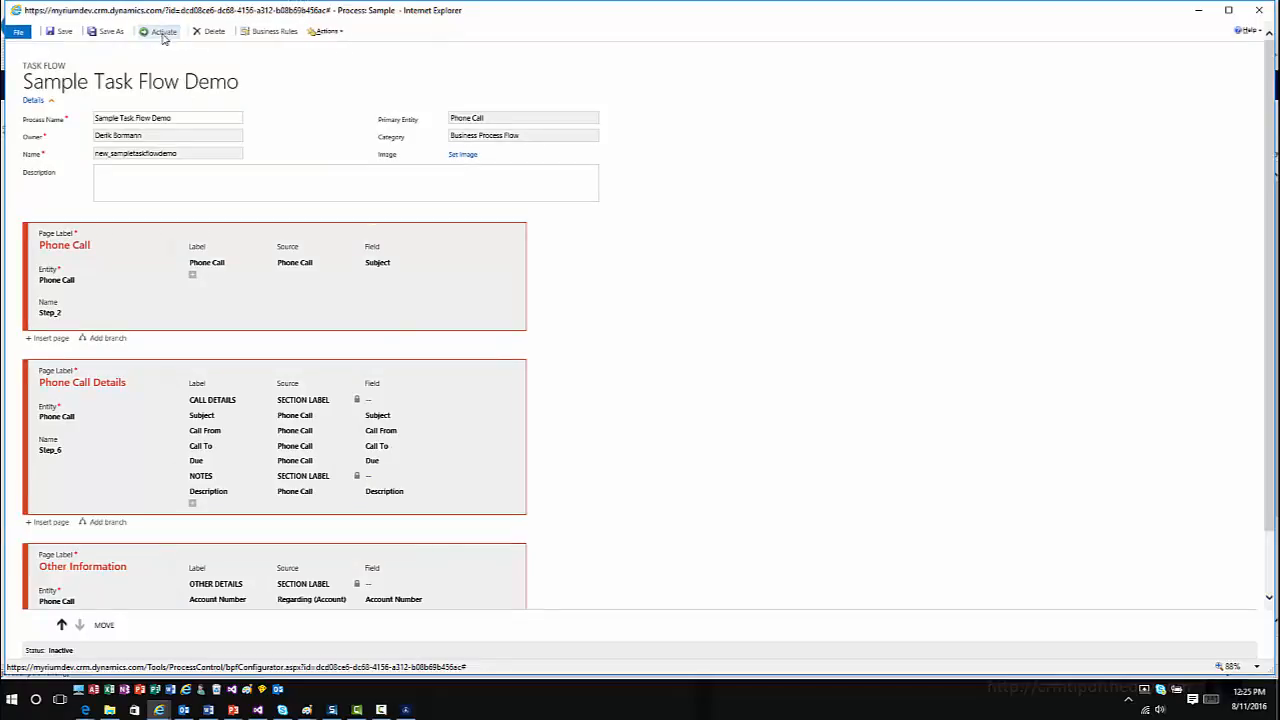
Step: Activate the Sample Task Flow Demo and confirm in the Process Activate Confirmation dialog
click(160, 32)
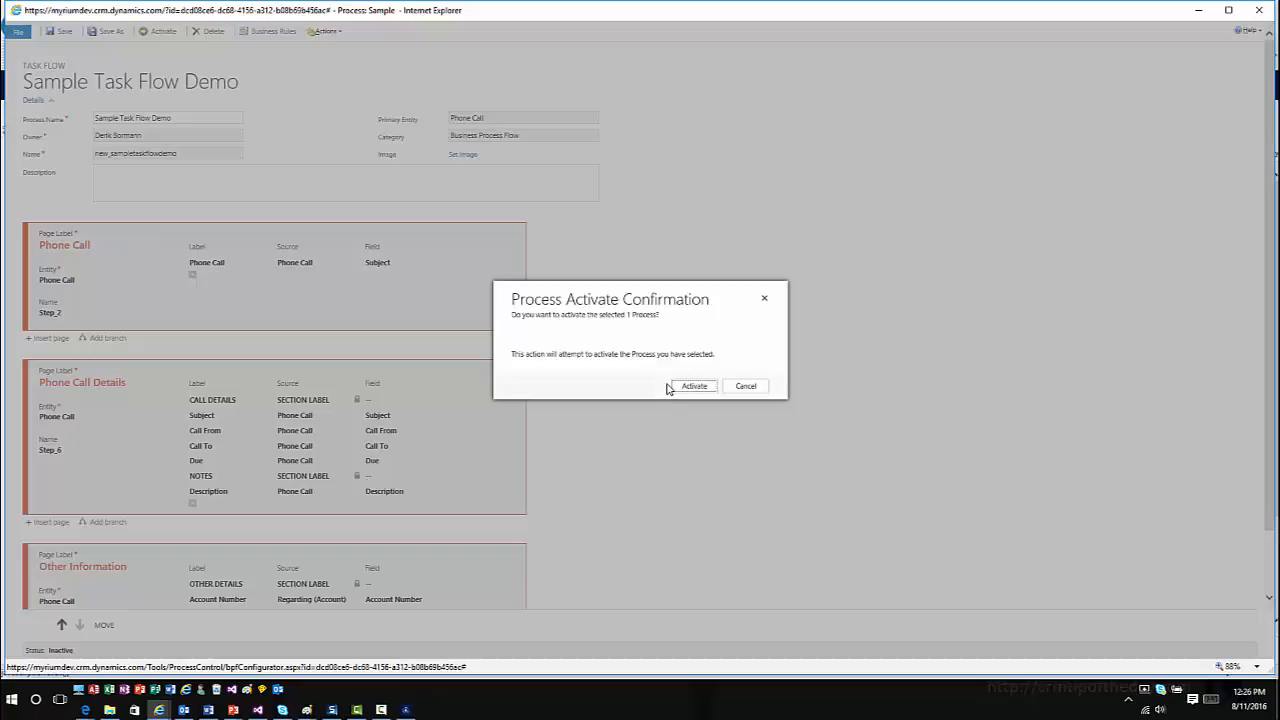
click(694, 386)
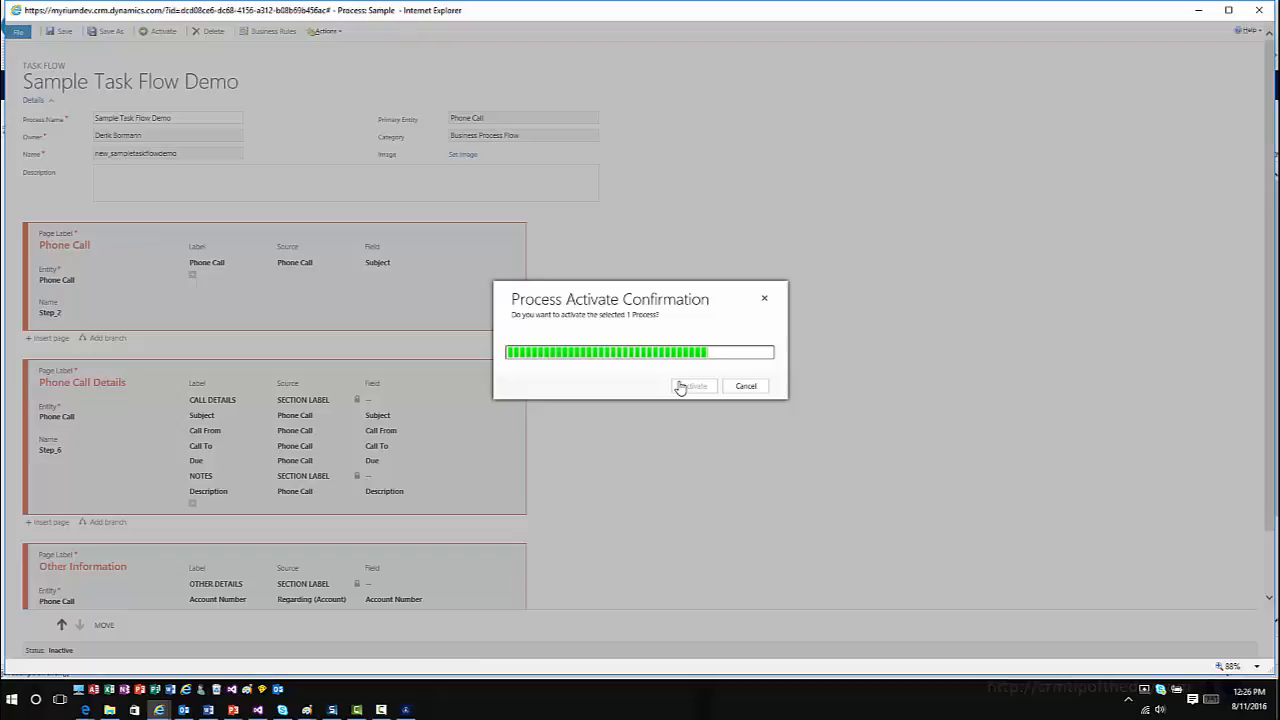
click(694, 386)
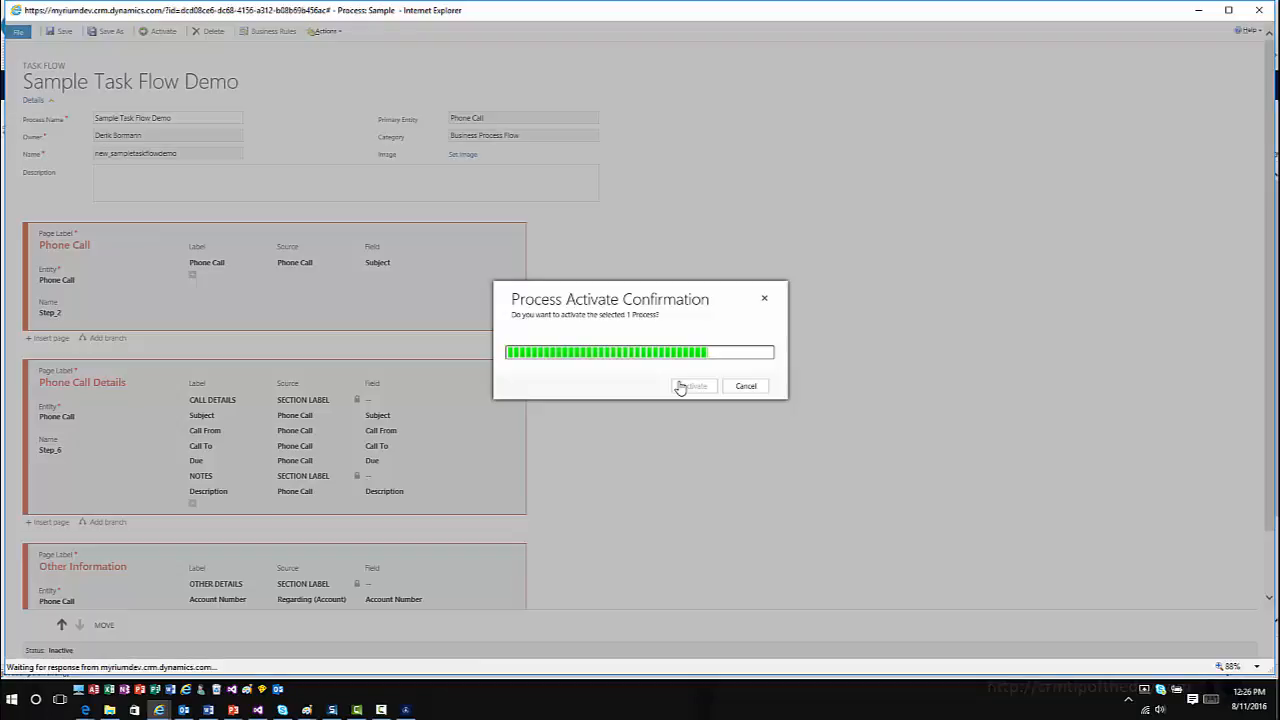
click(692, 386)
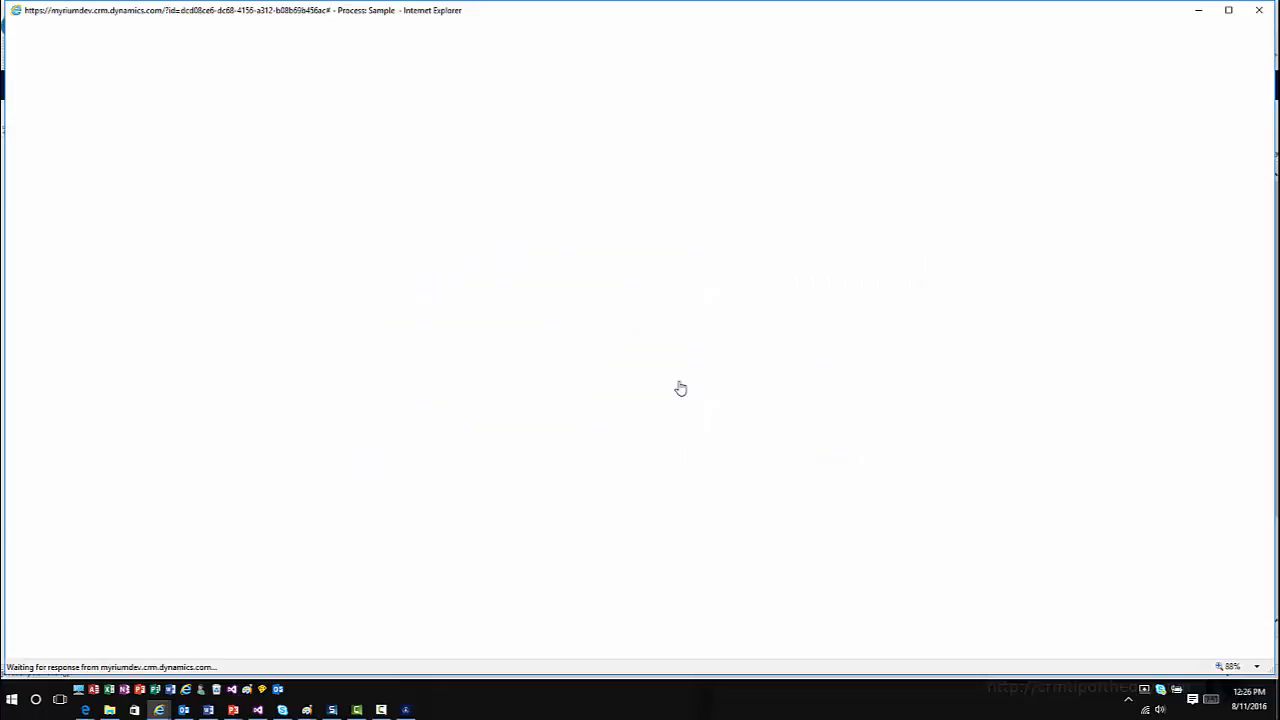
mouse_move(764, 400)
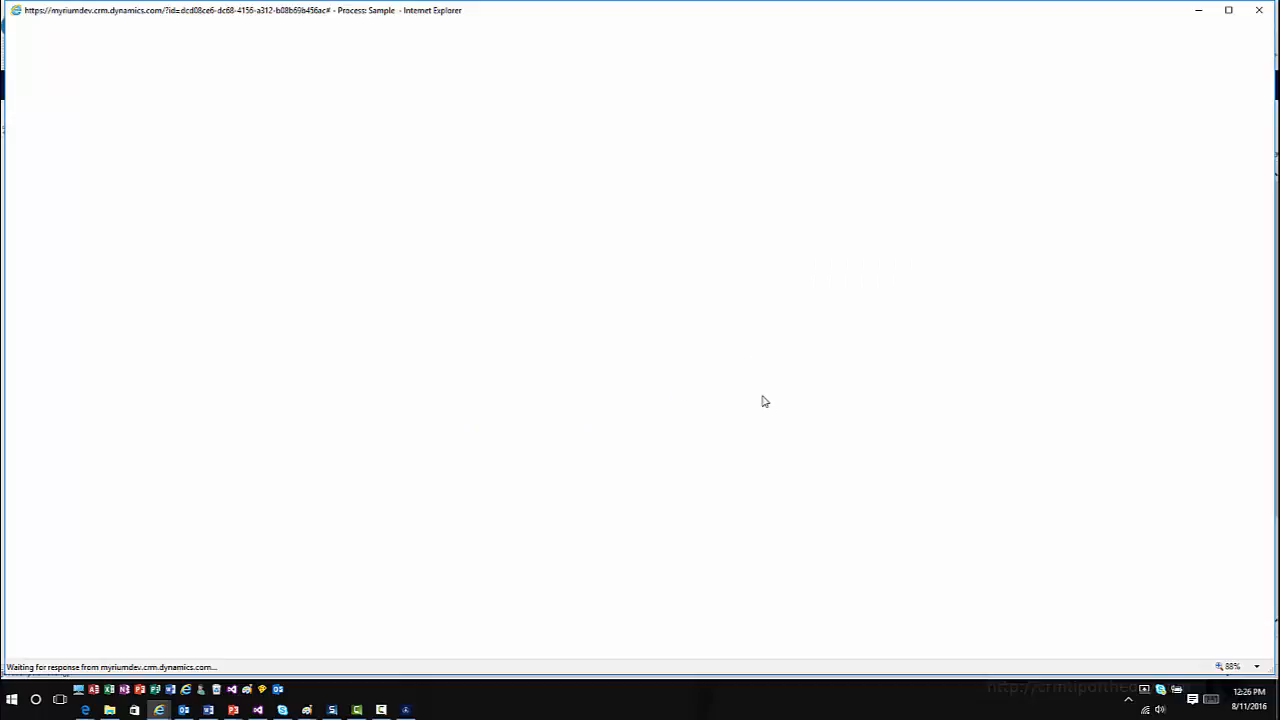
mouse_move(764, 396)
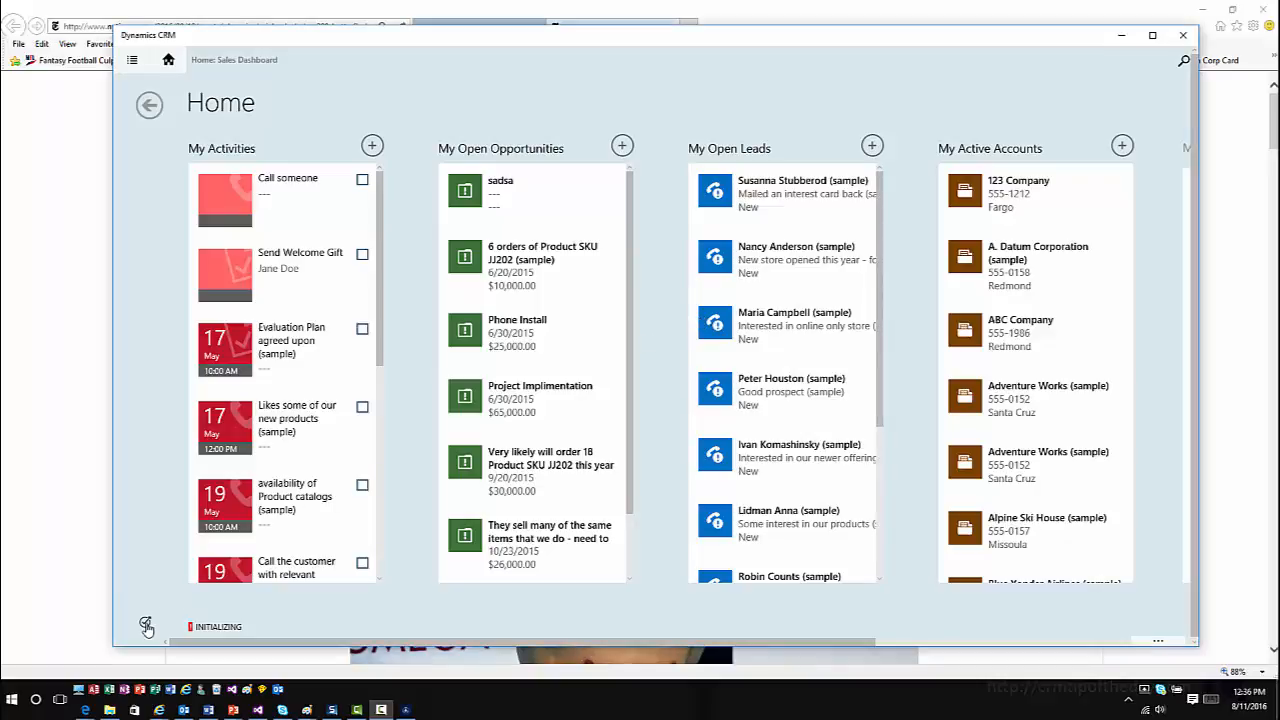
Step: Show the available task flows from the bottom-left task flow icon
click(146, 622)
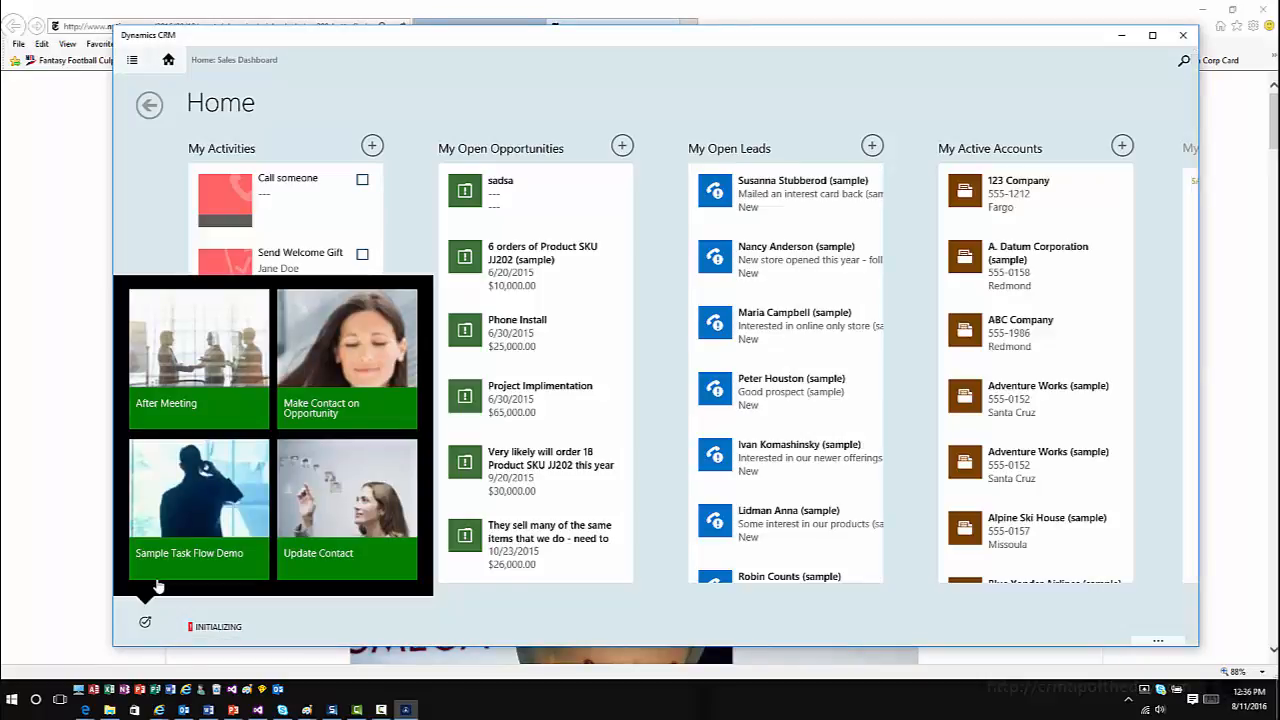
mouse_move(176, 528)
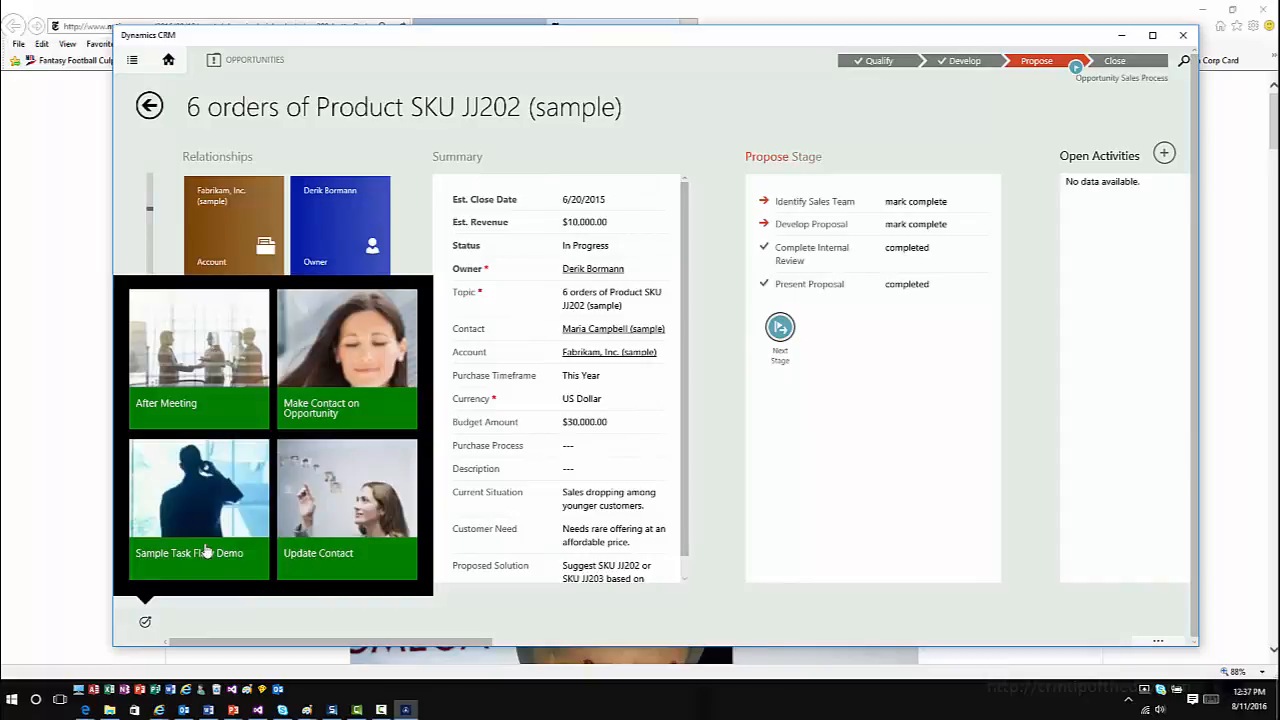
mouse_move(300, 490)
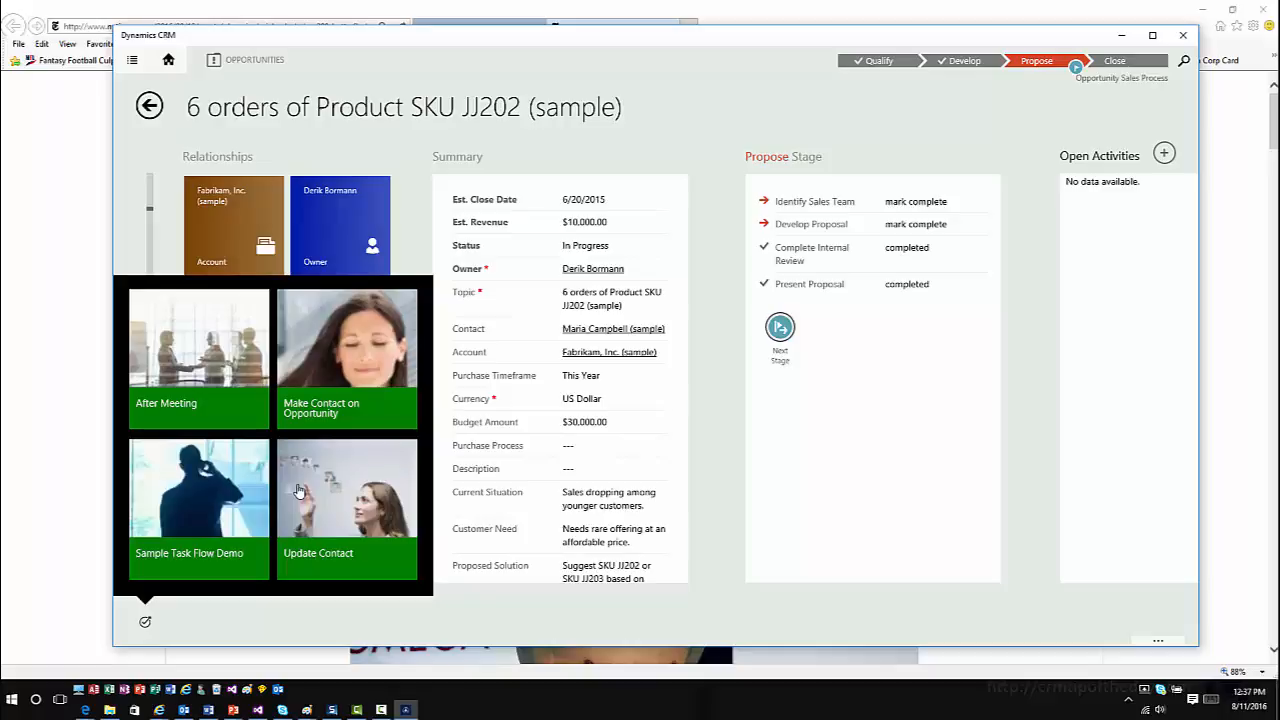
mouse_move(270, 468)
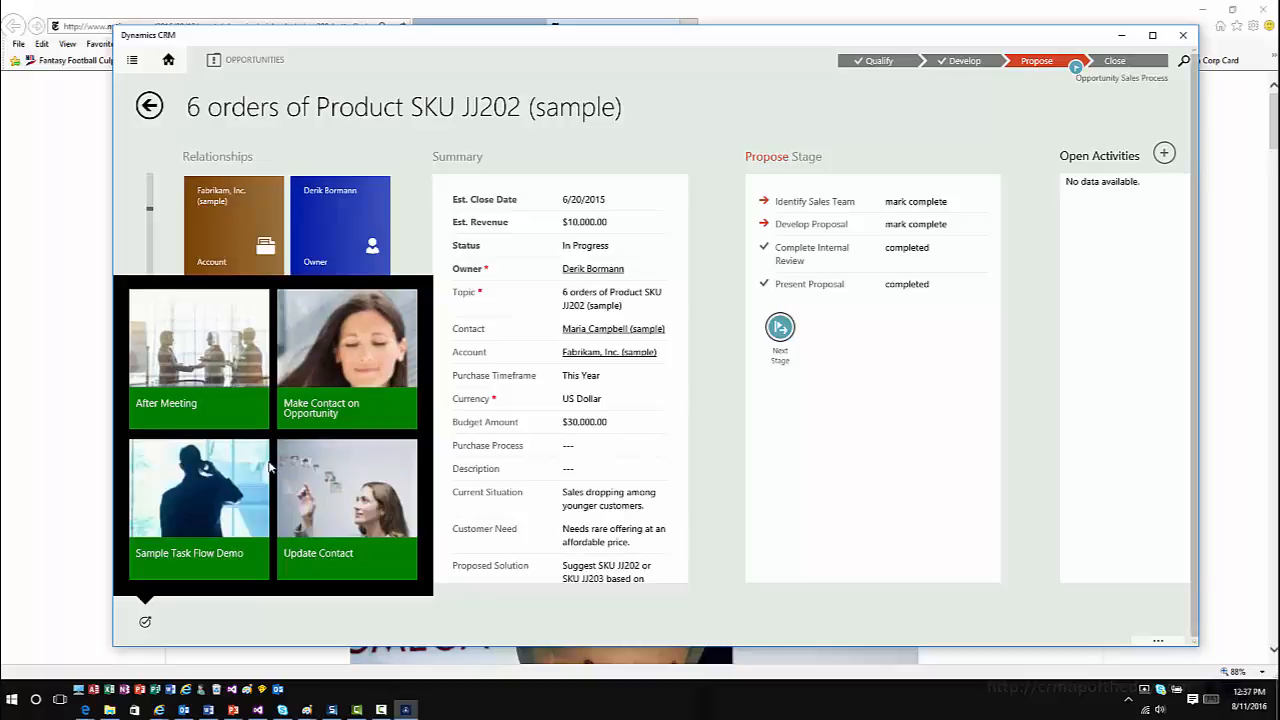
mouse_move(268, 400)
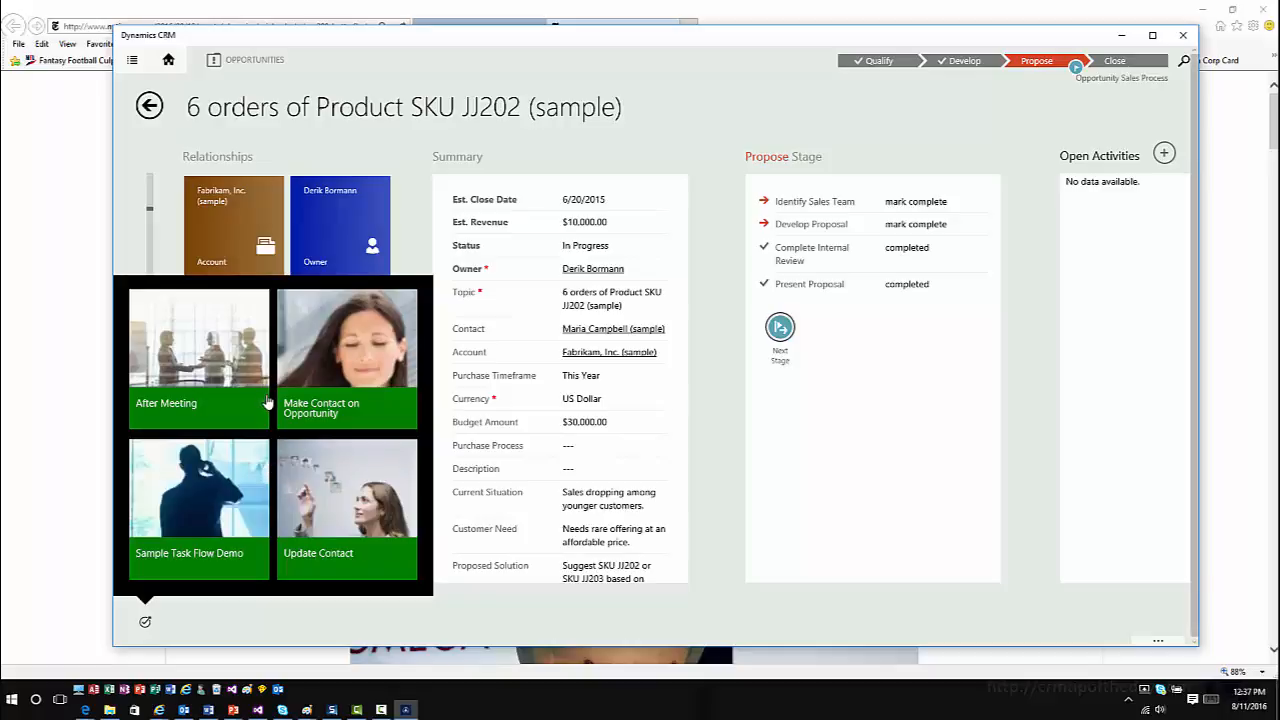
mouse_move(340, 520)
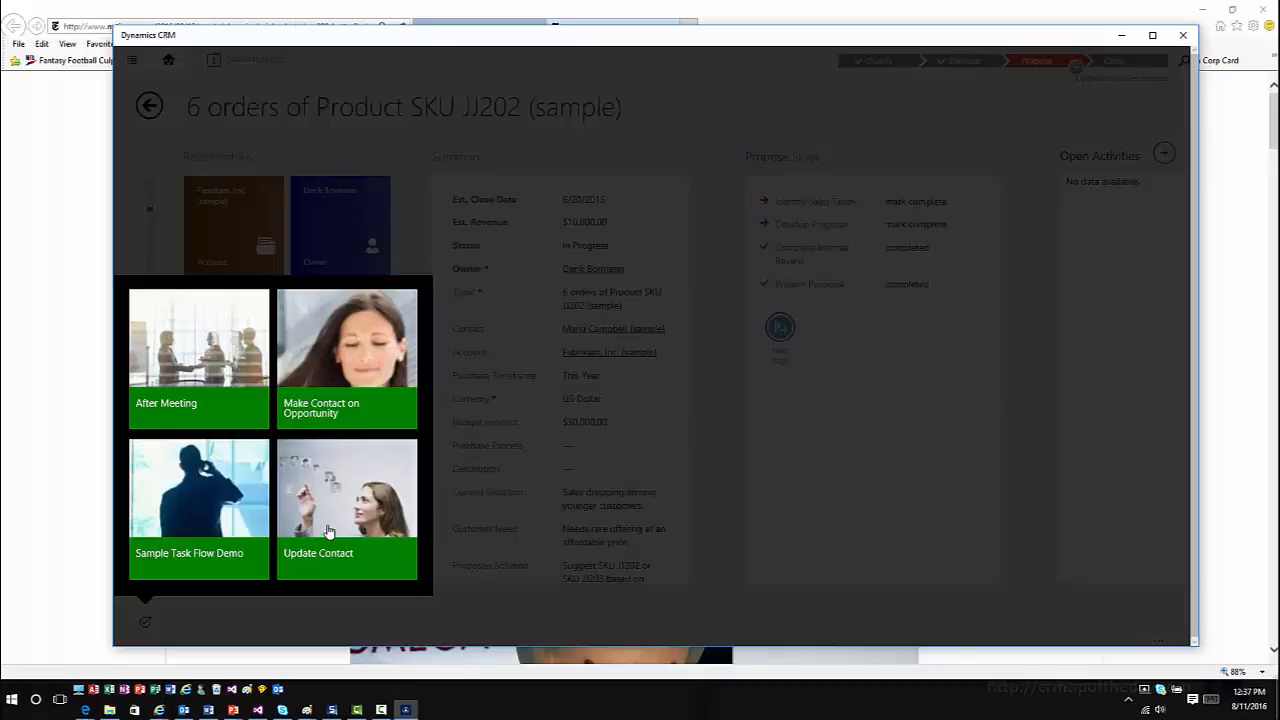
Step: Run Update Contact through Personal and Work Information pages back to the opportunity
click(348, 504)
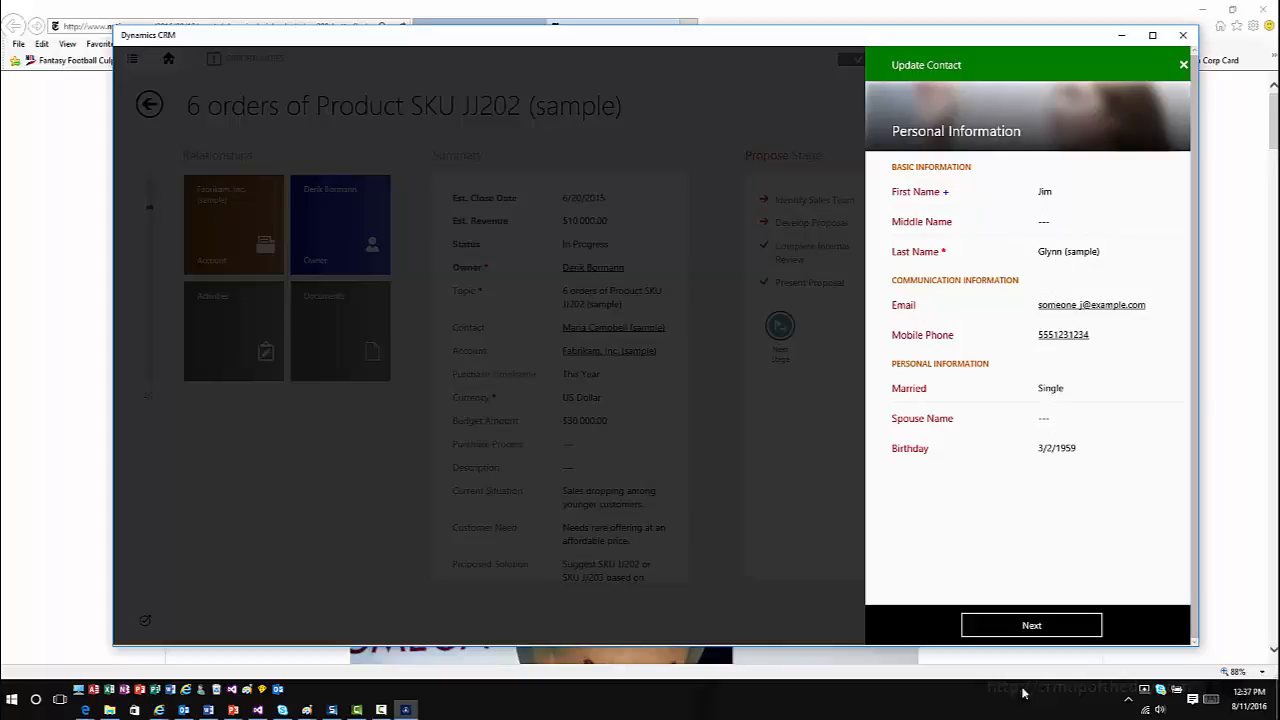
click(1032, 624)
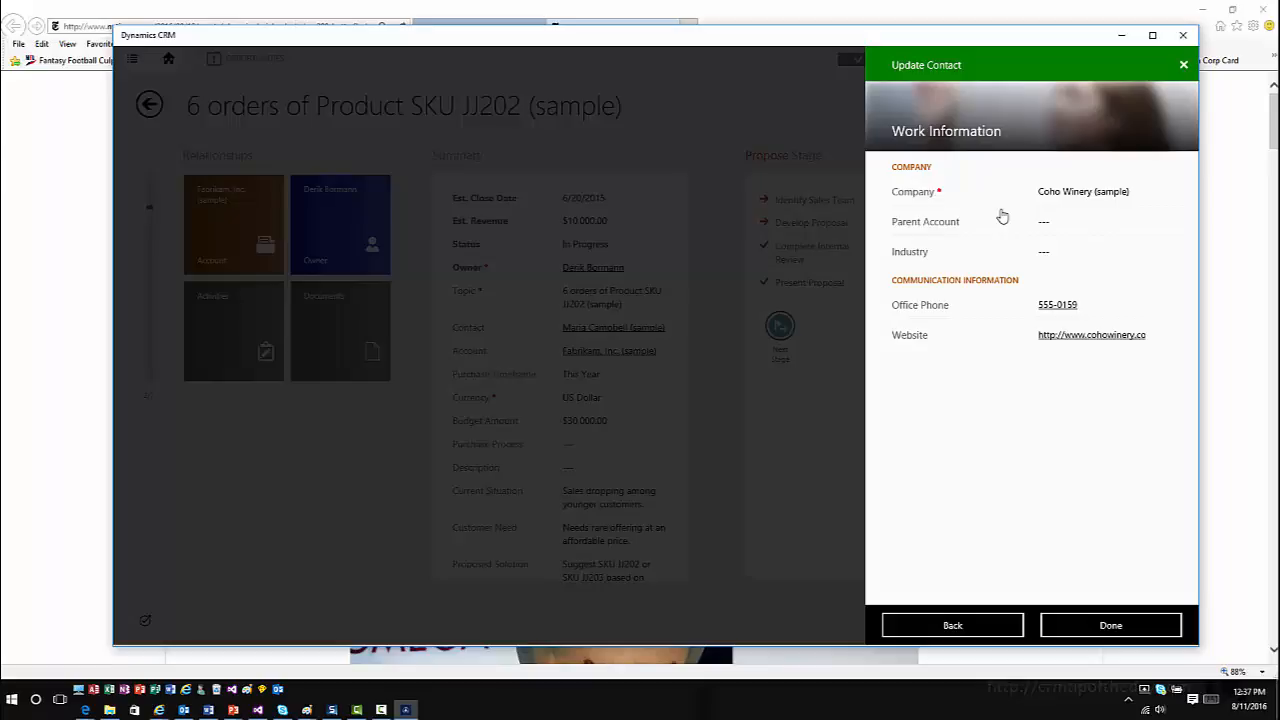
mouse_move(1110, 624)
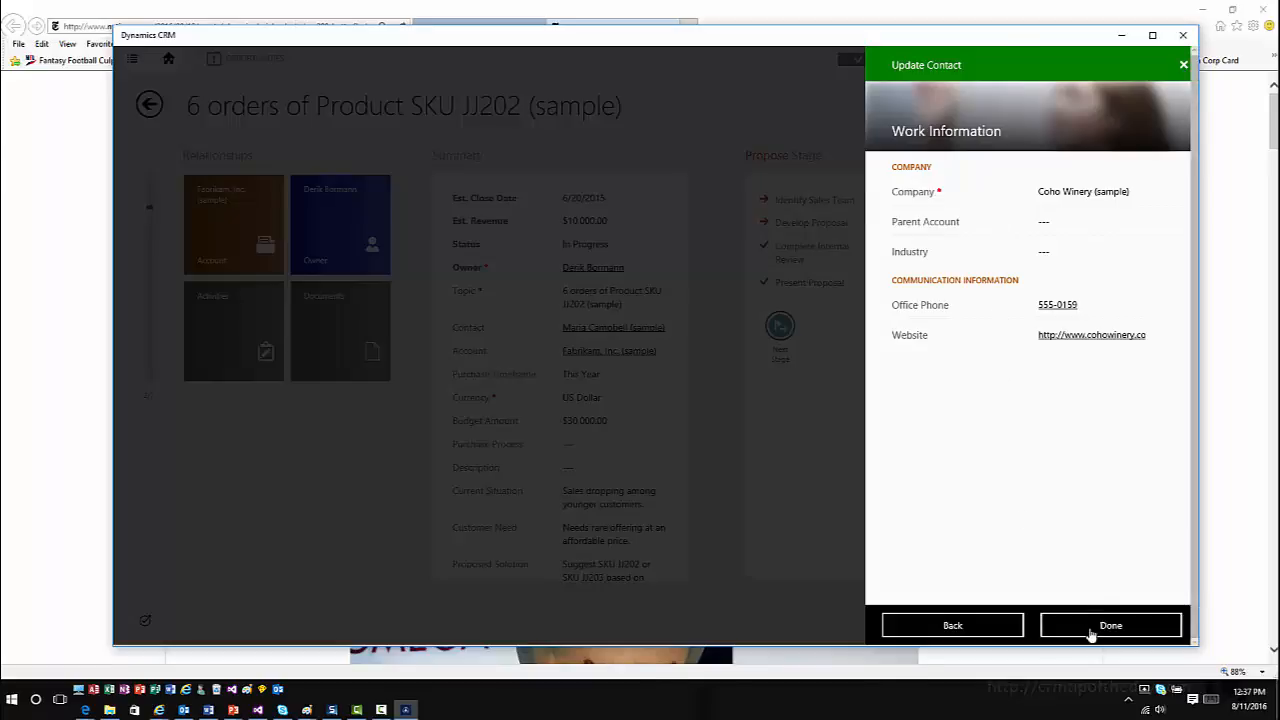
click(1110, 624)
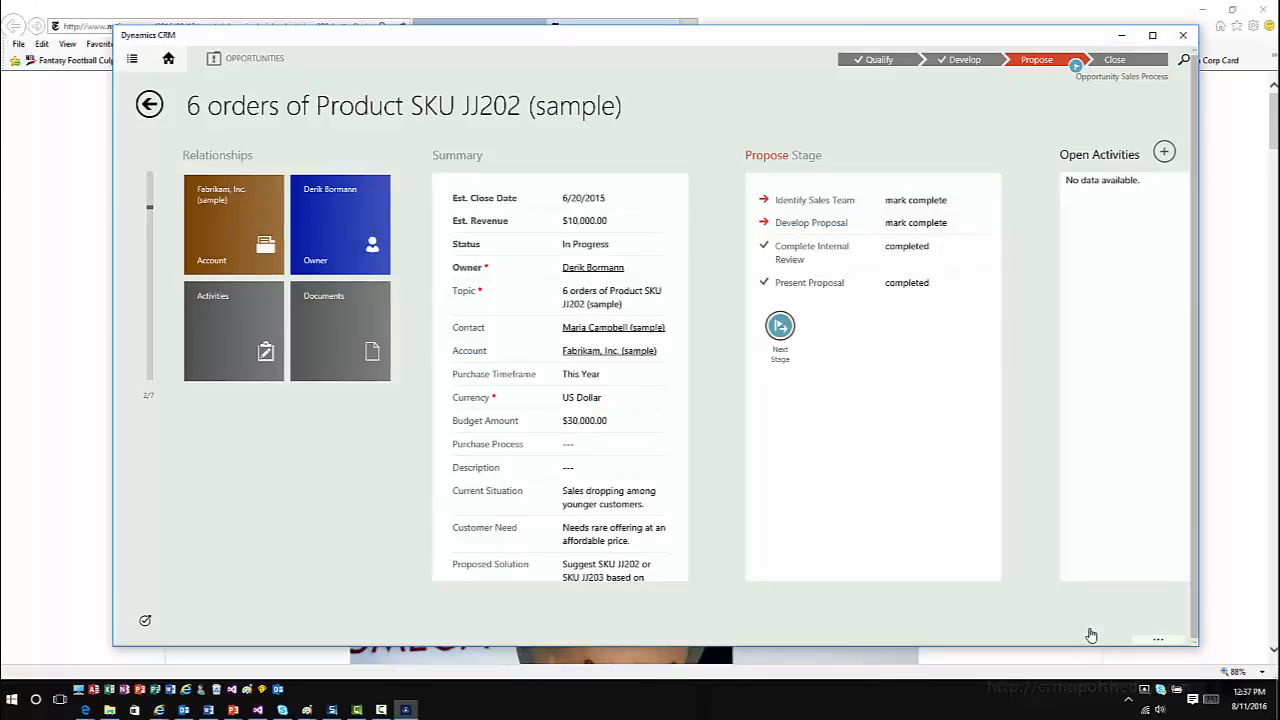